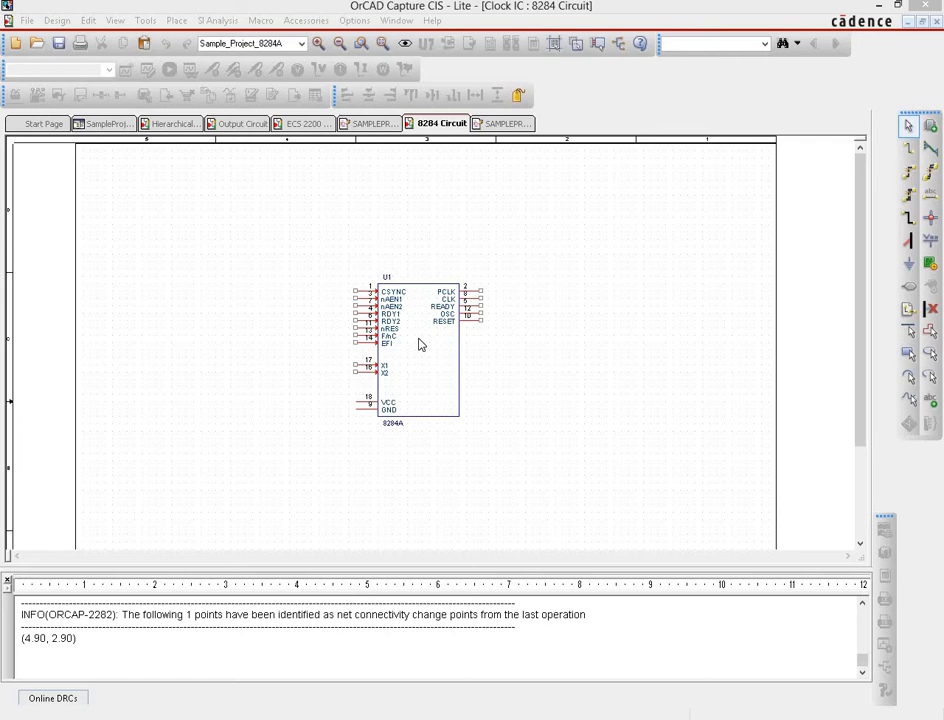
mouse_move(500, 420)
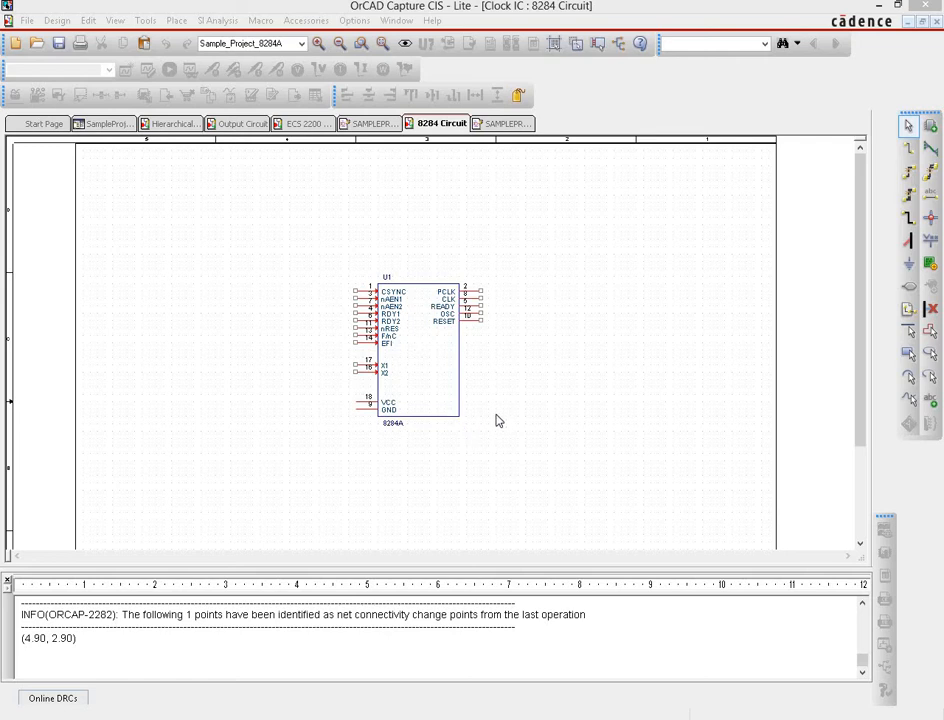
mouse_move(624, 400)
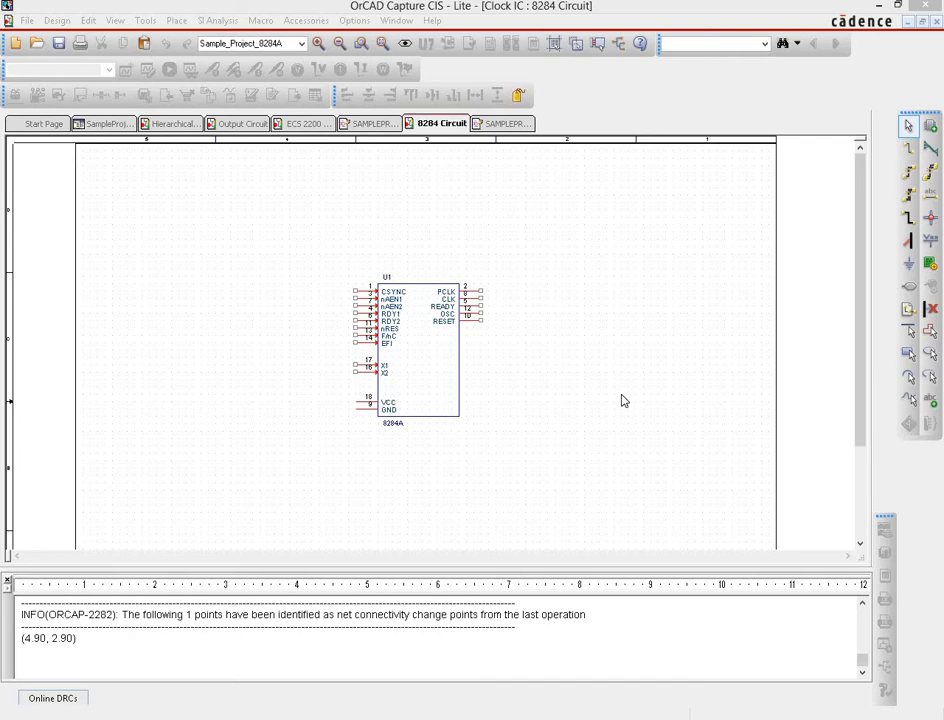
mouse_move(472, 312)
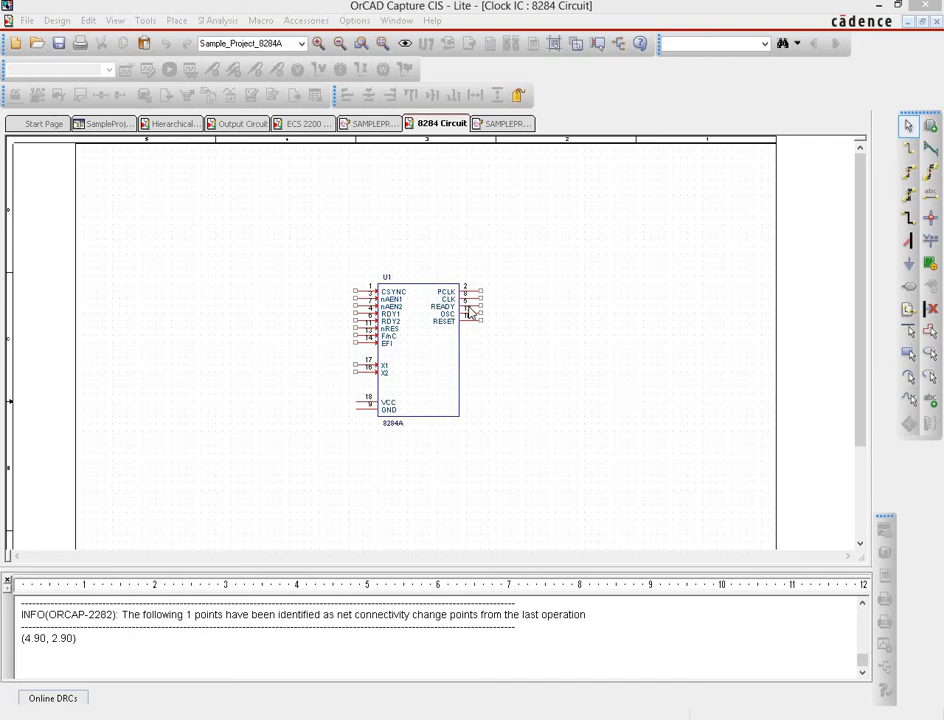
mouse_move(524, 328)
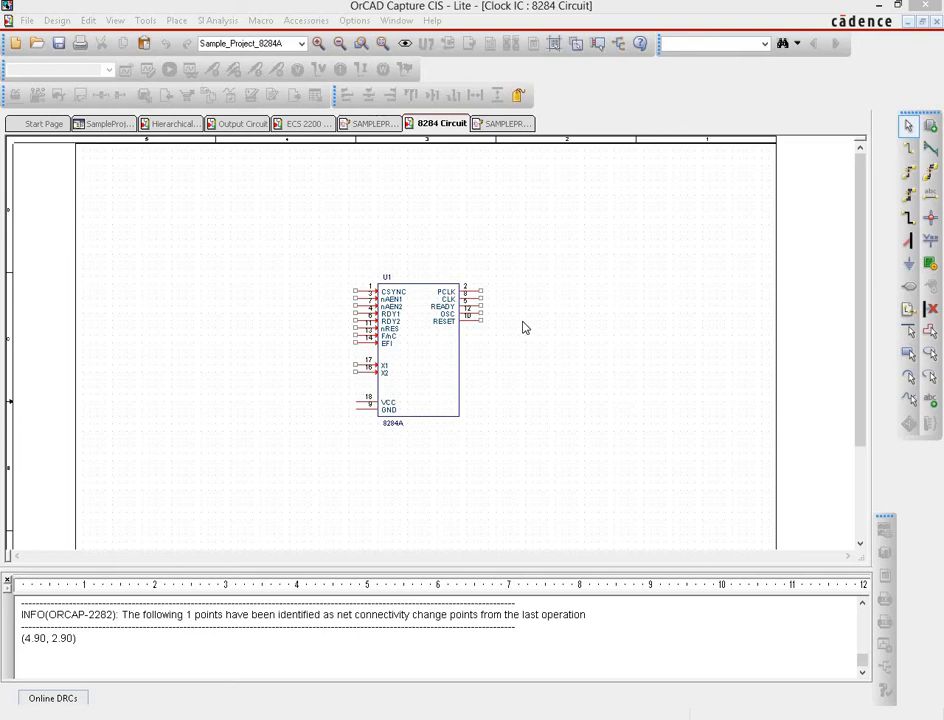
mouse_move(464, 362)
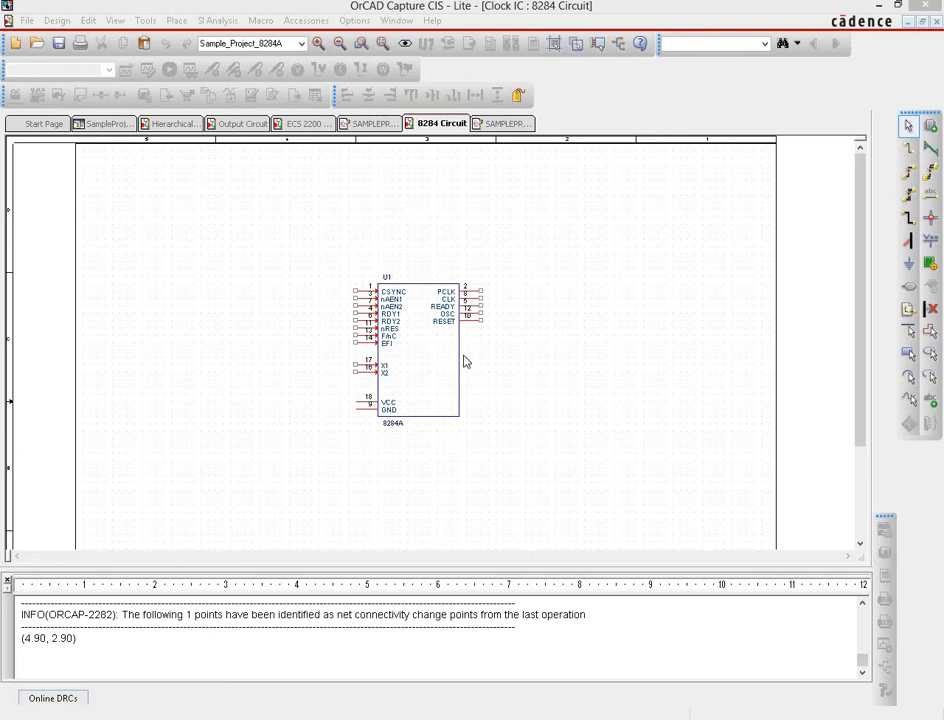
mouse_move(444, 332)
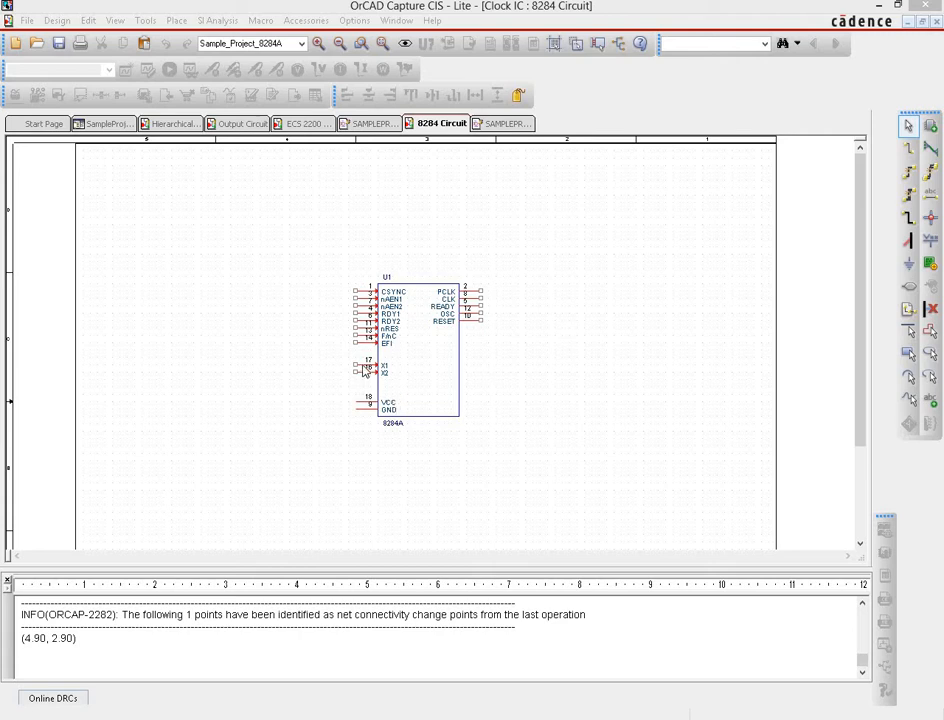
mouse_move(304, 372)
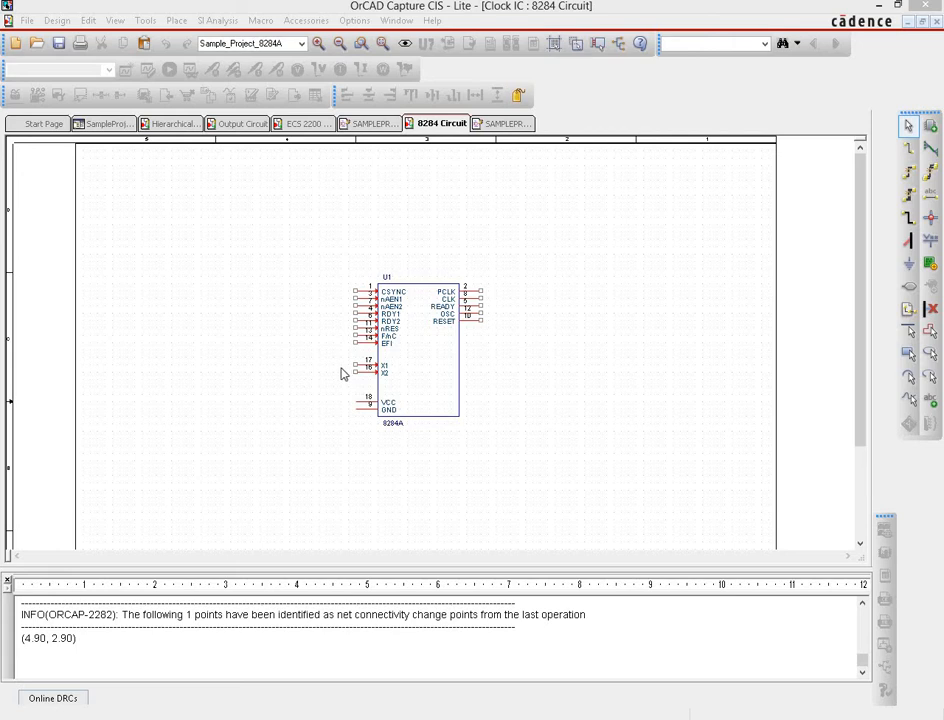
mouse_move(290, 370)
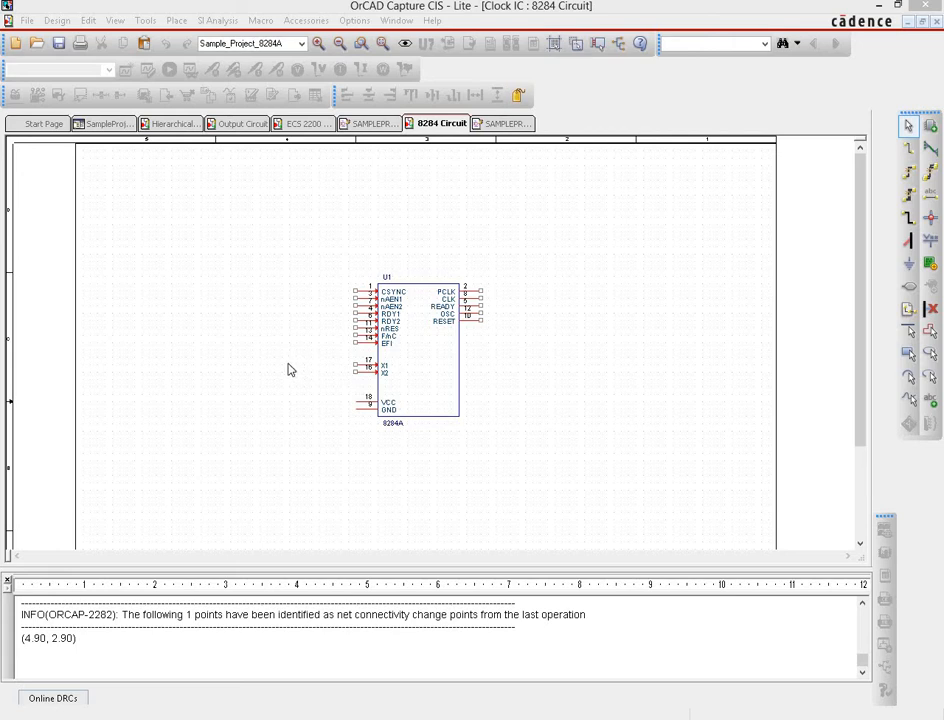
Review the ECS 2200 oscillator and Output Circuit pages, then return to the 8284 Circuit page.
left_click(304, 124)
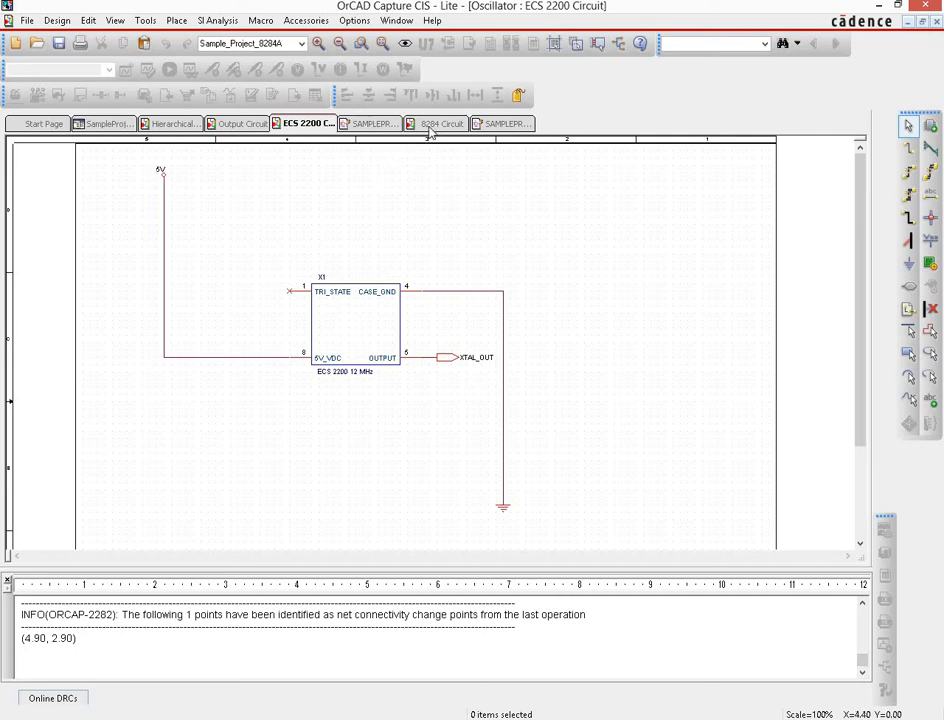
left_click(236, 124)
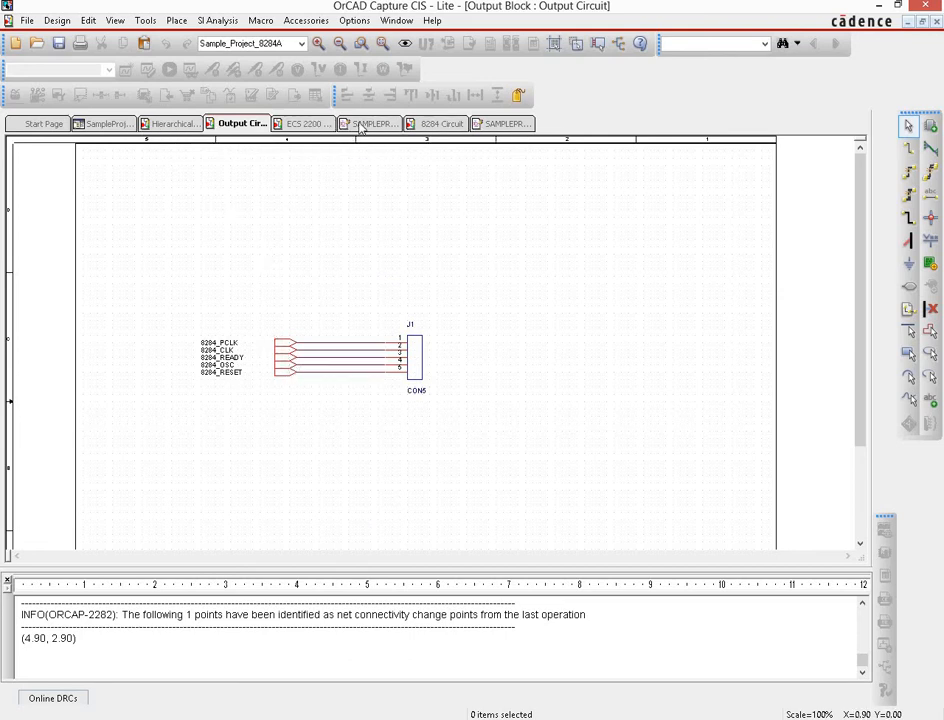
mouse_move(330, 124)
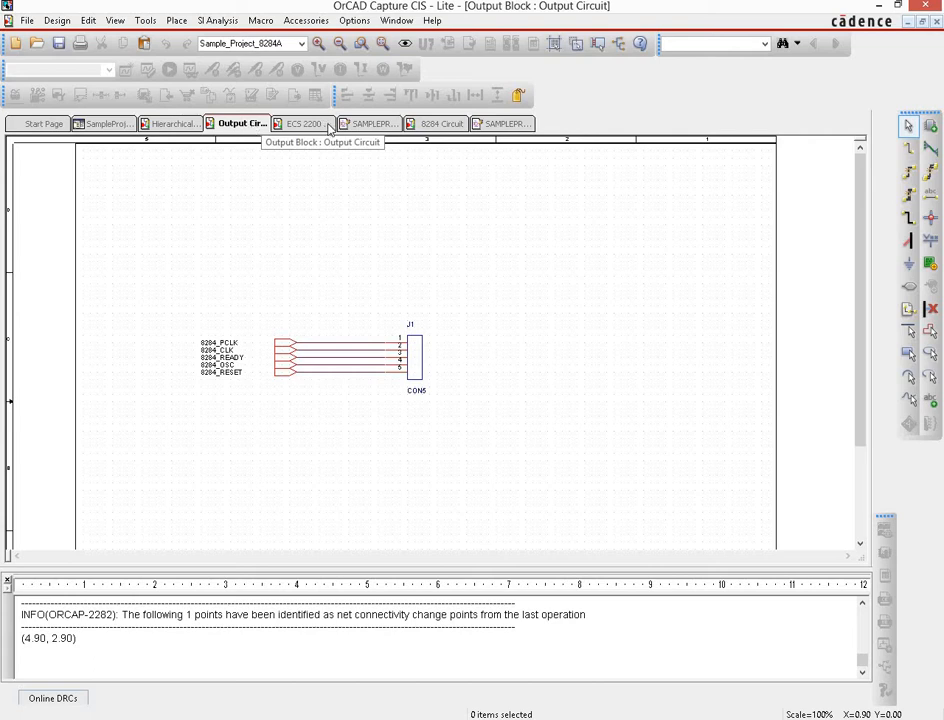
left_click(440, 124)
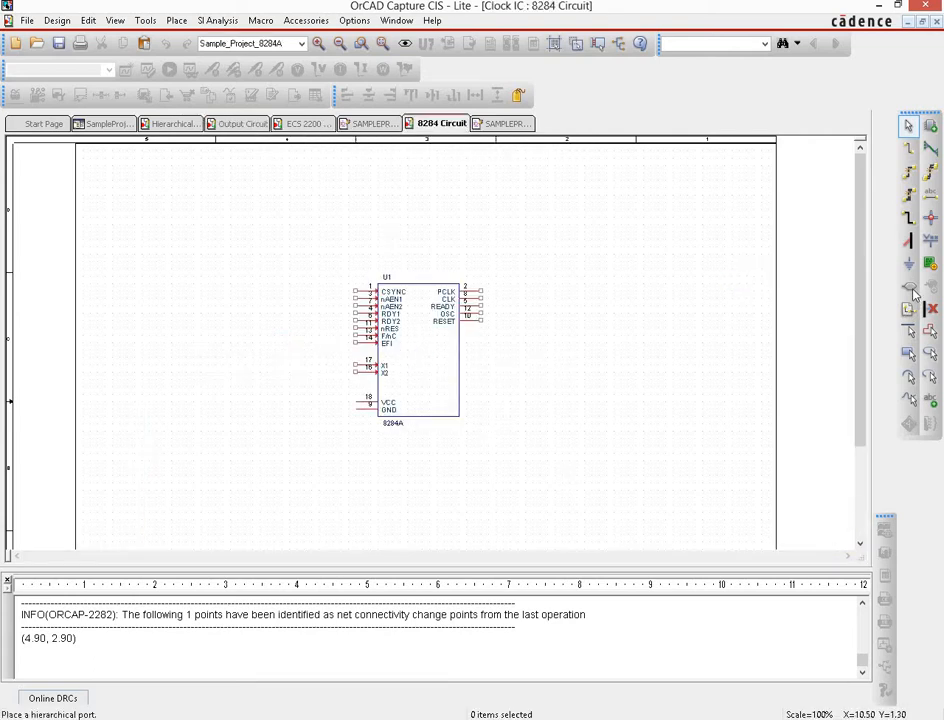
mouse_move(908, 288)
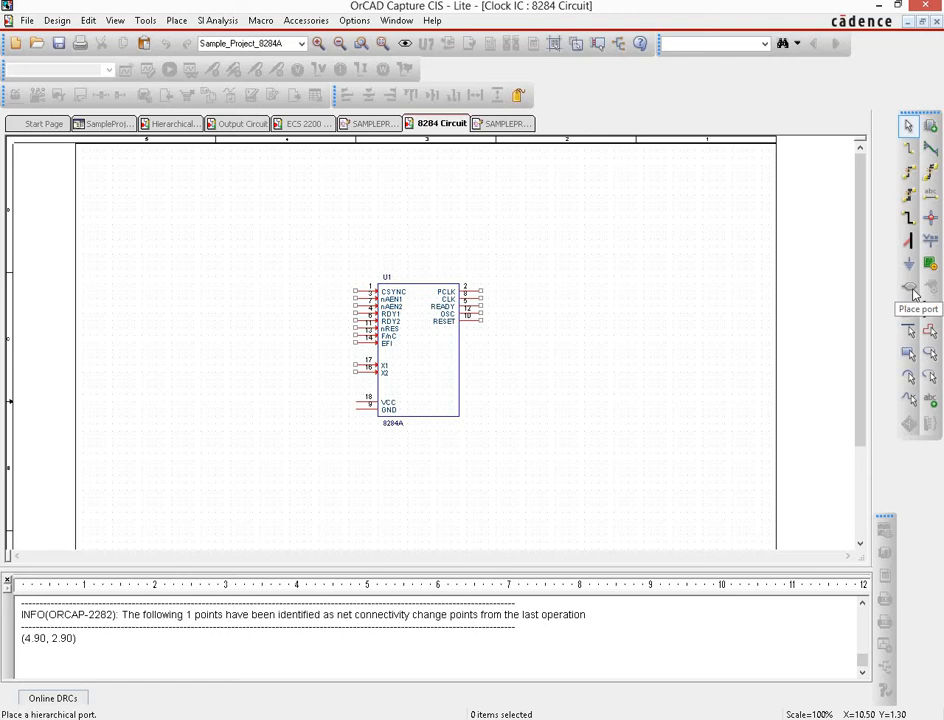
Place a column of PORTRIGHT-L hierarchical ports beside U1's output pins and end placement.
left_click(908, 288)
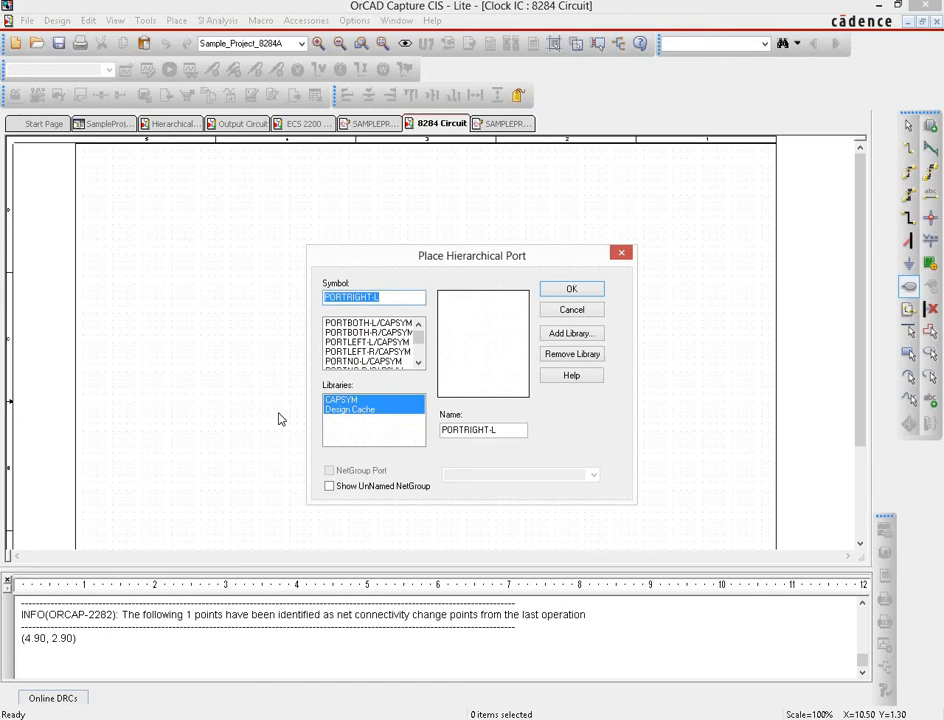
left_click(368, 332)
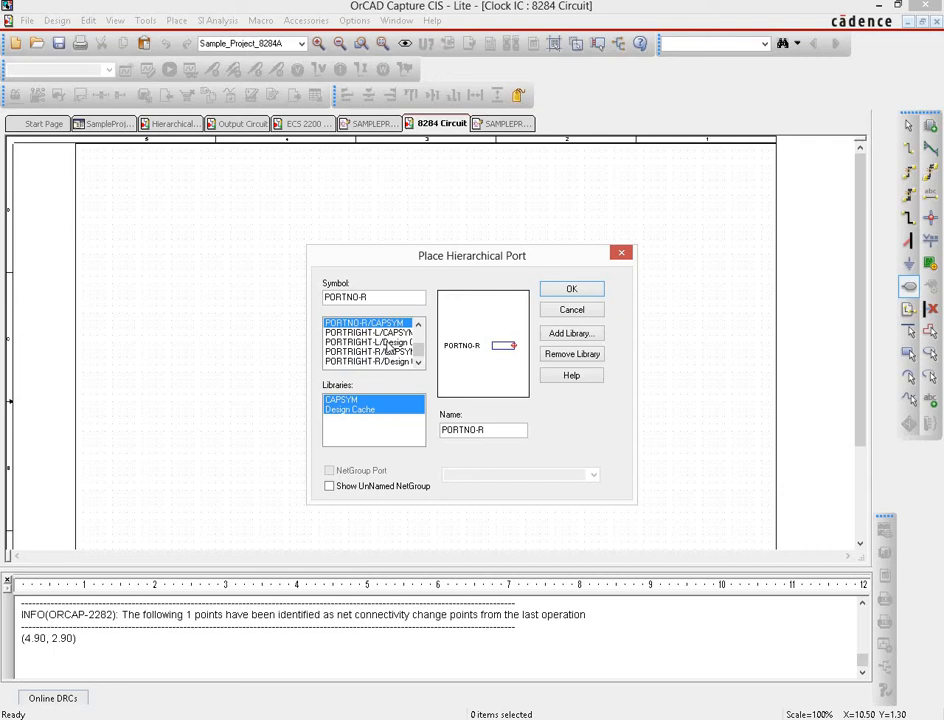
left_click(572, 288)
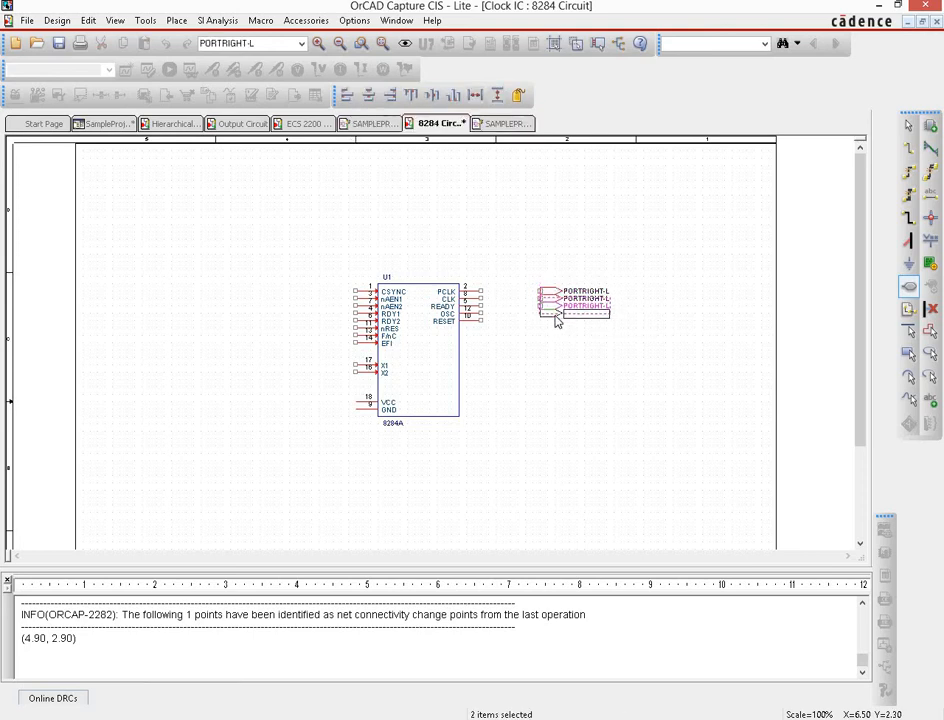
right_click(560, 320)
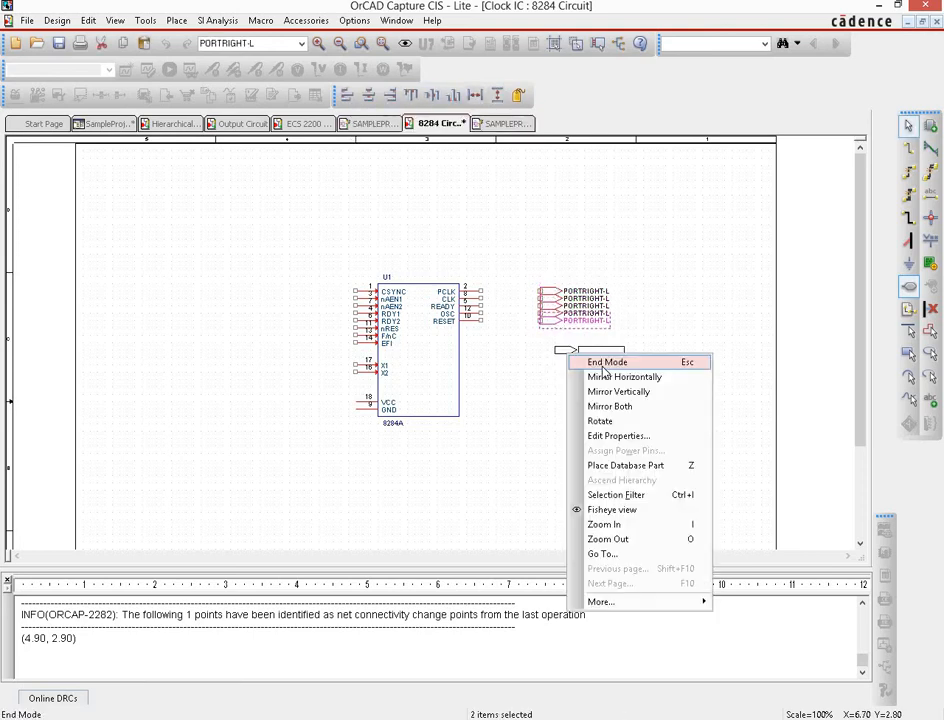
left_click(608, 360)
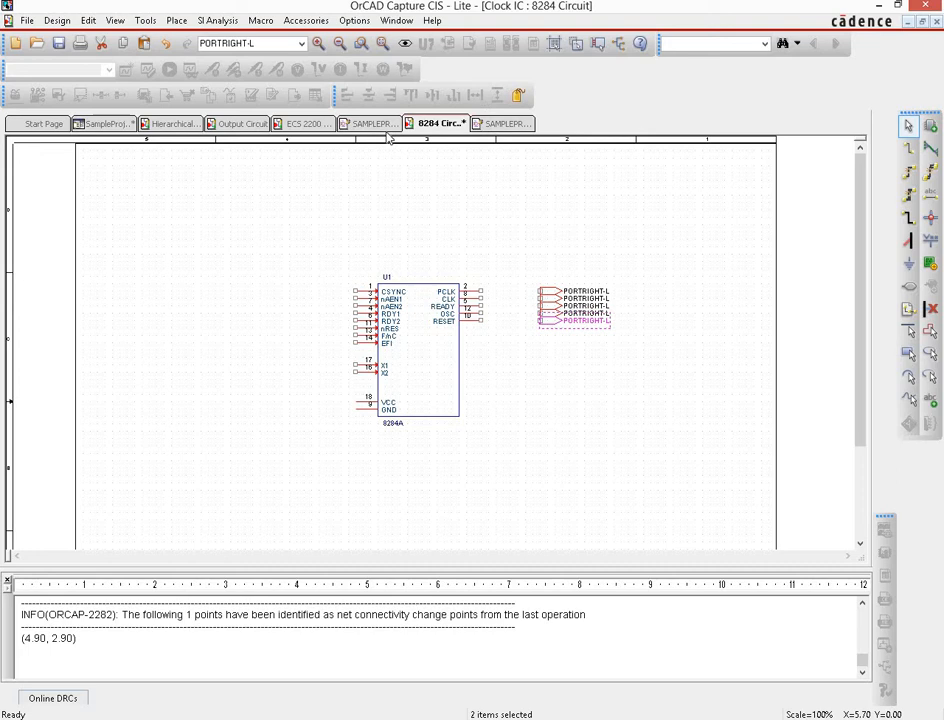
Check the Output Circuit page's net names and return to the 8284 Circuit page.
left_click(240, 124)
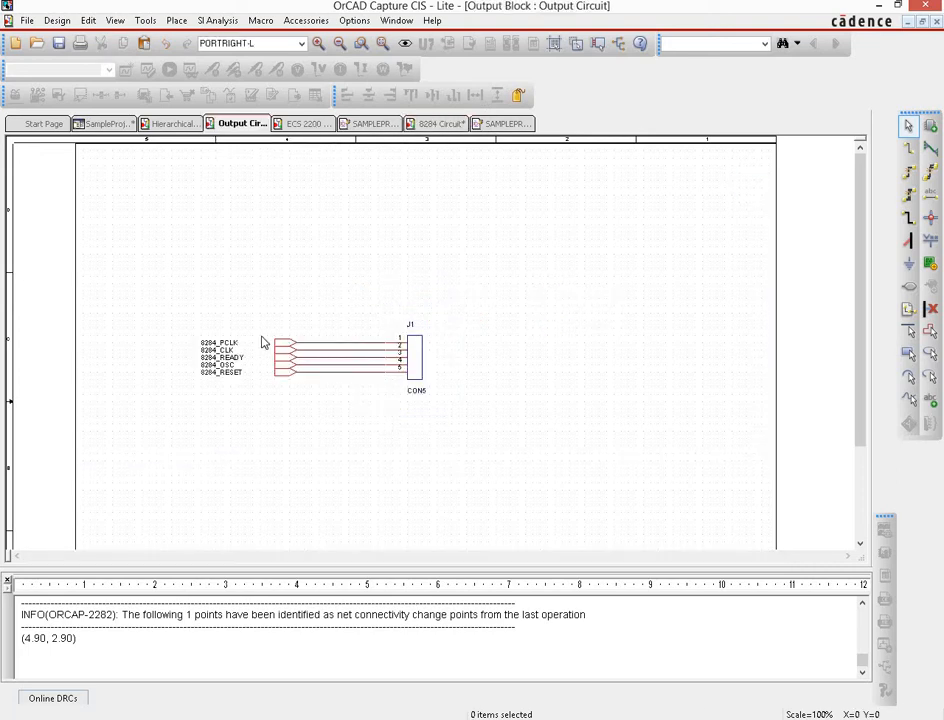
mouse_move(242, 390)
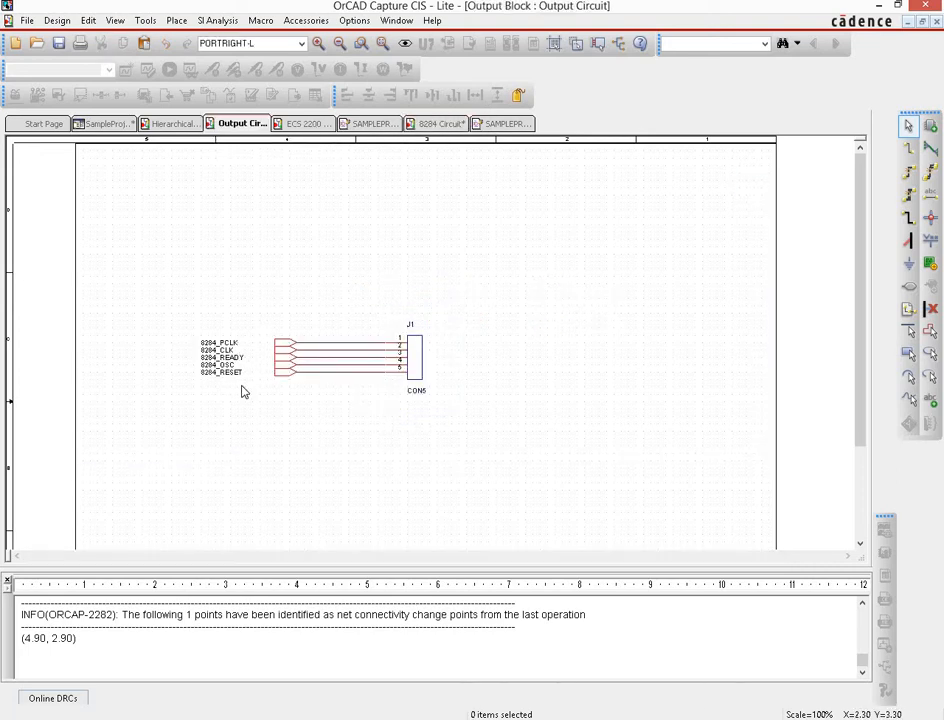
mouse_move(222, 356)
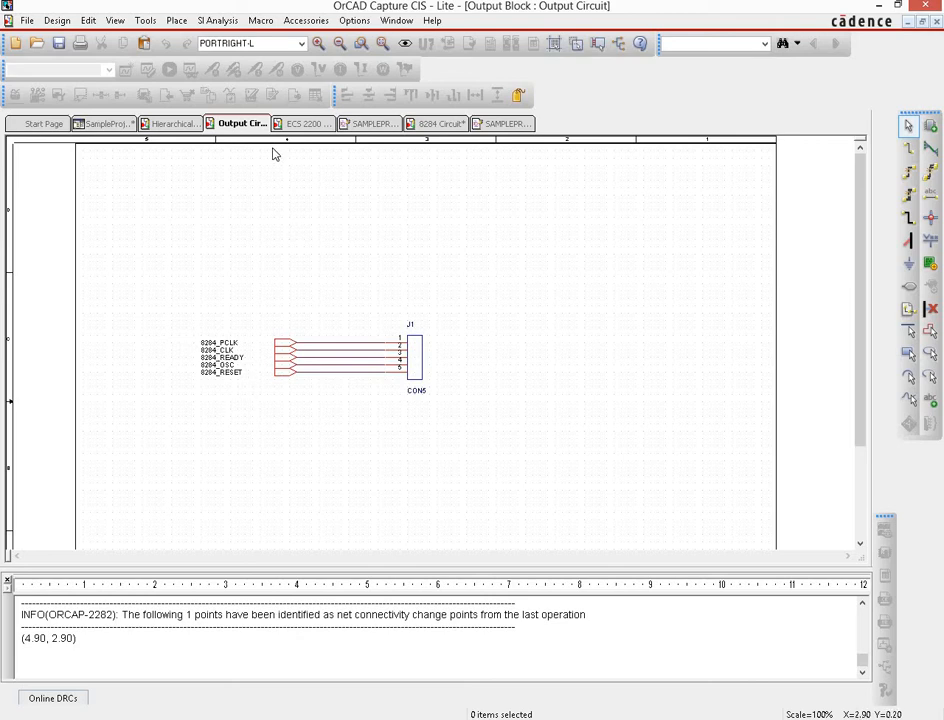
left_click(436, 124)
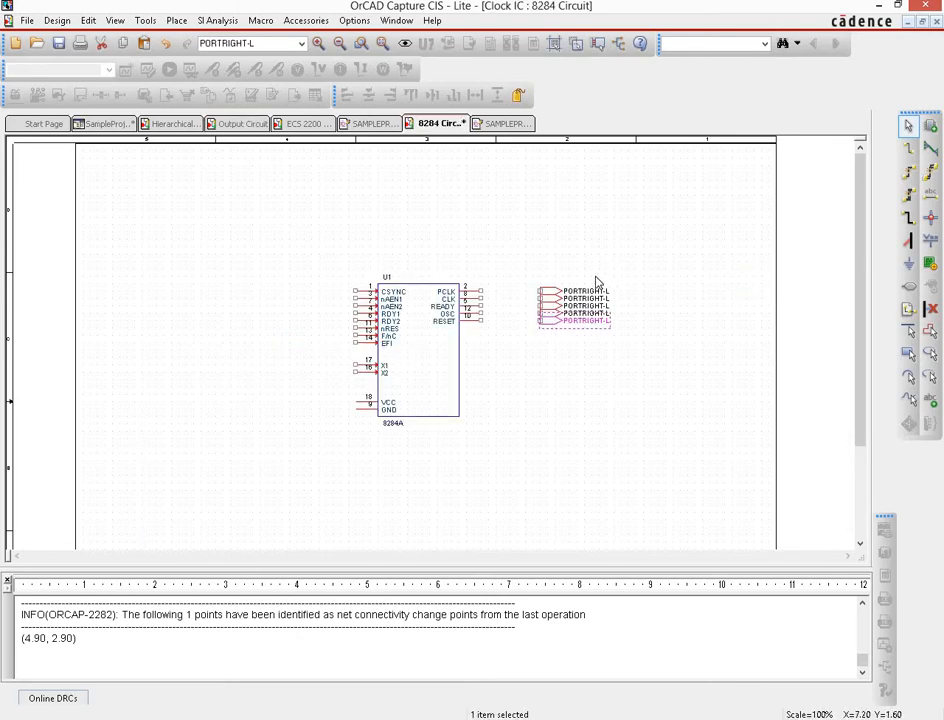
Rename the first port's value in Display Properties (8284_PCLK).
double_click(582, 296)
type("8284_PCL")
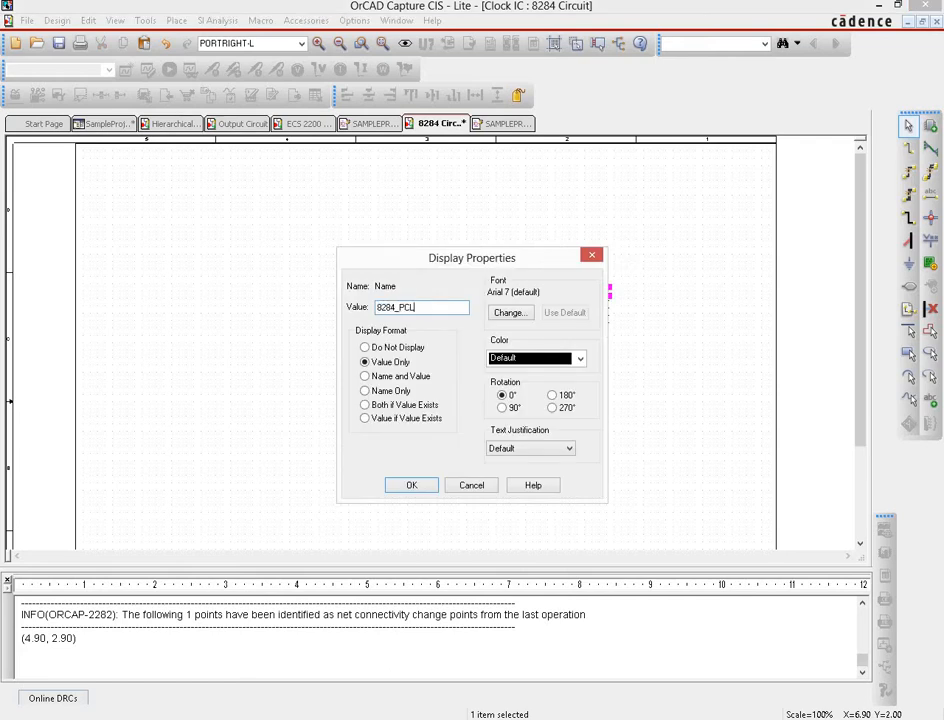
type("K")
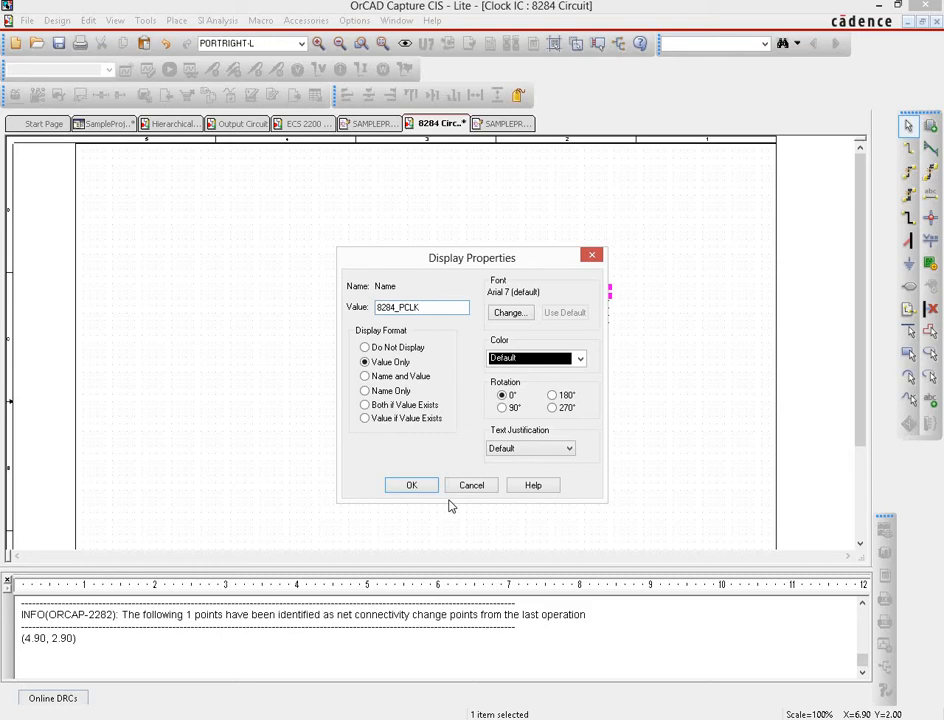
left_click(410, 486)
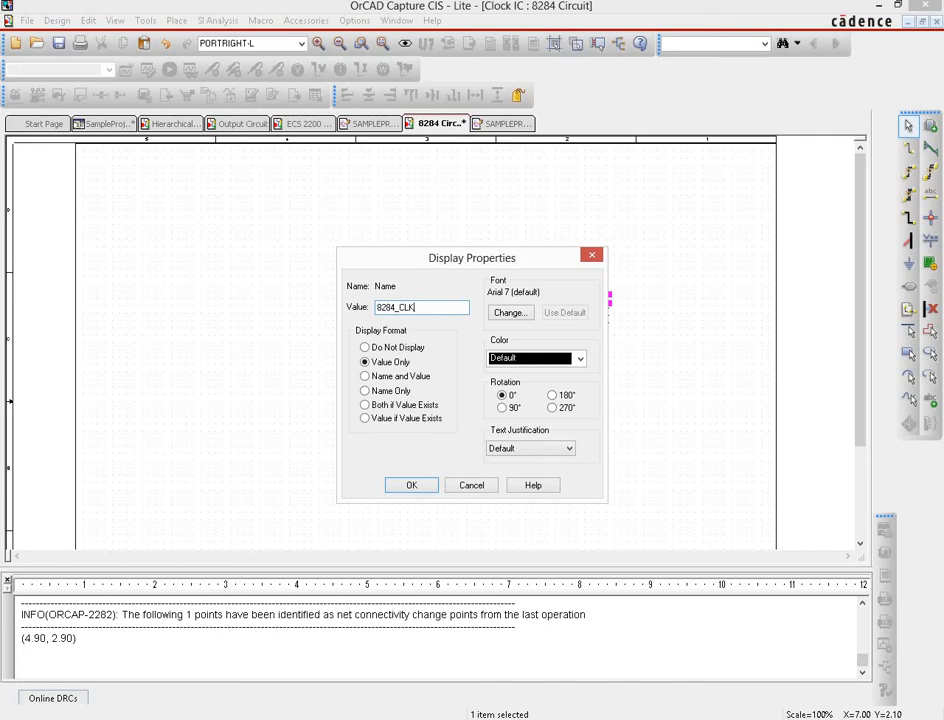
left_click(412, 486)
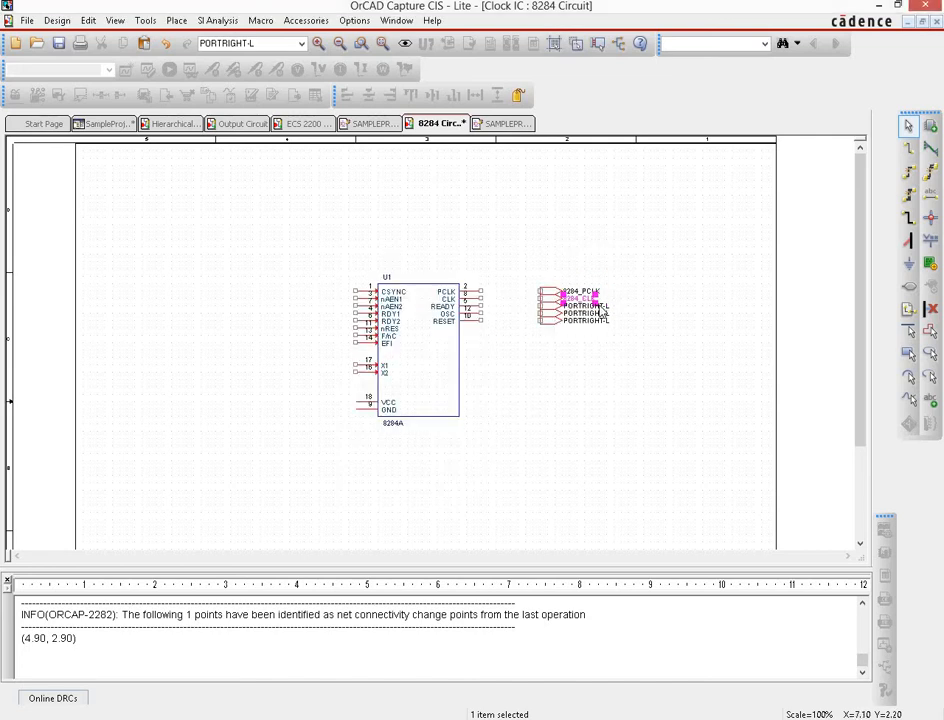
Name the remaining ports, ending with 8284_OSC and 8284_RESET.
double_click(580, 304)
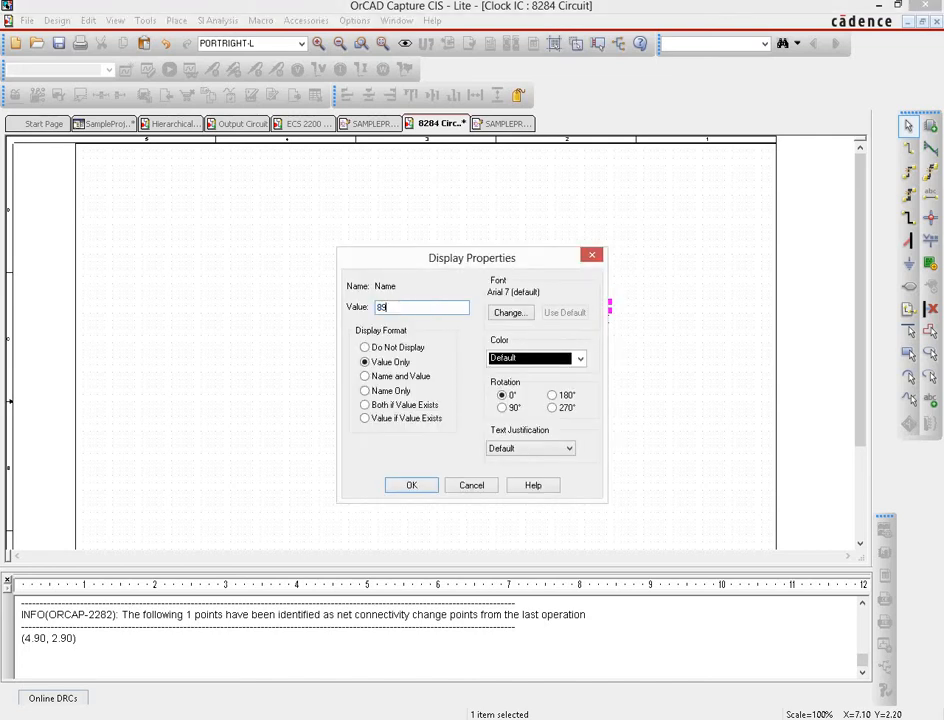
type("8284")
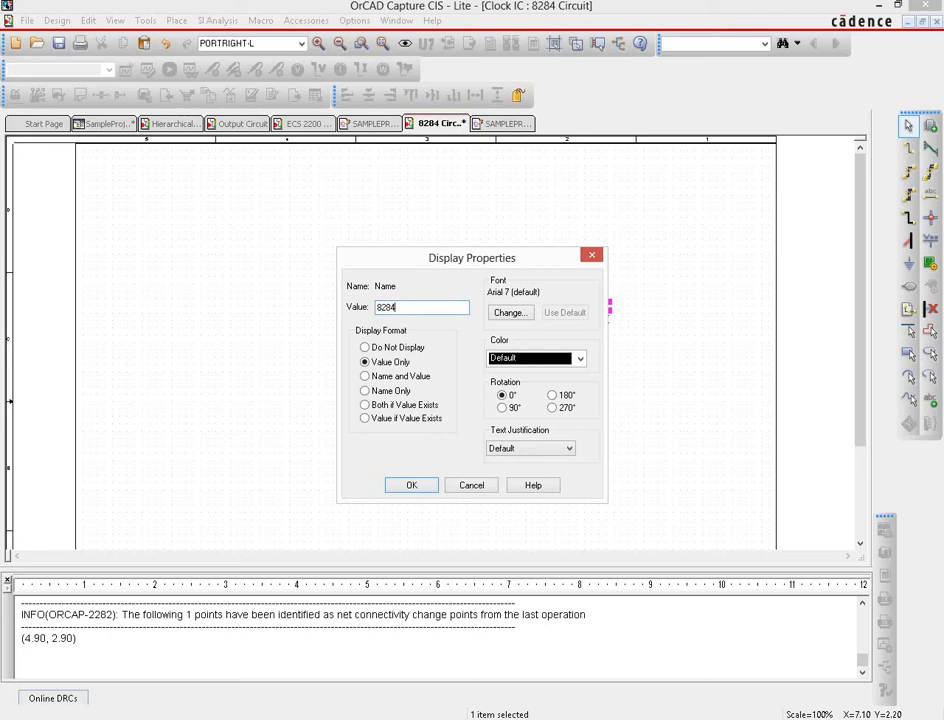
left_click(412, 486)
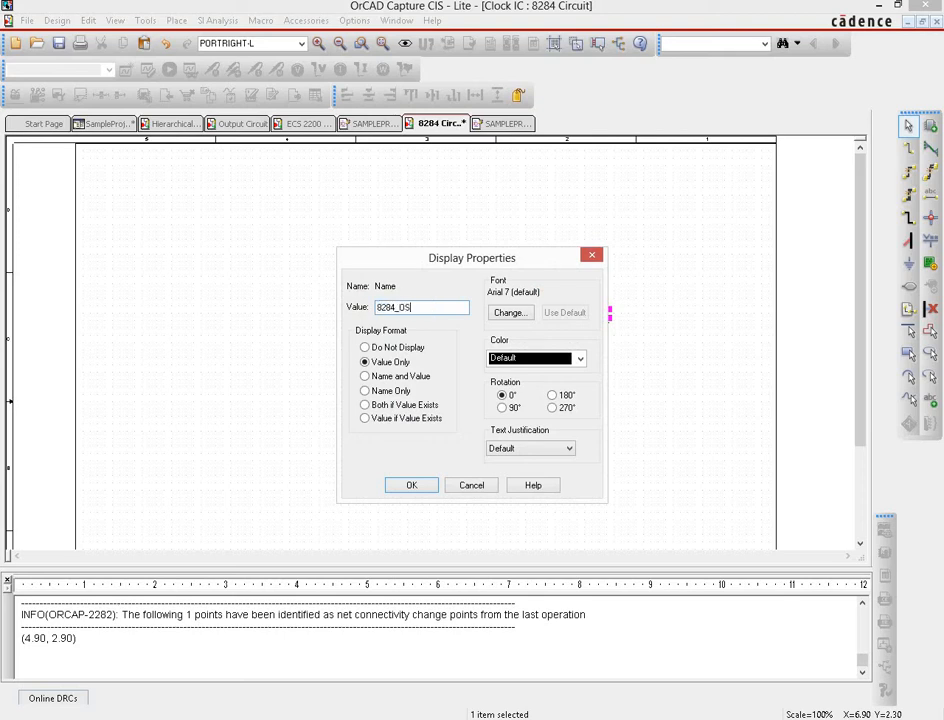
left_click(412, 486)
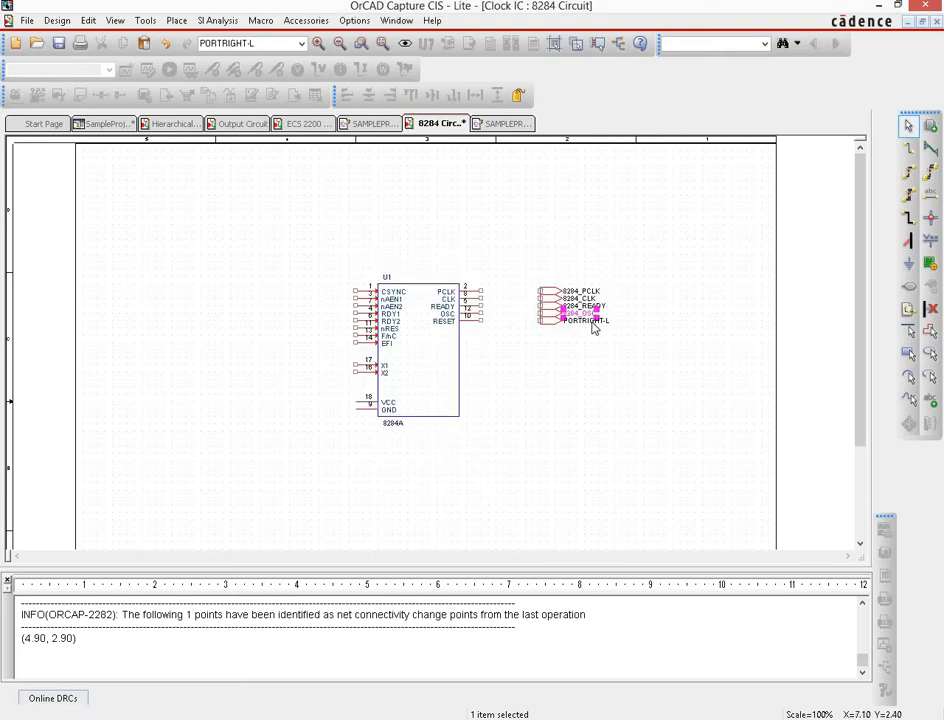
double_click(580, 312)
type("8284_RESET")
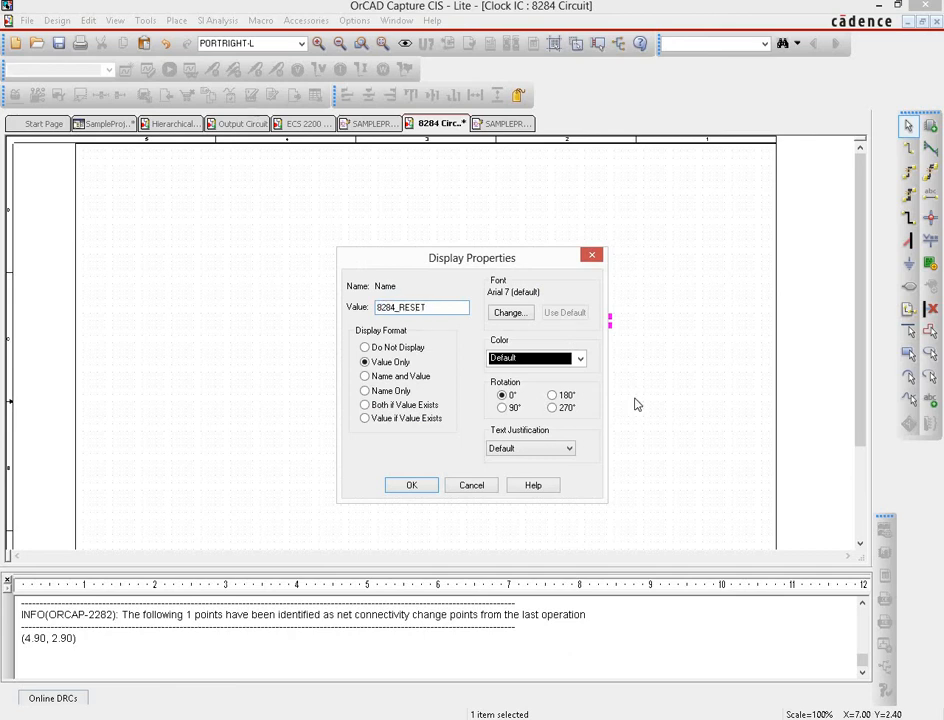
left_click(412, 484)
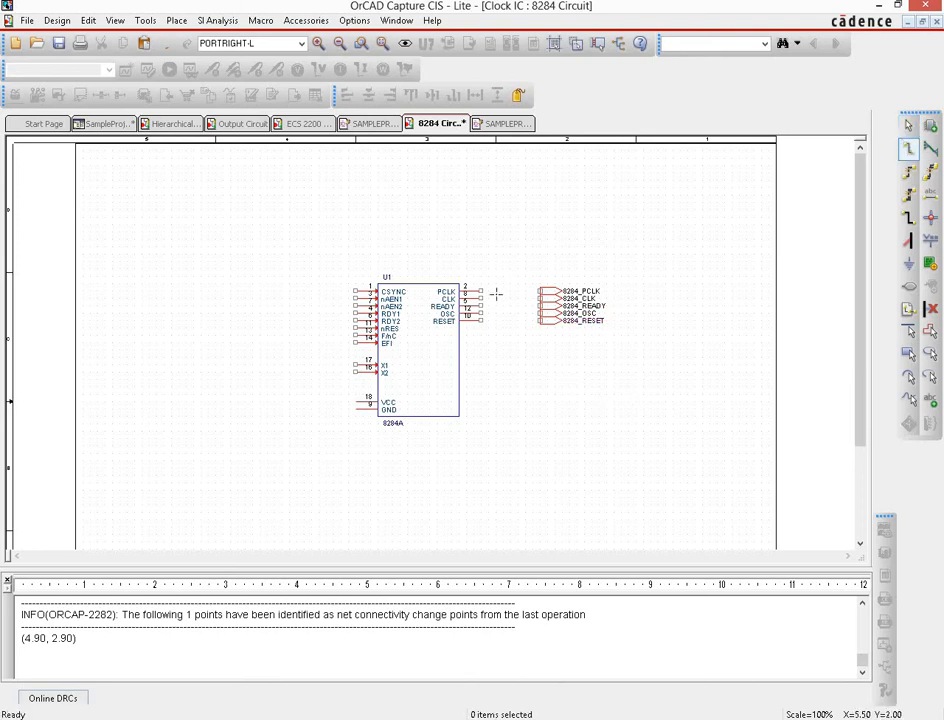
Wire the 8284's PCLK, CLK, READY, OSC and RESET pins to their ports, then show the ECS 2200 page.
left_click(516, 298)
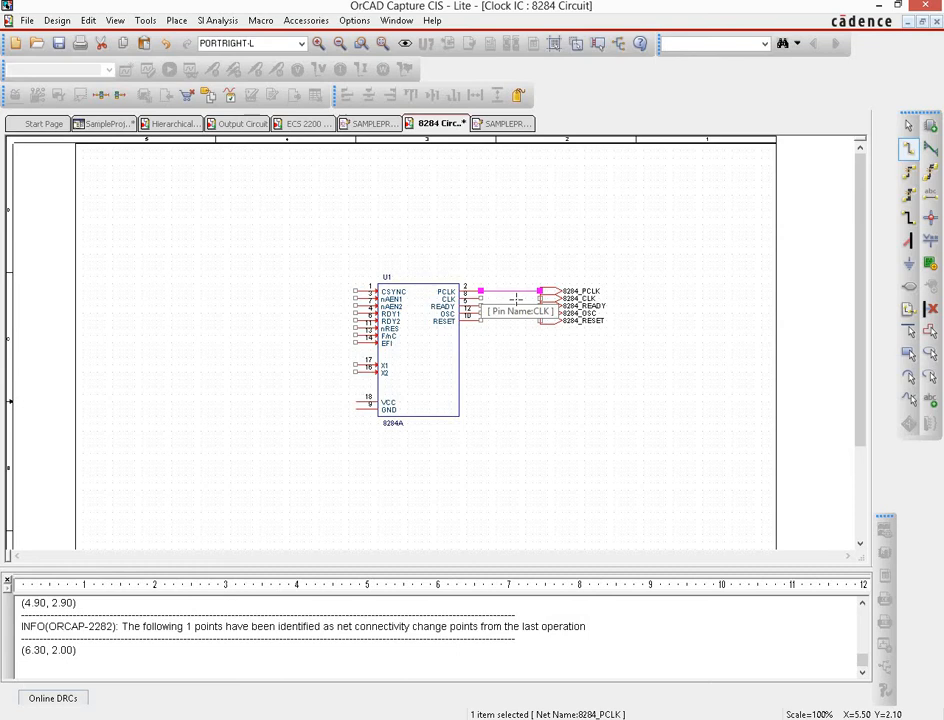
left_click(510, 298)
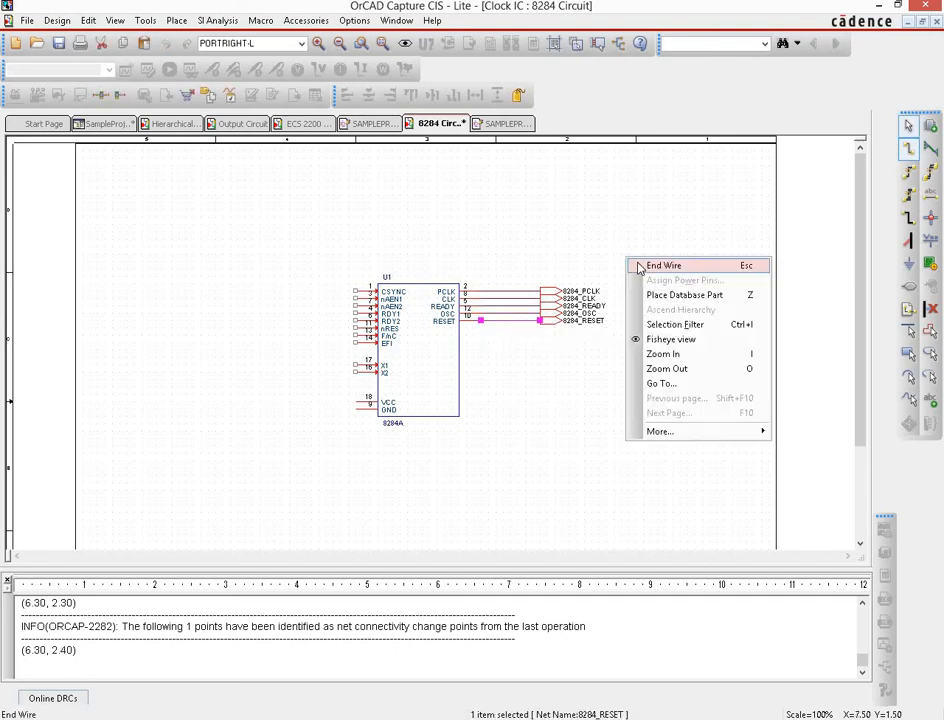
left_click(664, 264)
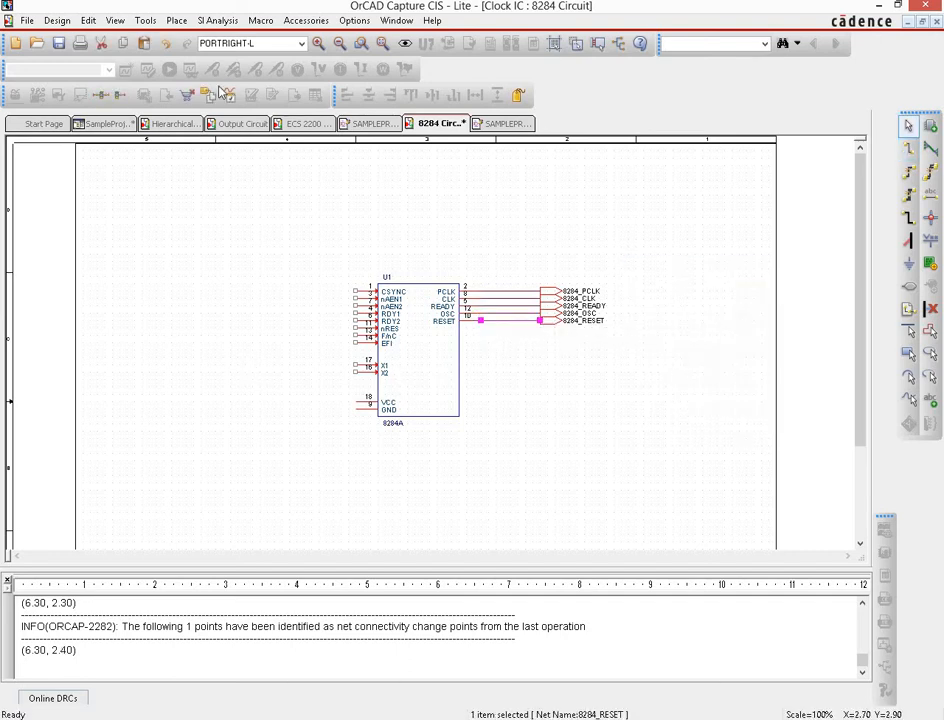
left_click(304, 124)
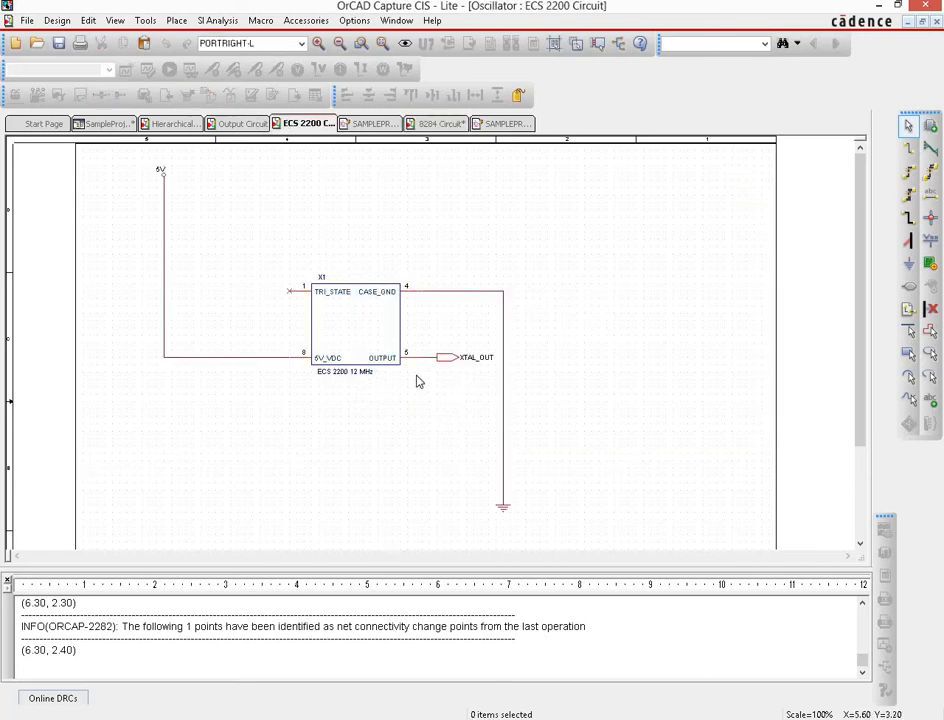
On the 8284 page, choose the PORTLEFT-L hierarchical port symbol for placement.
left_click(436, 124)
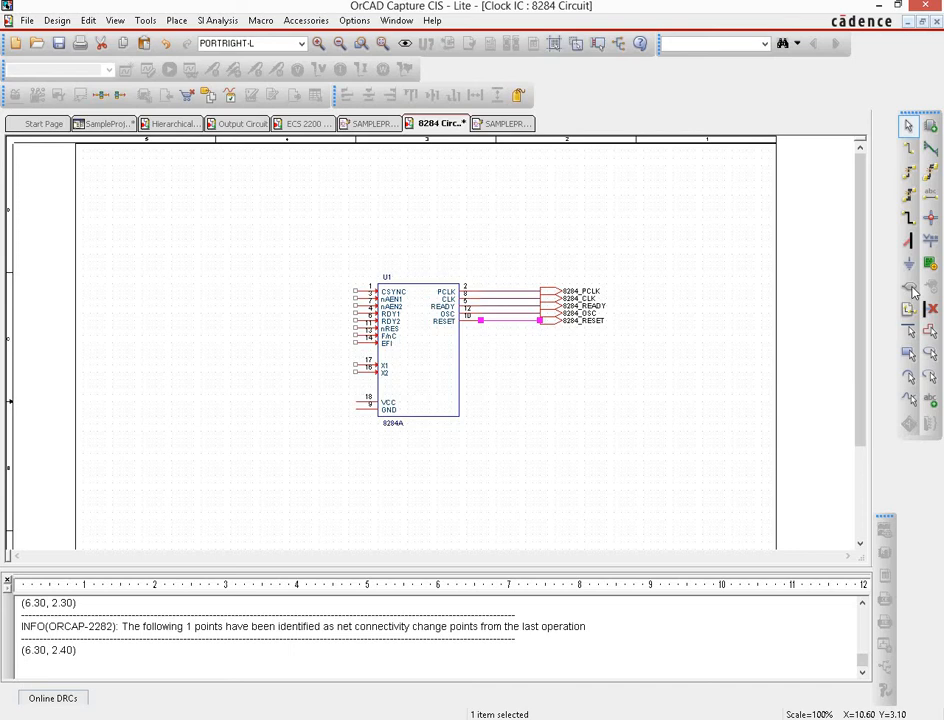
left_click(908, 288)
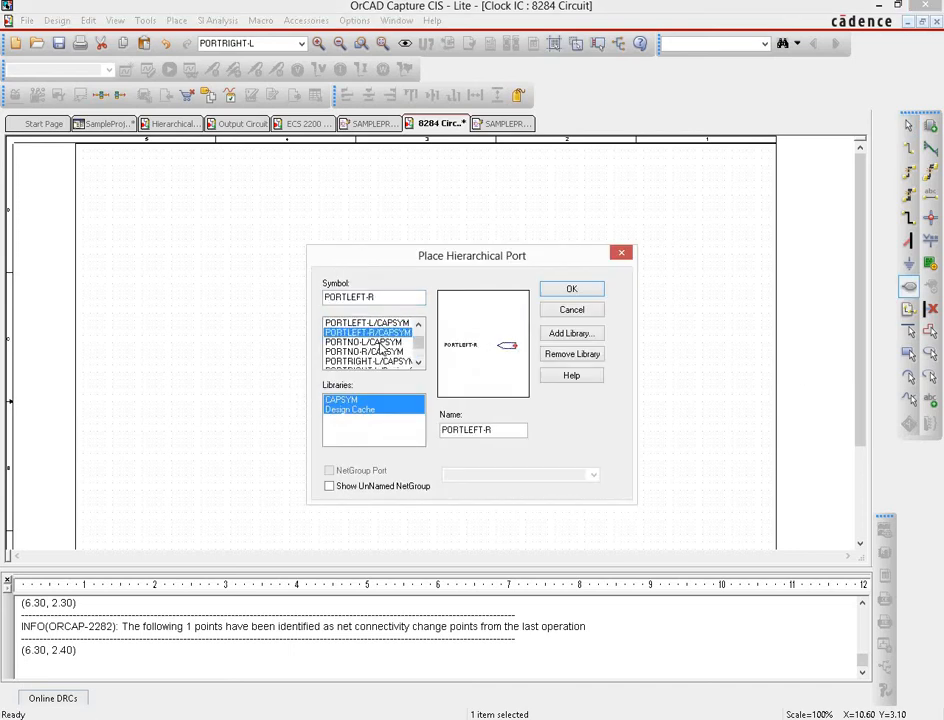
left_click(364, 352)
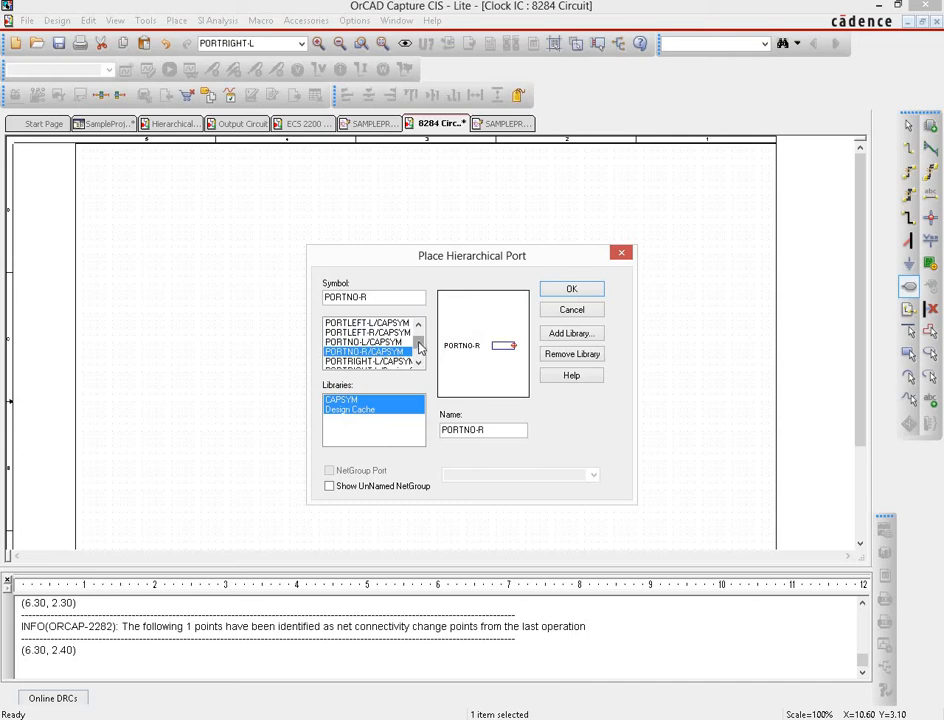
left_click(368, 340)
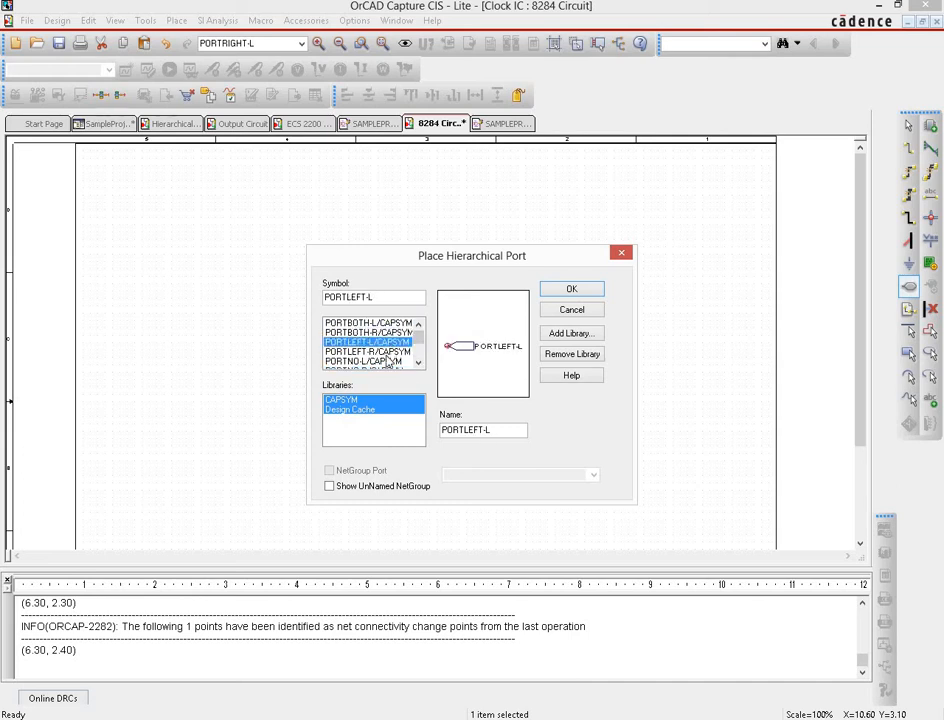
left_click(368, 352)
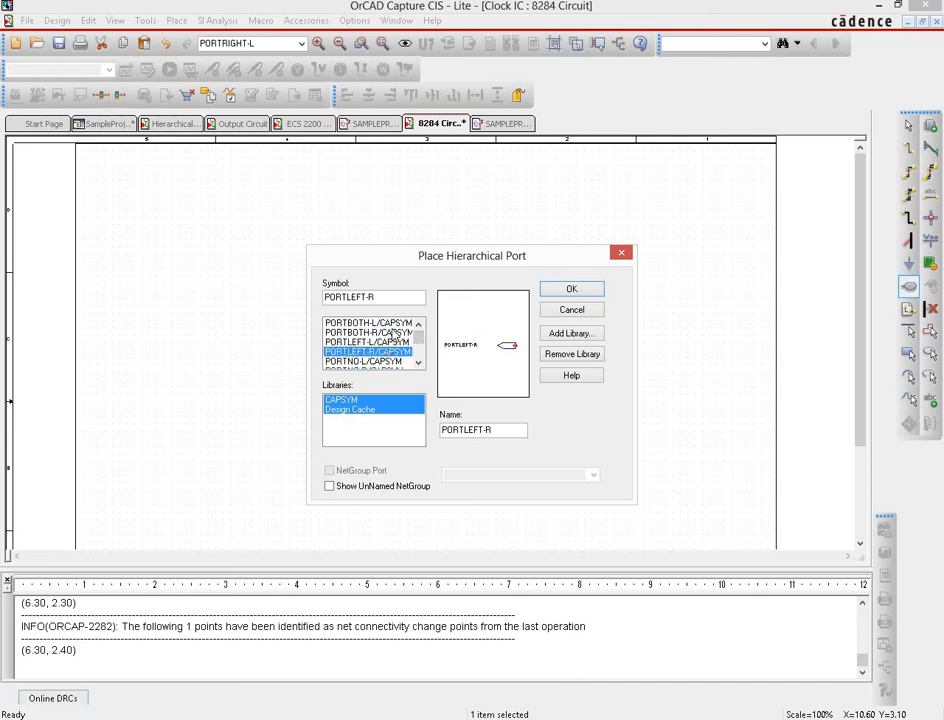
left_click(368, 340)
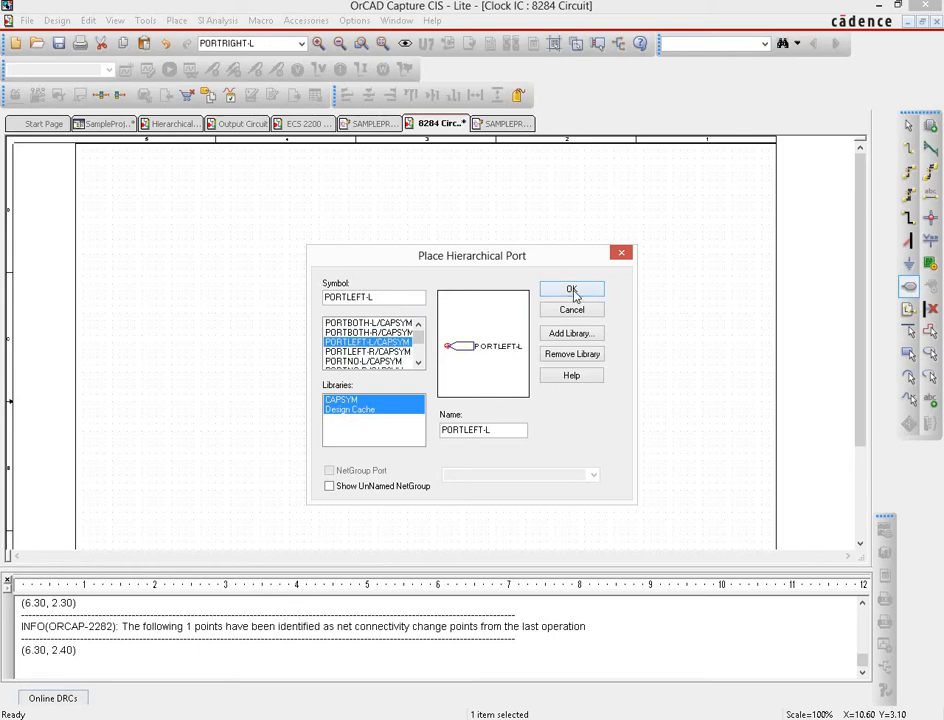
left_click(572, 290)
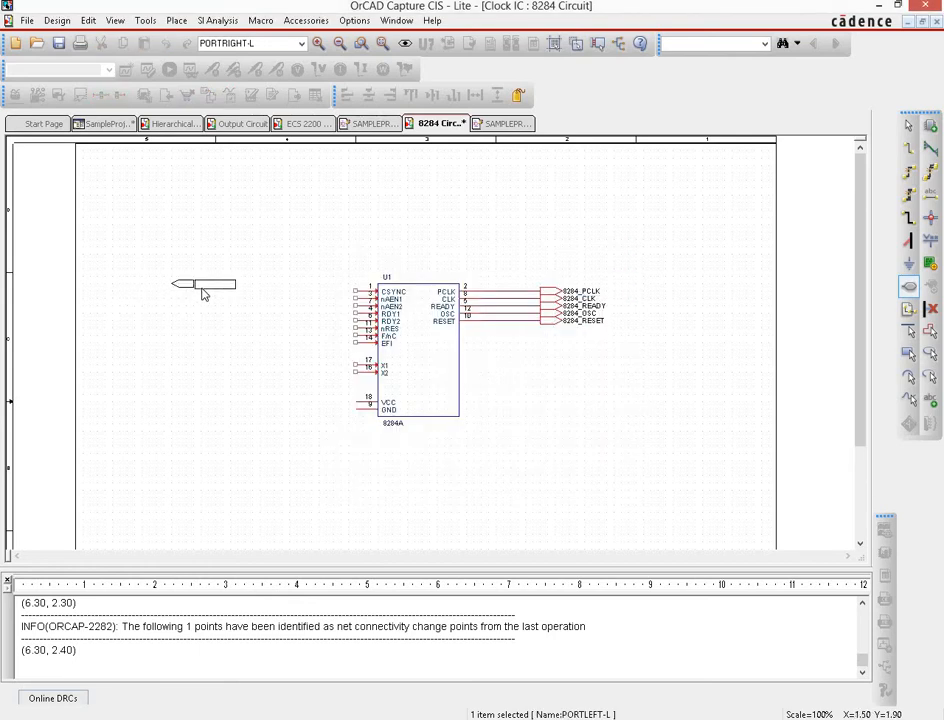
Mirror the port both ways beside the crystal input pin and name it XTAL_OUT.
right_click(204, 290)
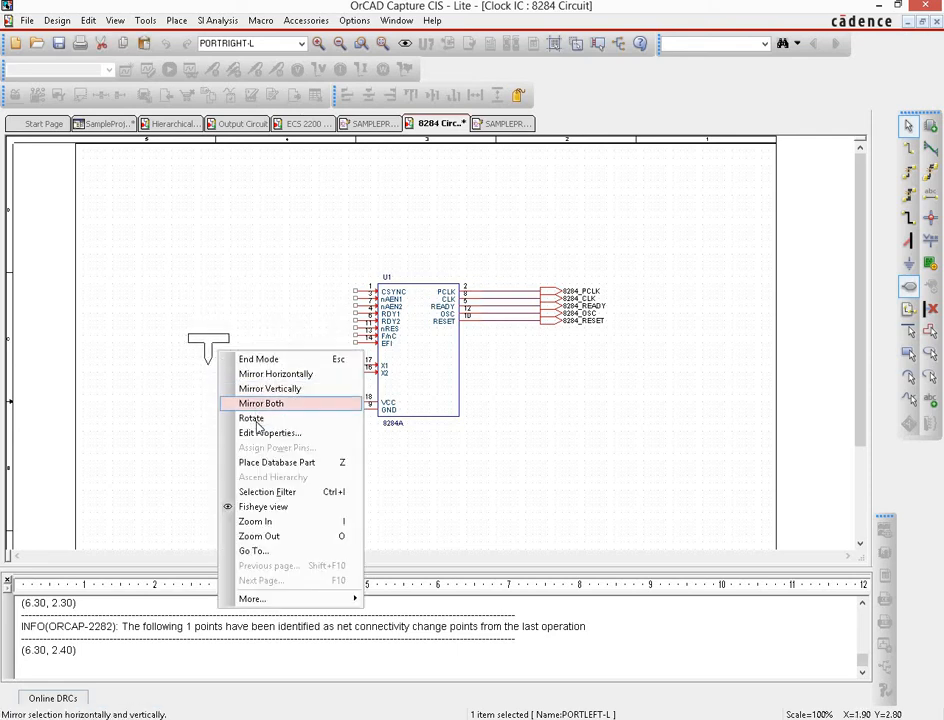
left_click(260, 404)
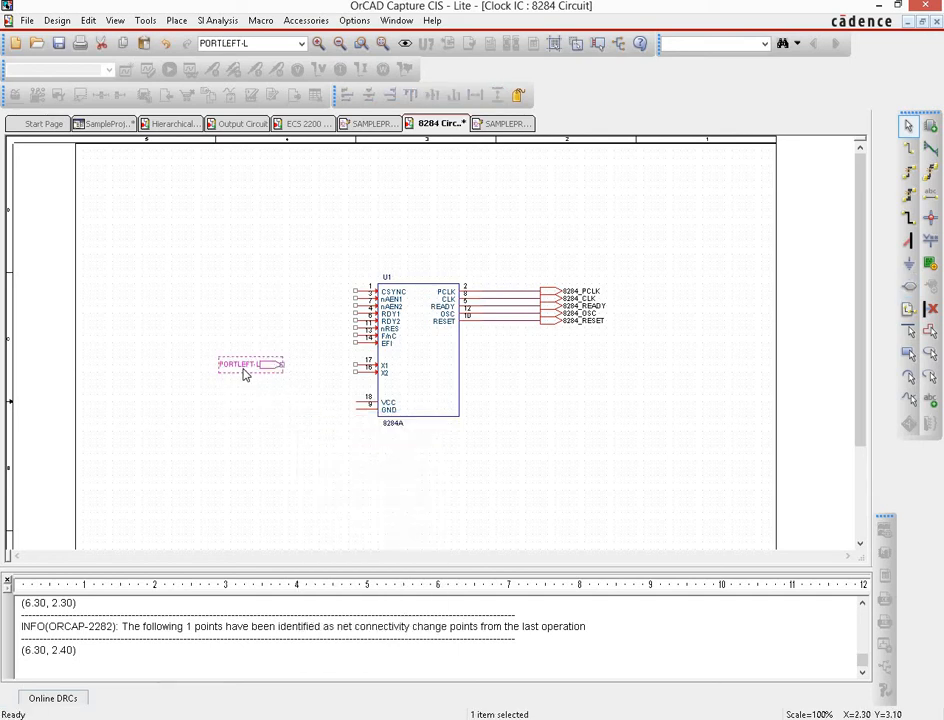
double_click(250, 364)
type("XTAL_OUT")
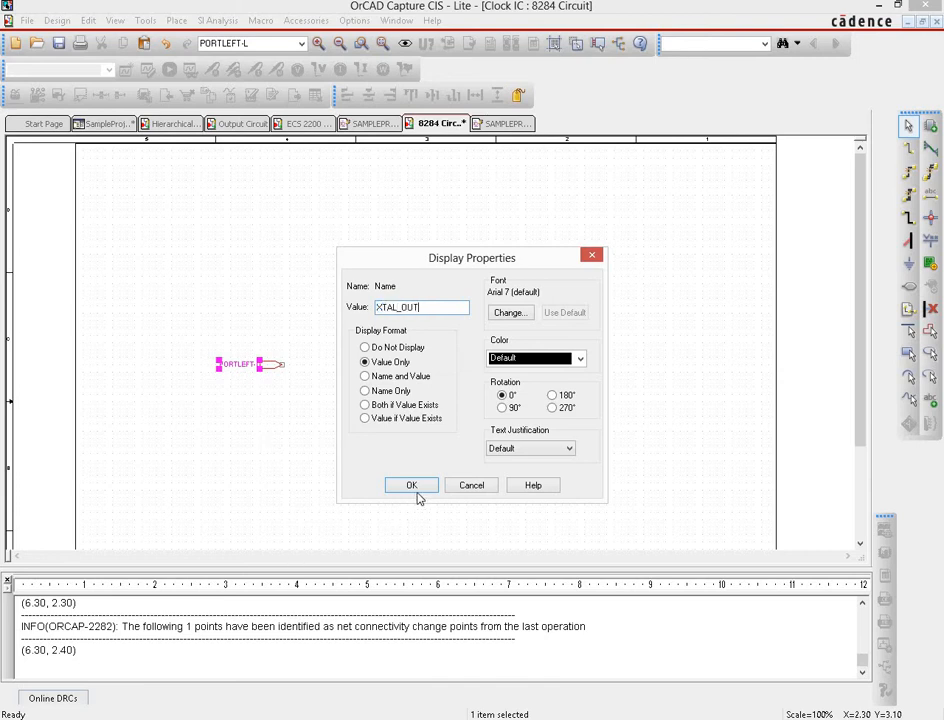
left_click(412, 486)
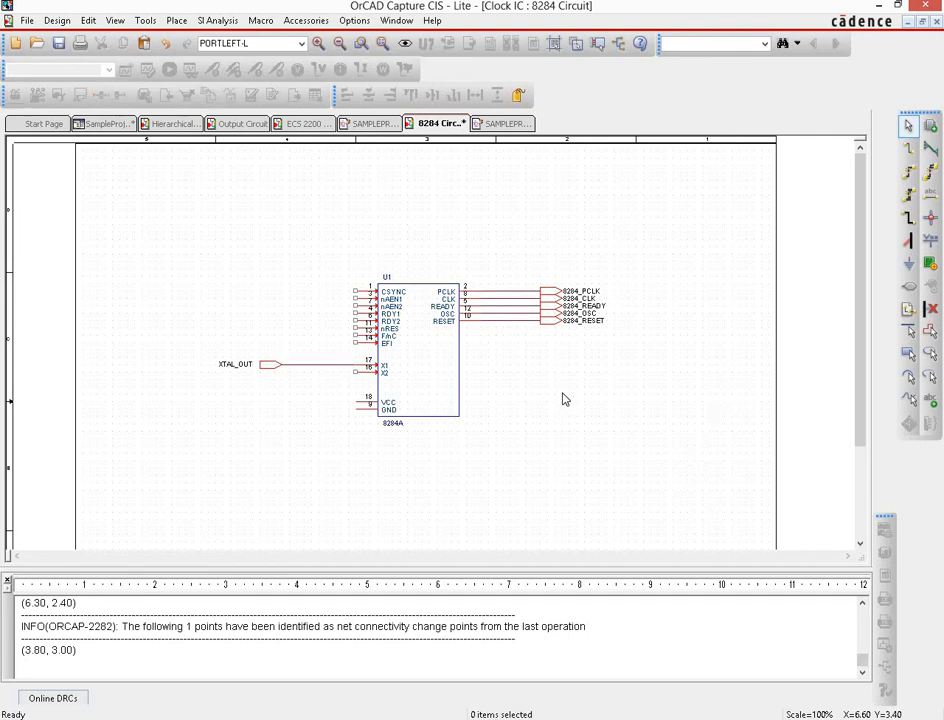
mouse_move(224, 276)
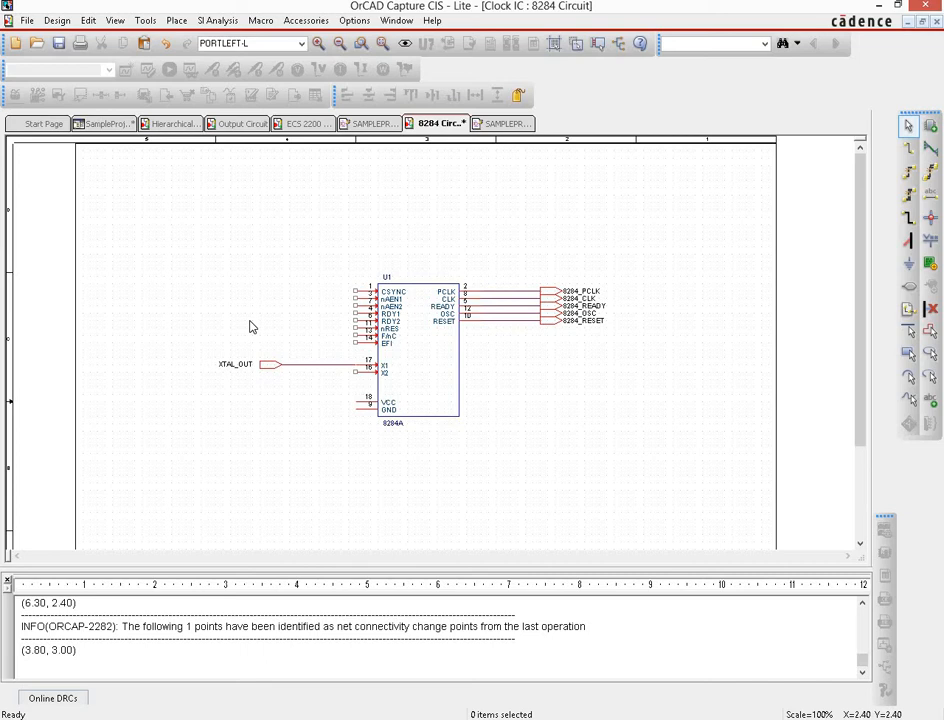
mouse_move(390, 284)
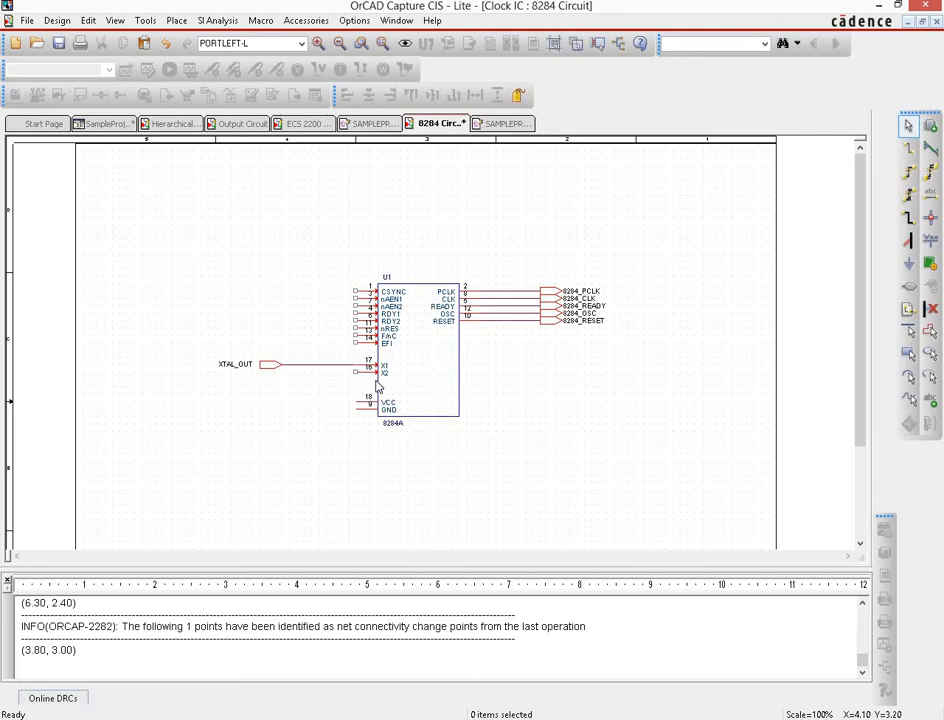
mouse_move(404, 358)
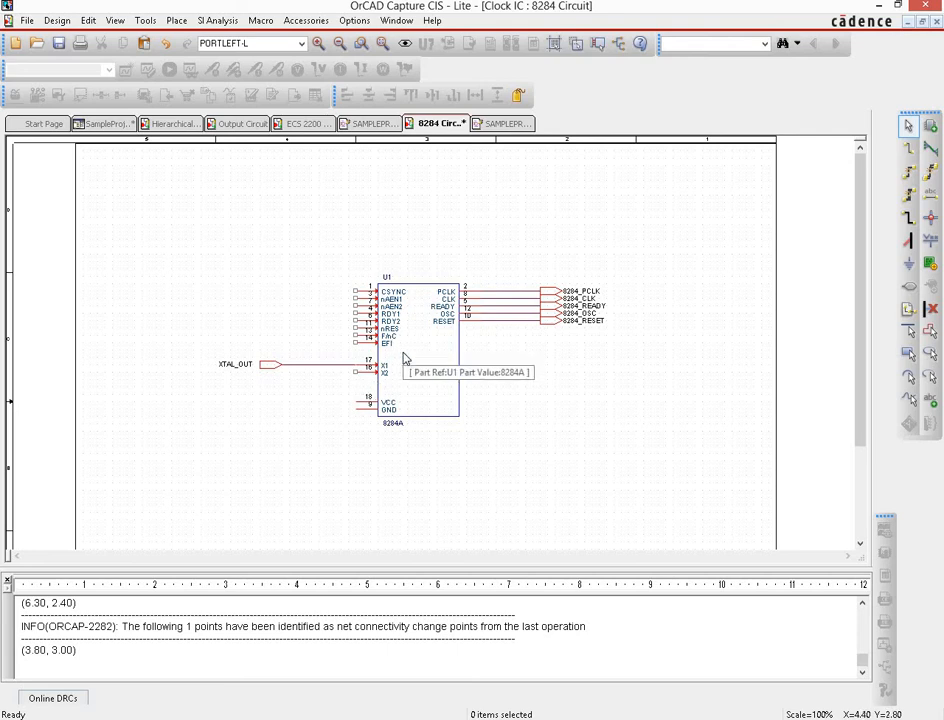
mouse_move(900, 336)
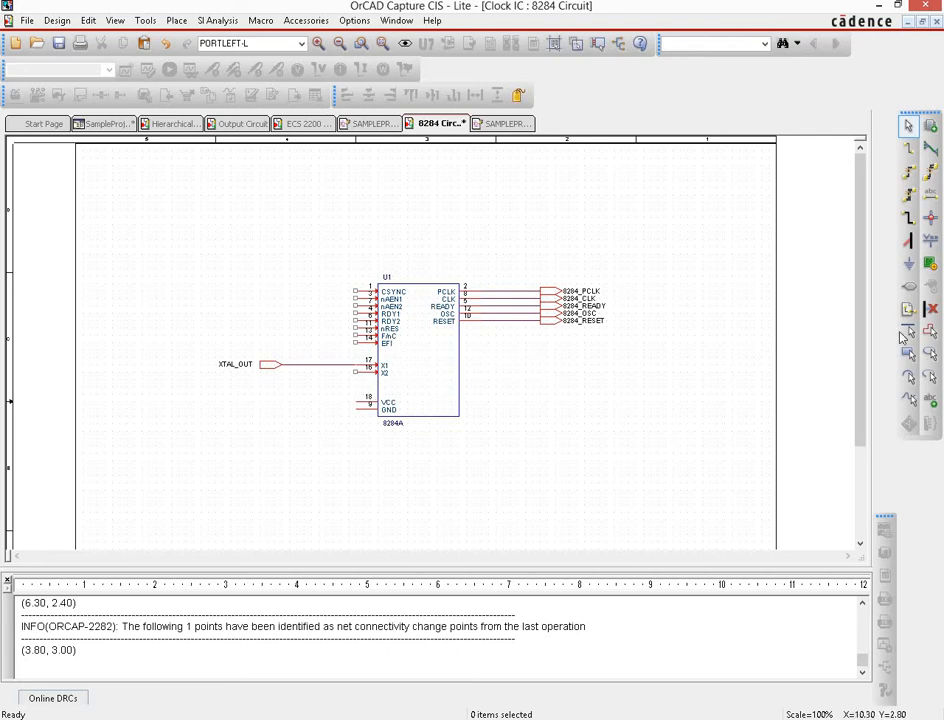
left_click(930, 308)
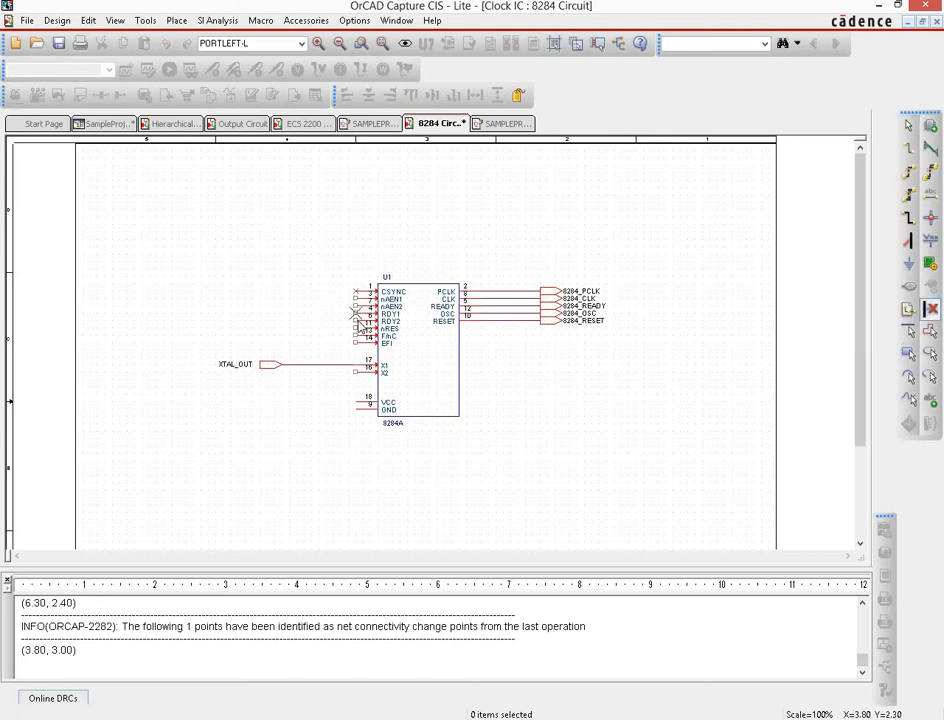
mouse_move(360, 338)
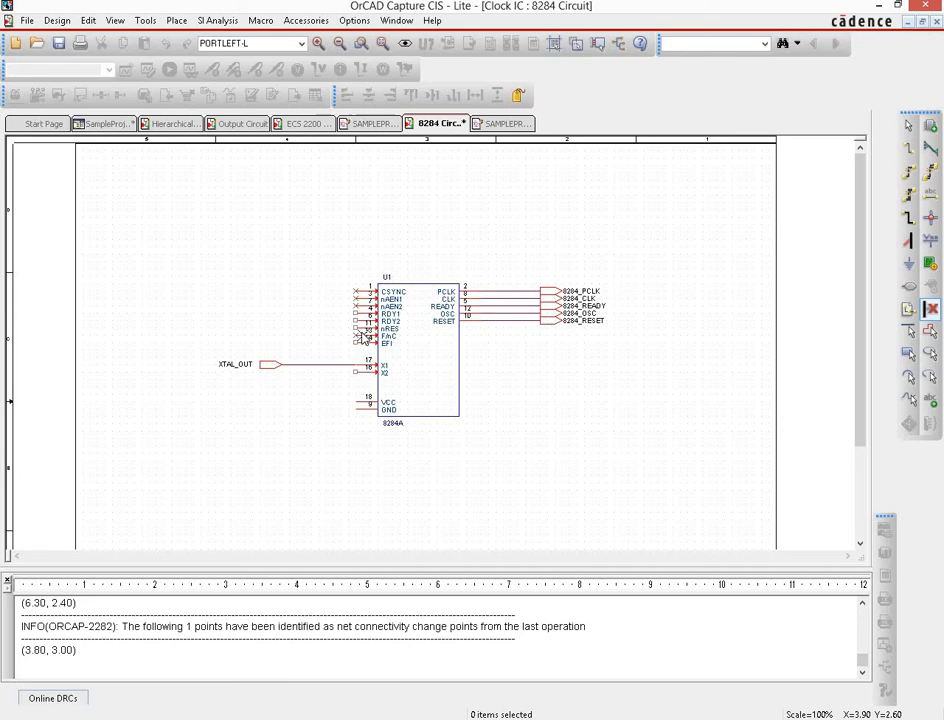
right_click(280, 236)
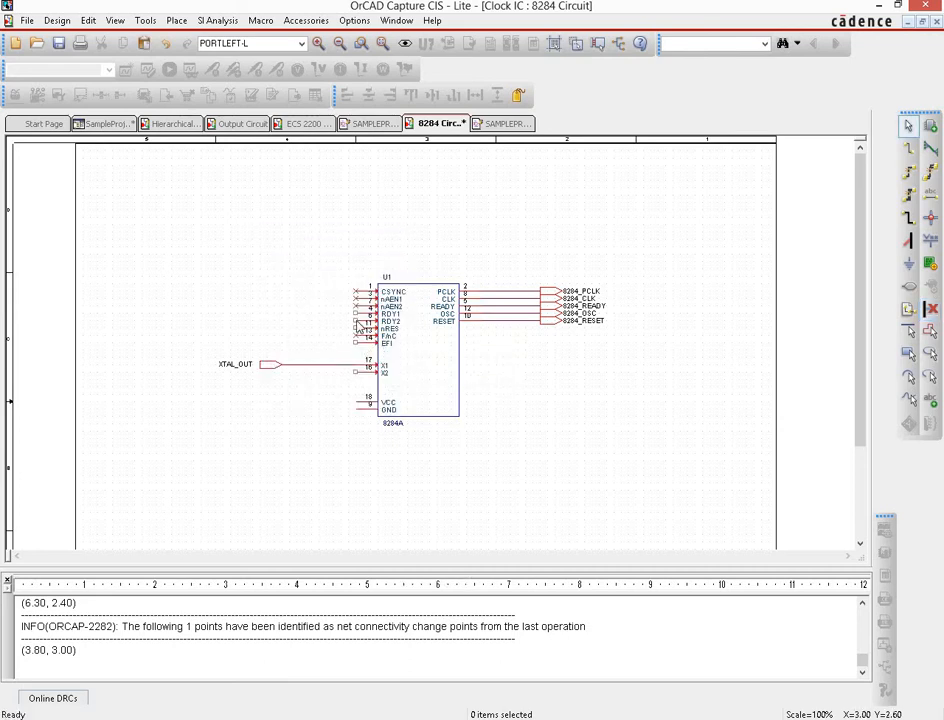
mouse_move(392, 424)
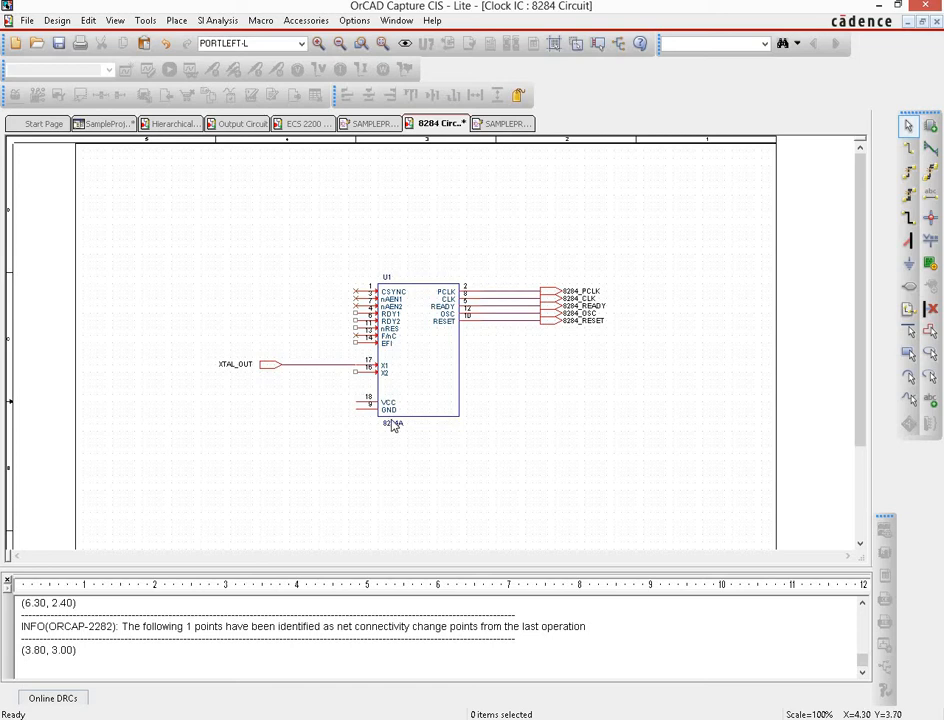
mouse_move(370, 414)
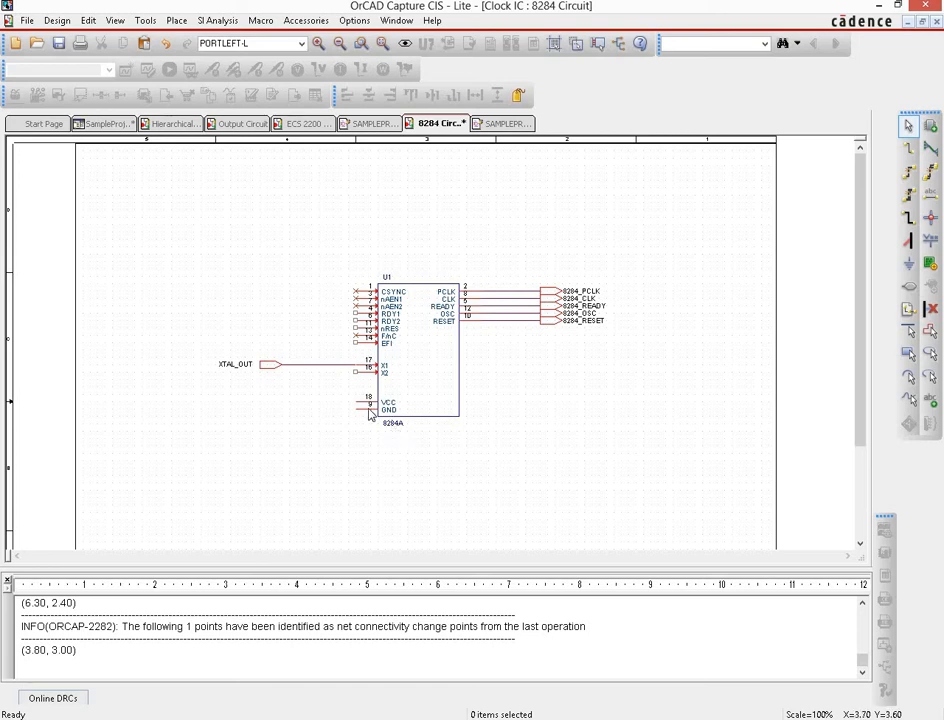
mouse_move(362, 340)
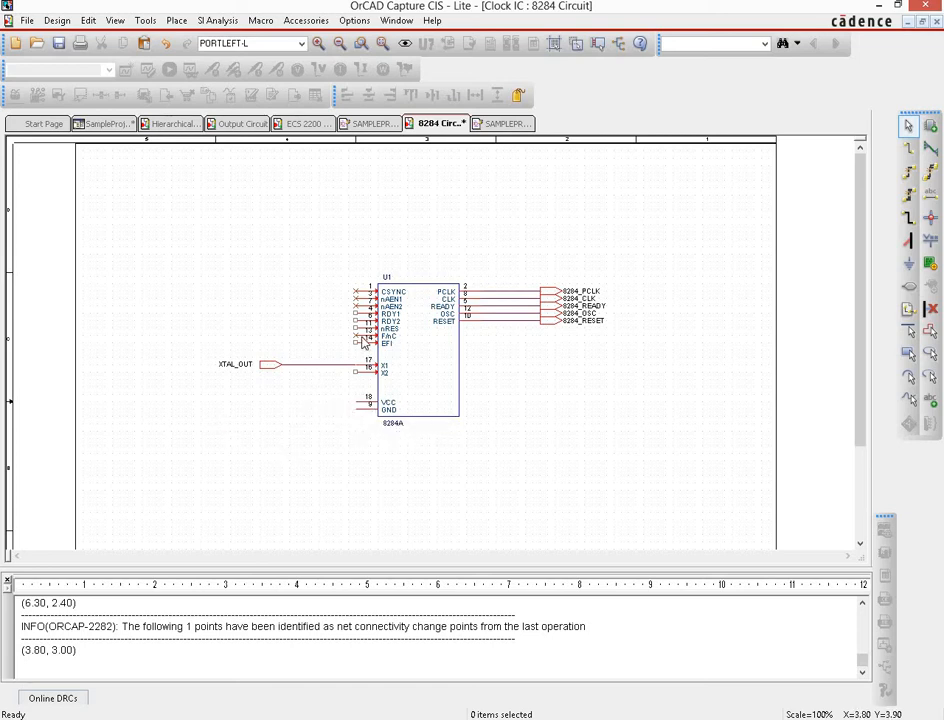
mouse_move(364, 340)
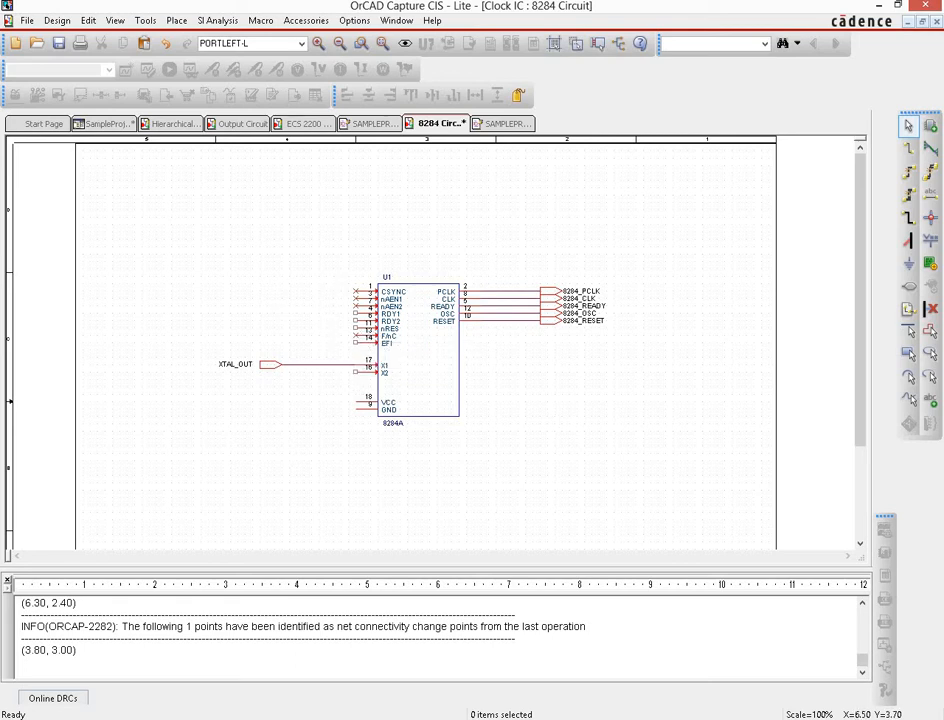
Place a GND ground symbol and a VCC supply symbol for the 8284's power pins.
left_click(908, 264)
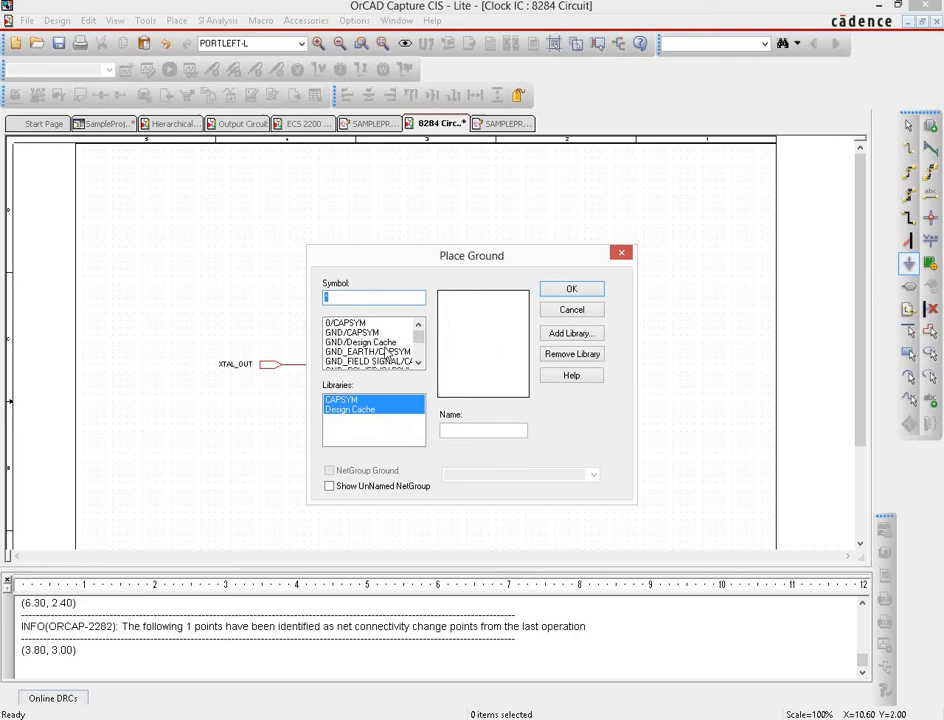
left_click(362, 342)
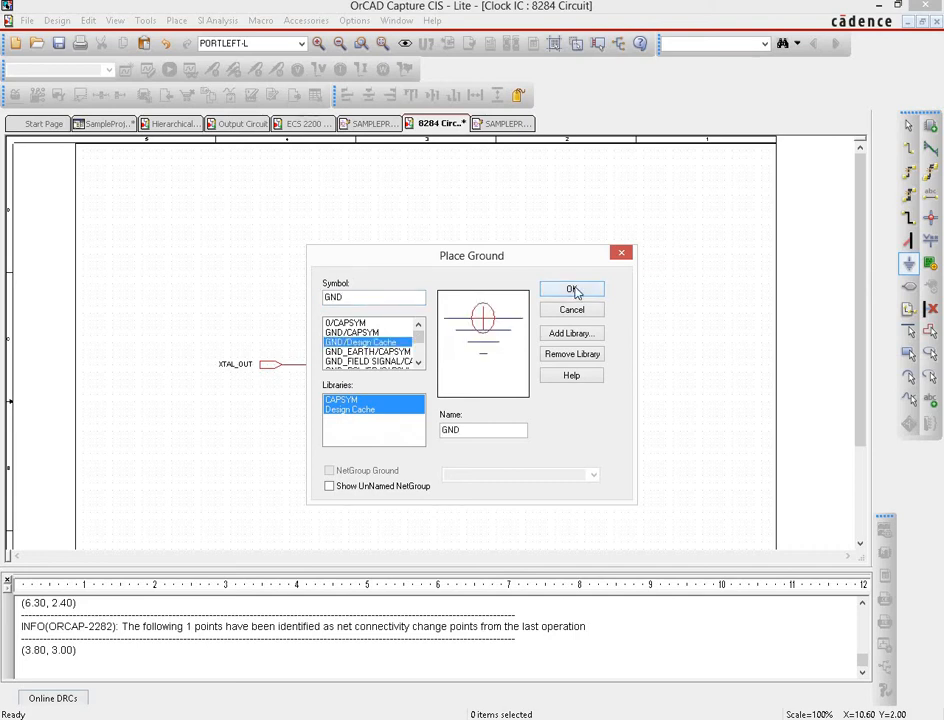
left_click(572, 288)
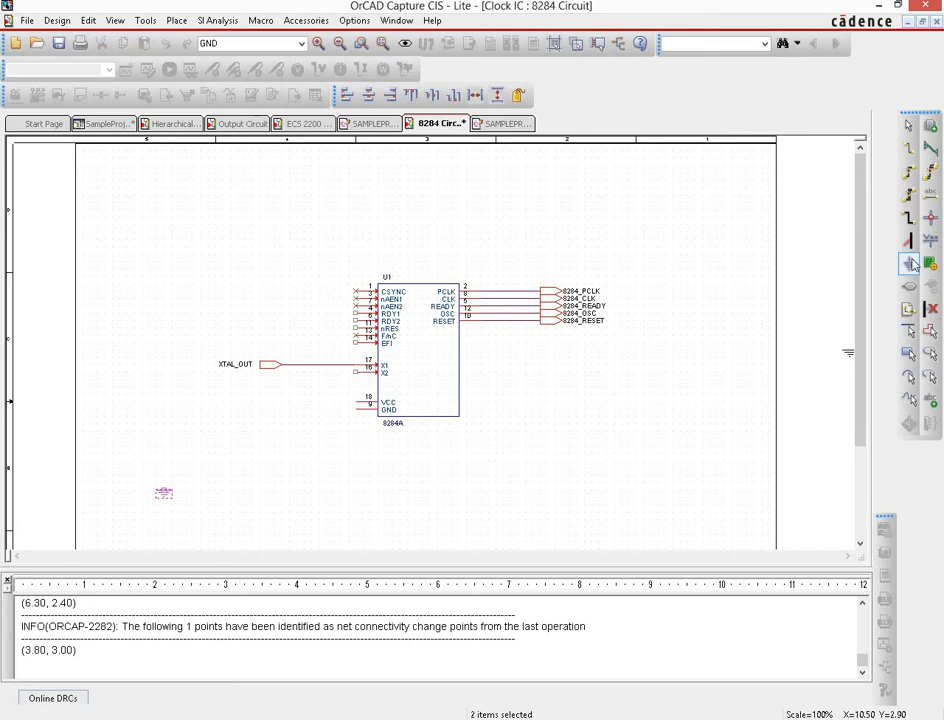
left_click(908, 264)
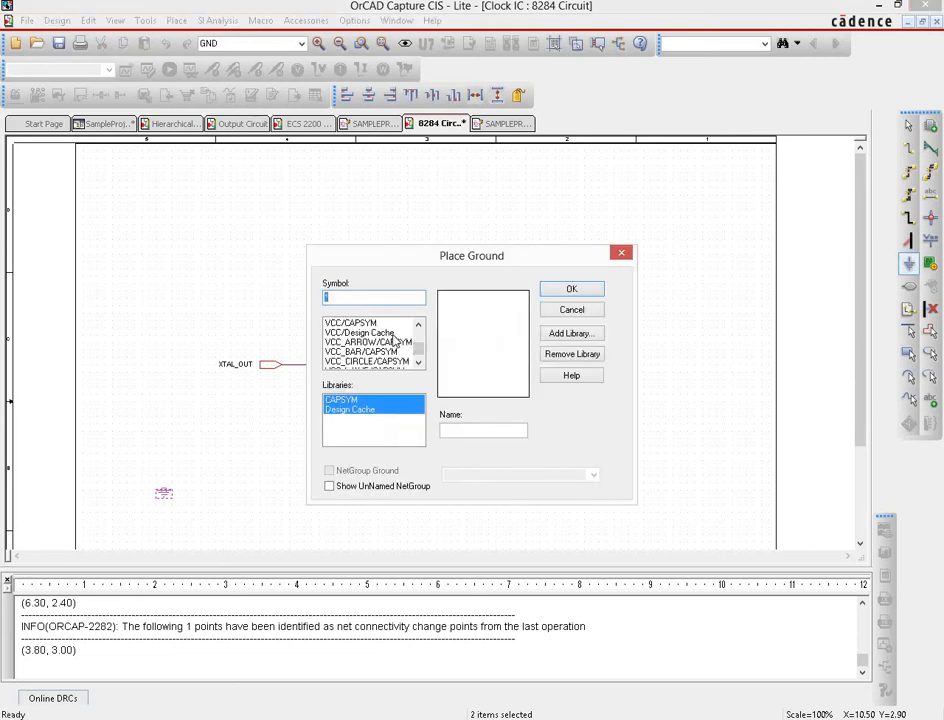
left_click(572, 288)
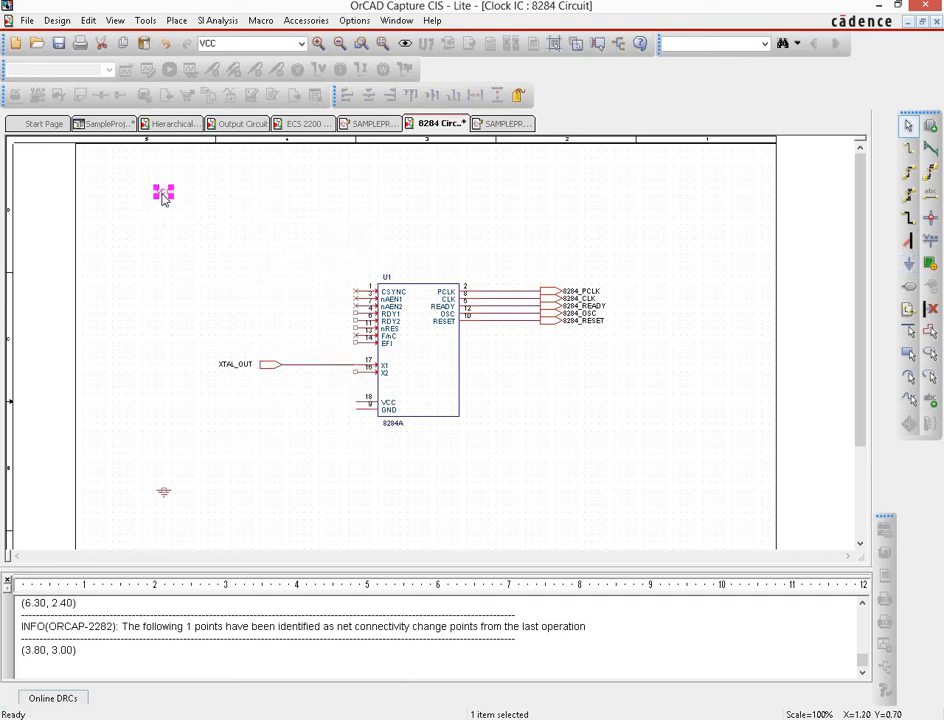
double_click(164, 192)
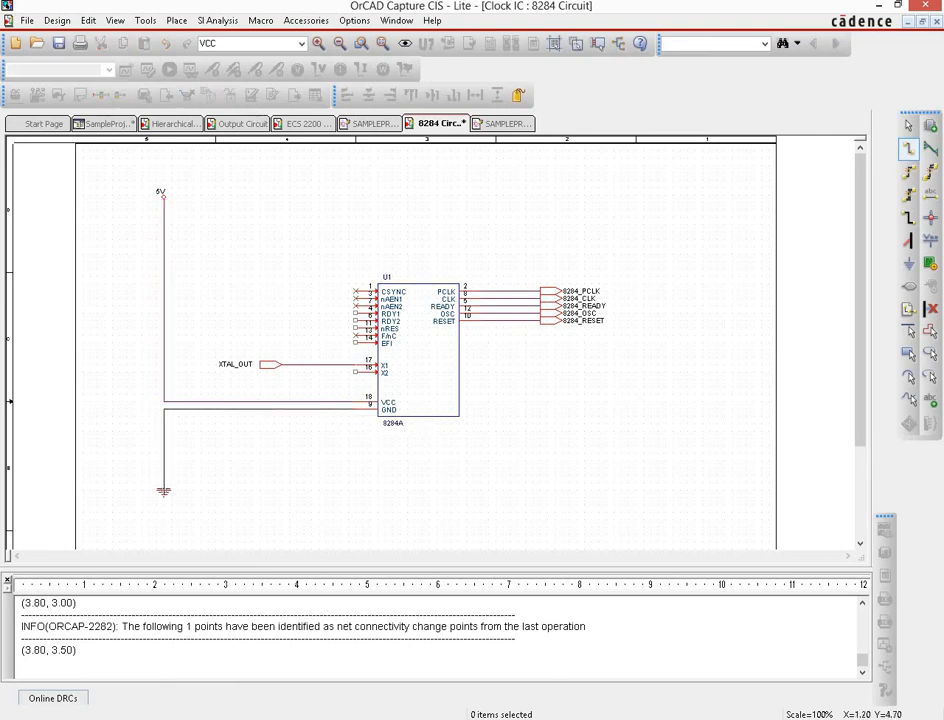
Finish the wires from the 8284's left-side inputs to the VCC rail and end wiring.
left_click(258, 408)
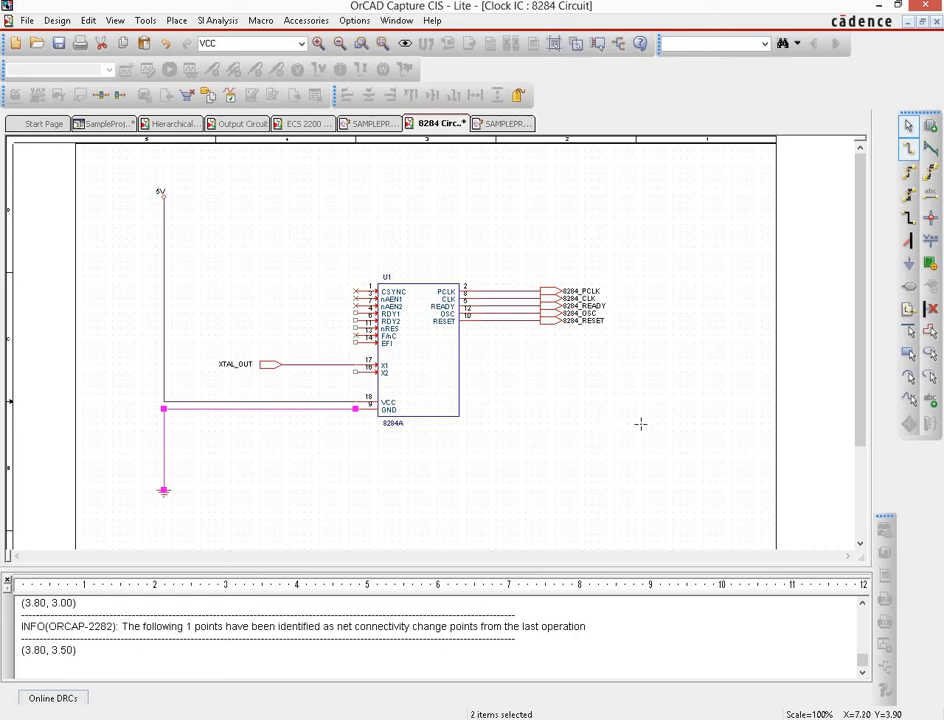
mouse_move(310, 292)
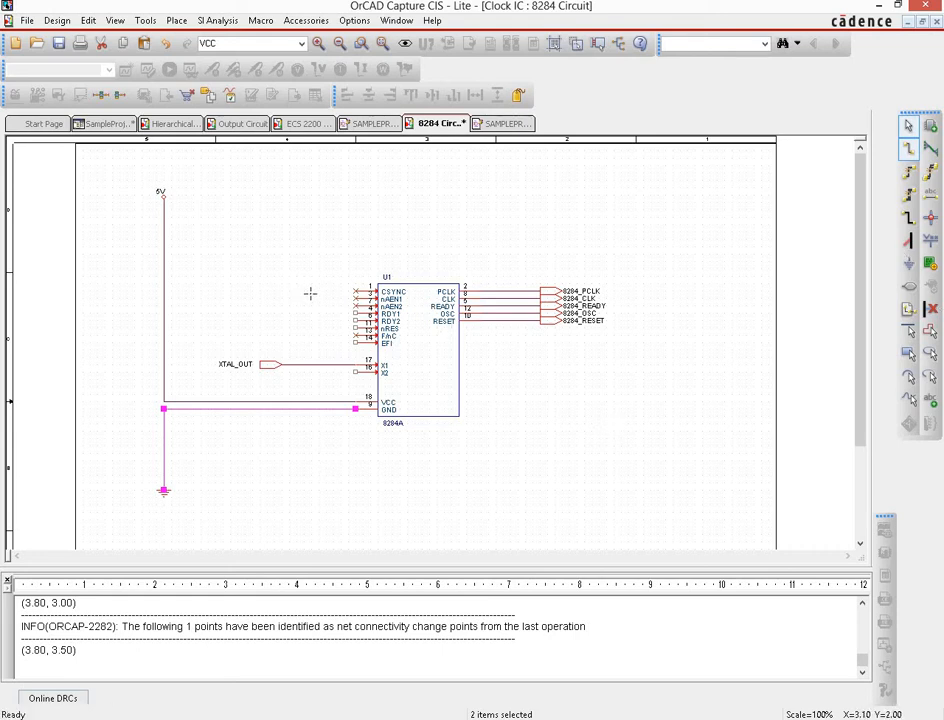
right_click(310, 296)
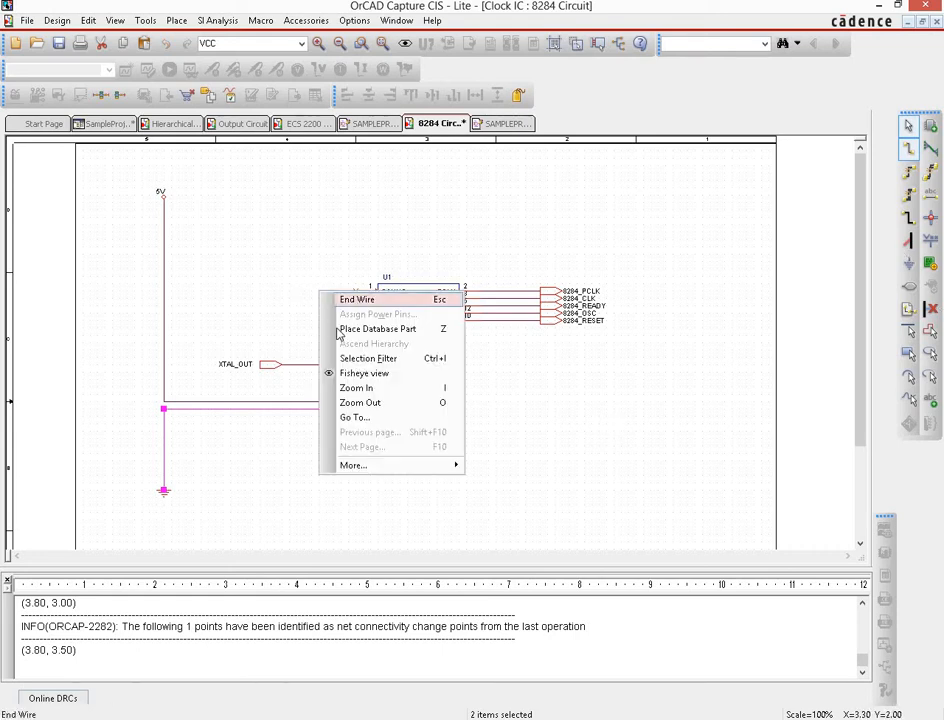
left_click(356, 300)
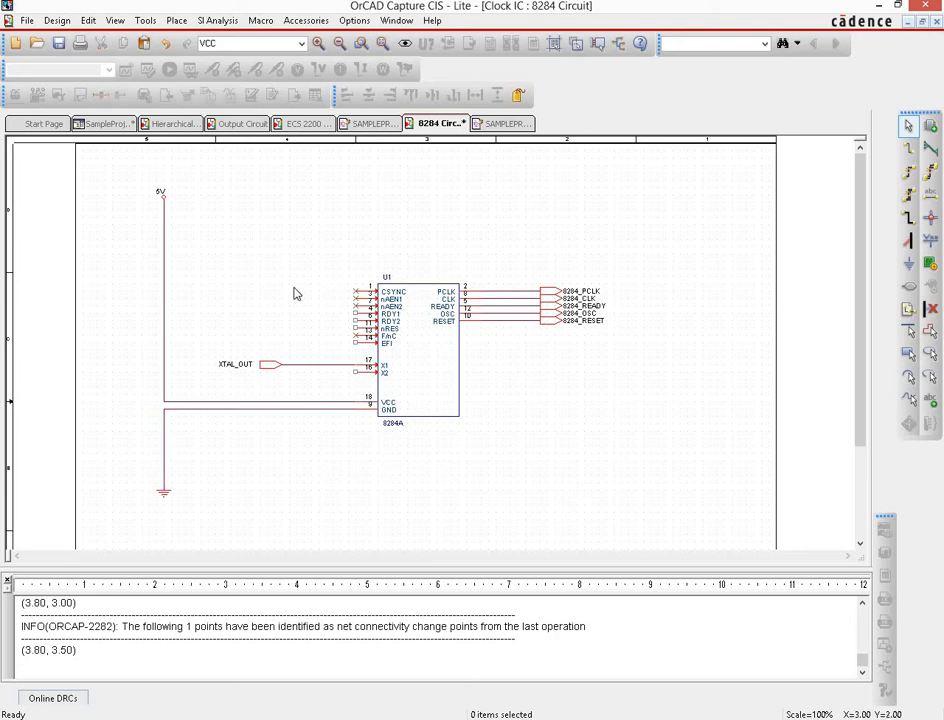
mouse_move(356, 340)
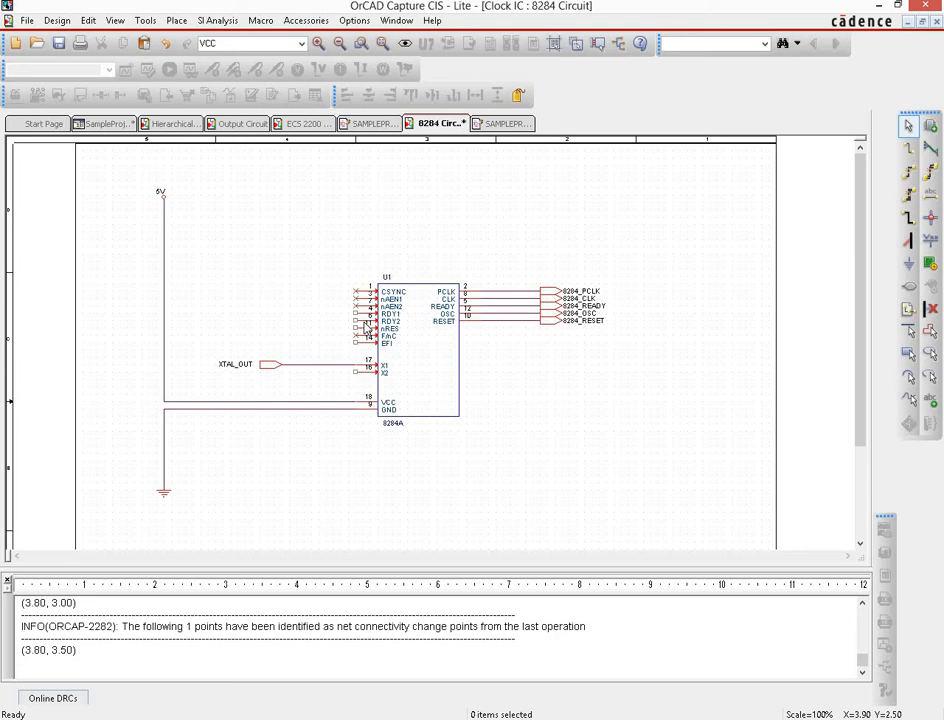
mouse_move(850, 152)
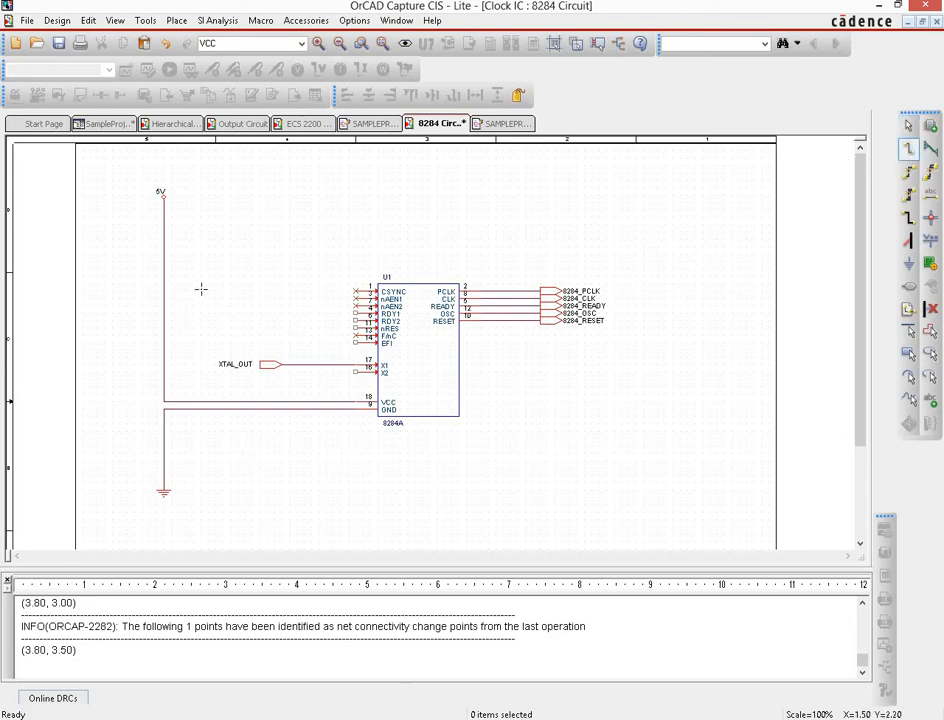
mouse_move(174, 442)
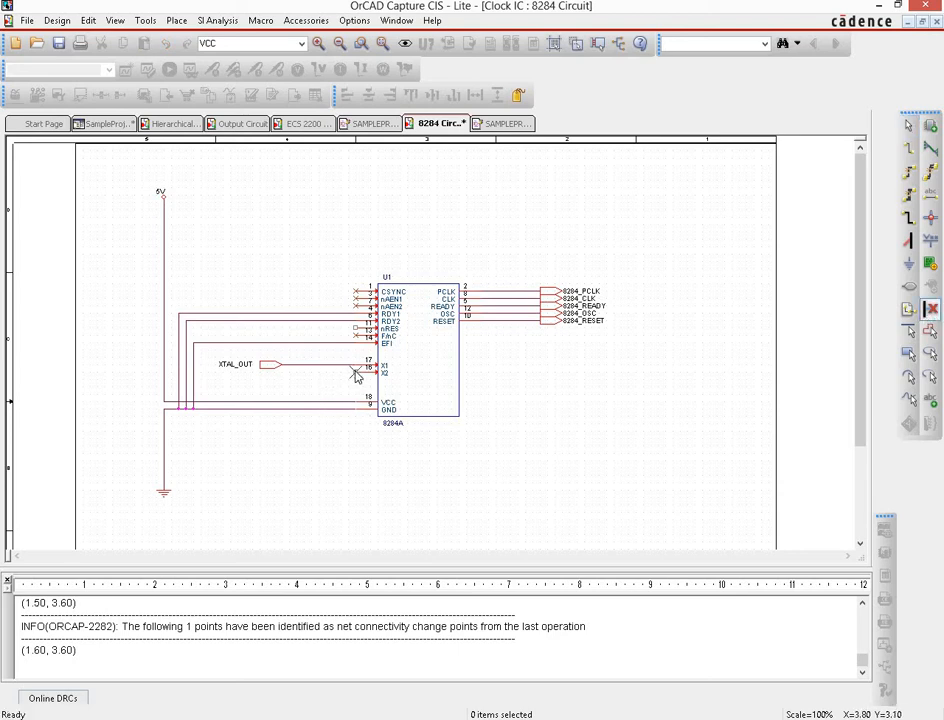
mouse_move(448, 428)
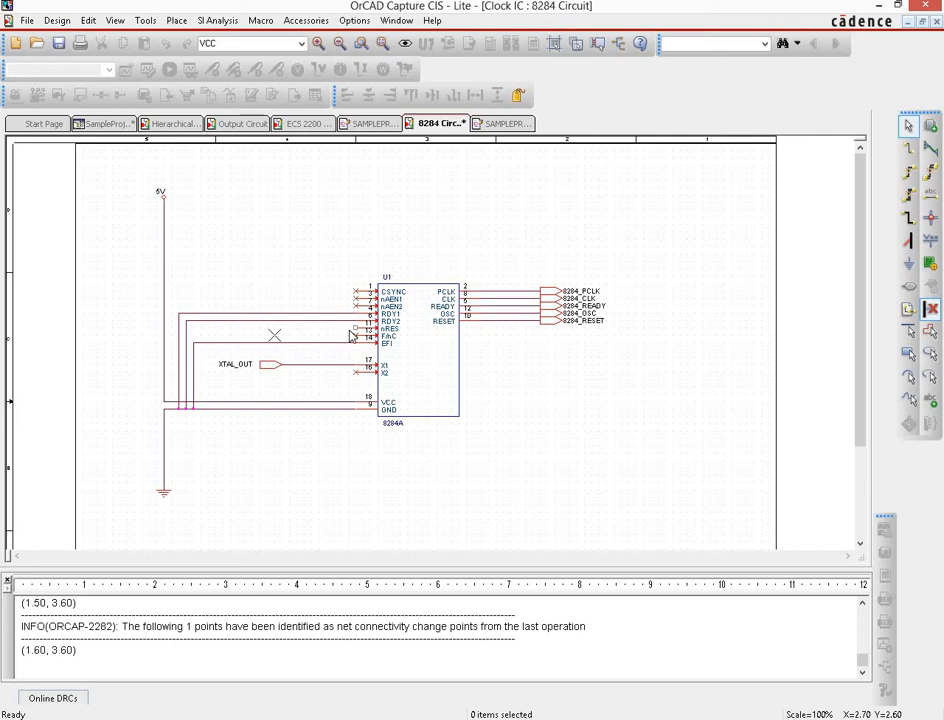
mouse_move(660, 468)
type("RES")
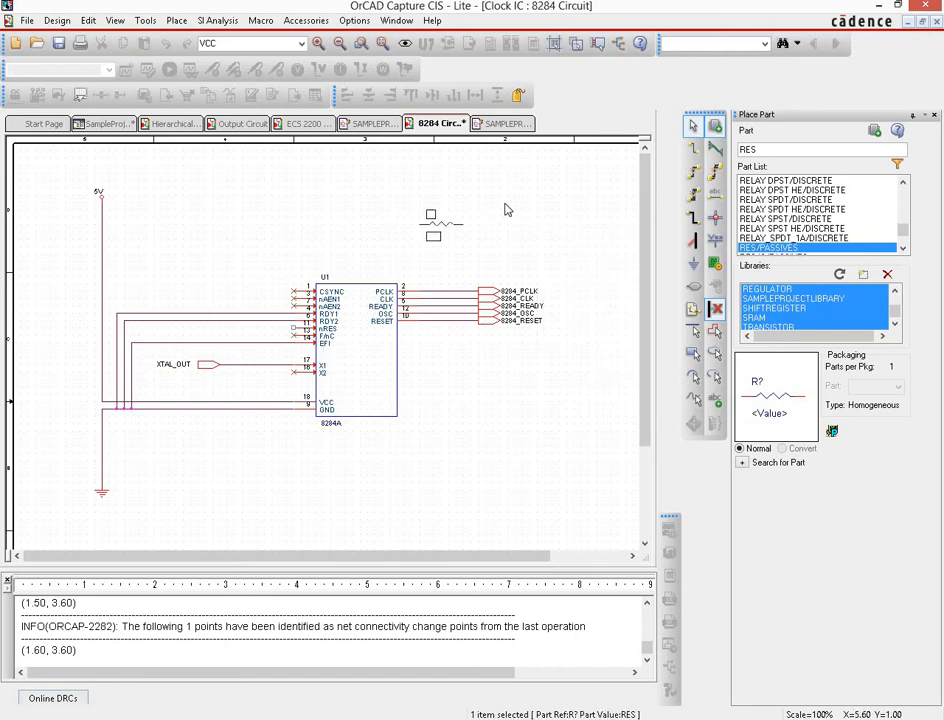
Place a rotated RES, a CAP below it and an SW_PB_SPST switch right of the 8284.
right_click(504, 210)
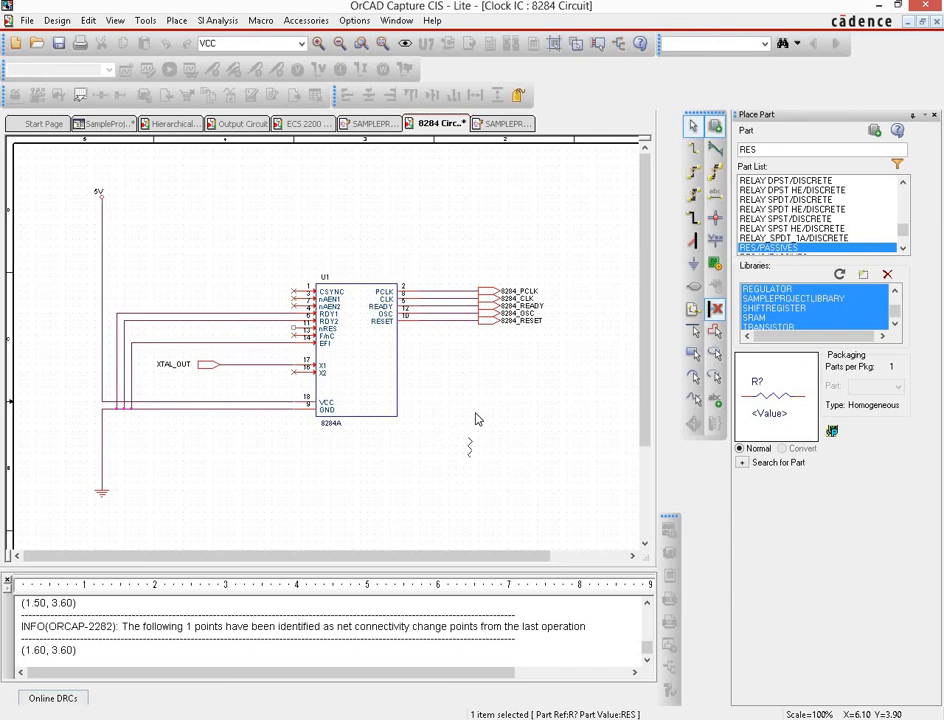
left_click(500, 430)
type("CAP")
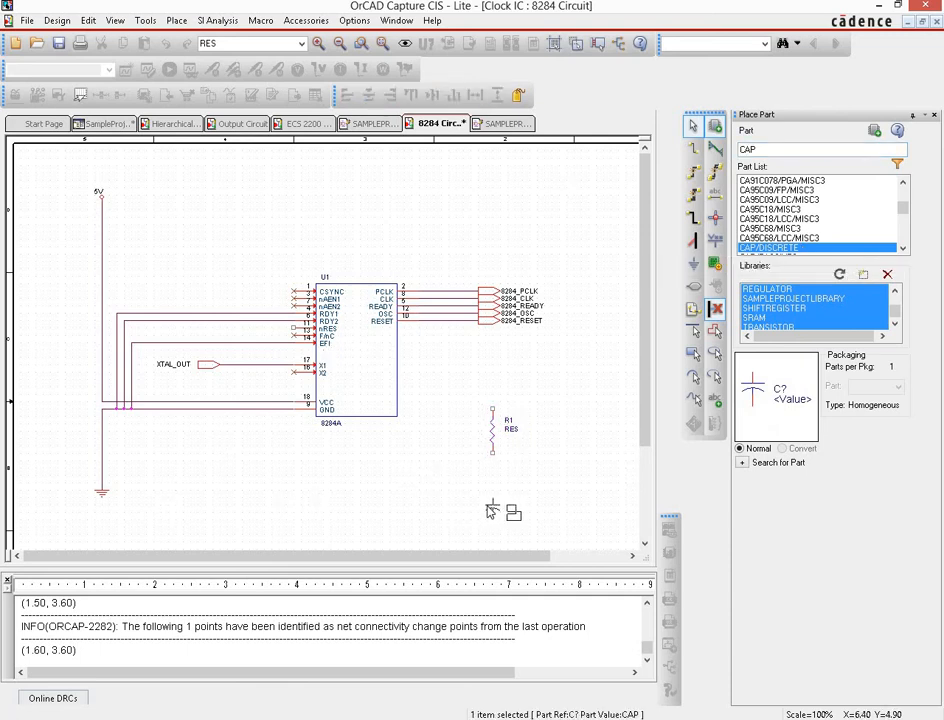
left_click(500, 508)
type("SW_PB_SPST")
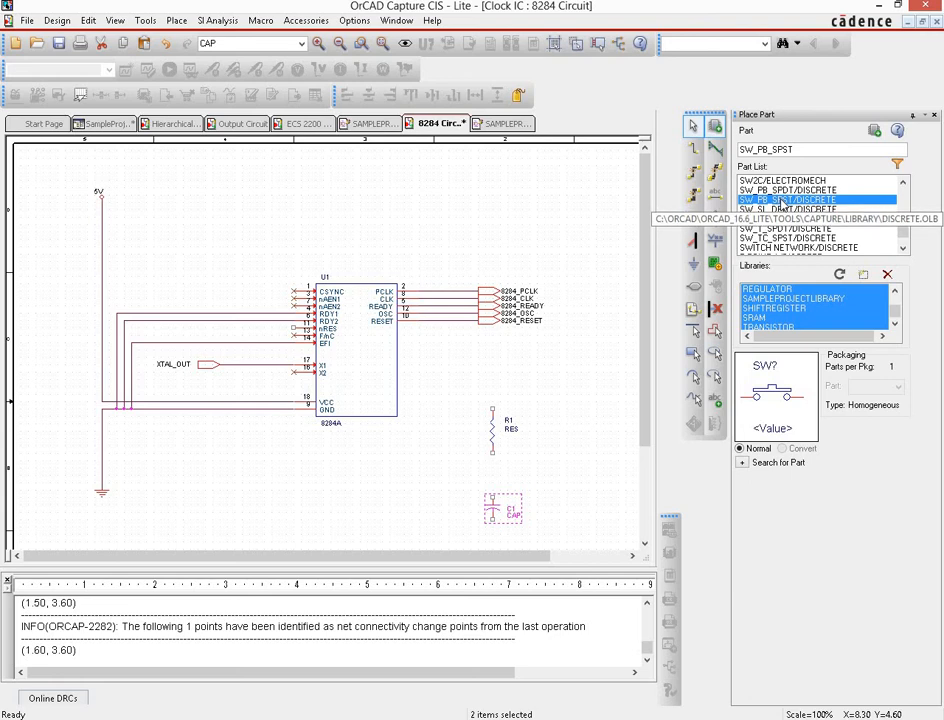
left_click(360, 490)
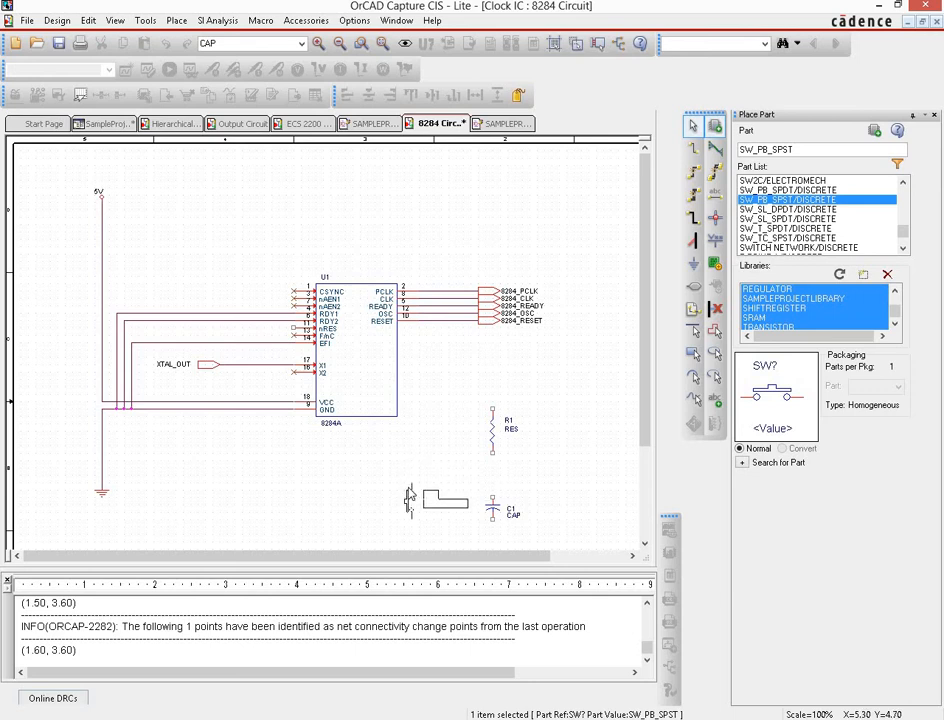
left_click(536, 456)
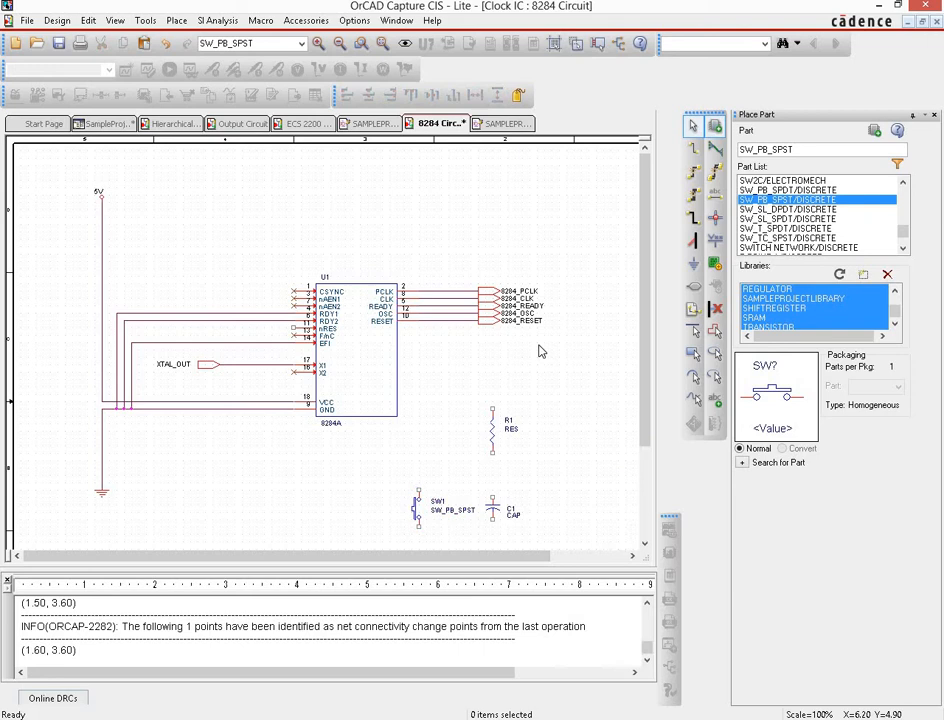
scroll("down", 3)
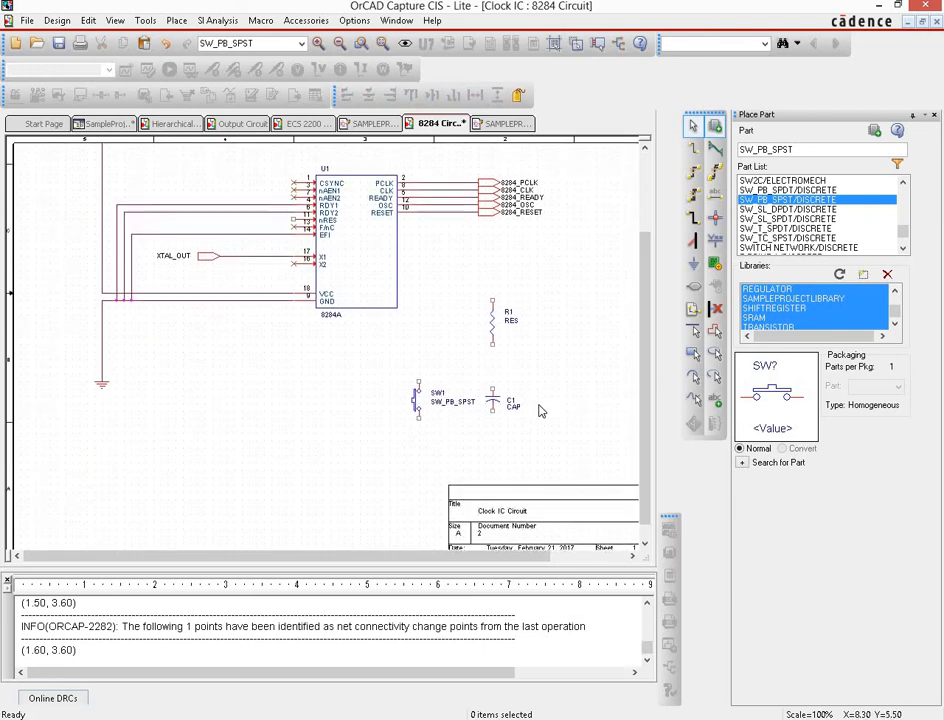
mouse_move(712, 264)
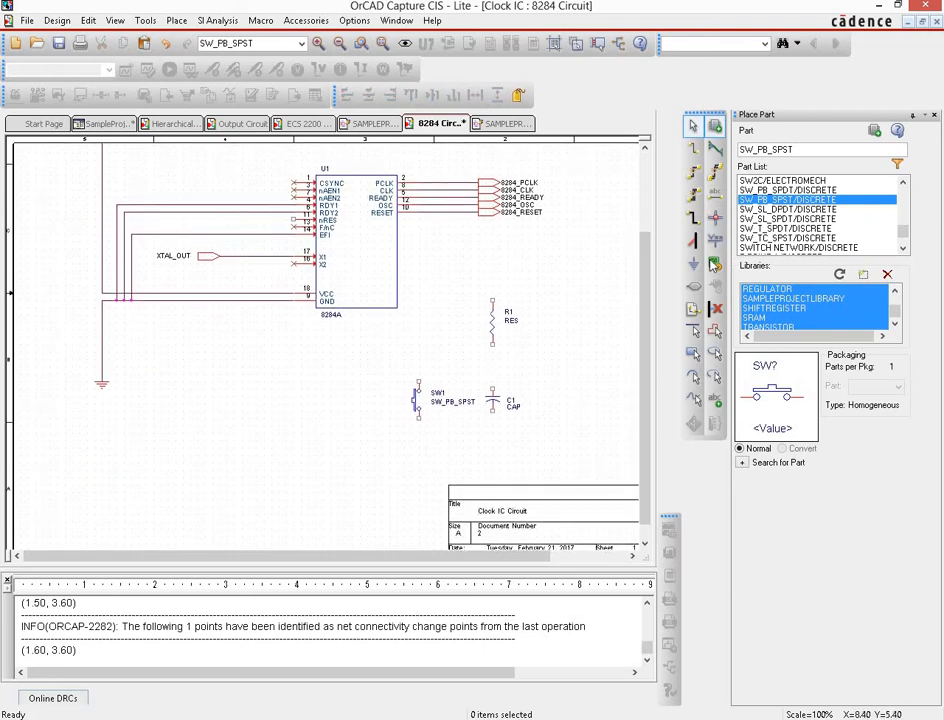
Place a VCC_ARROW supply symbol above R1 and wire it to the resistor's top pin.
left_click(692, 264)
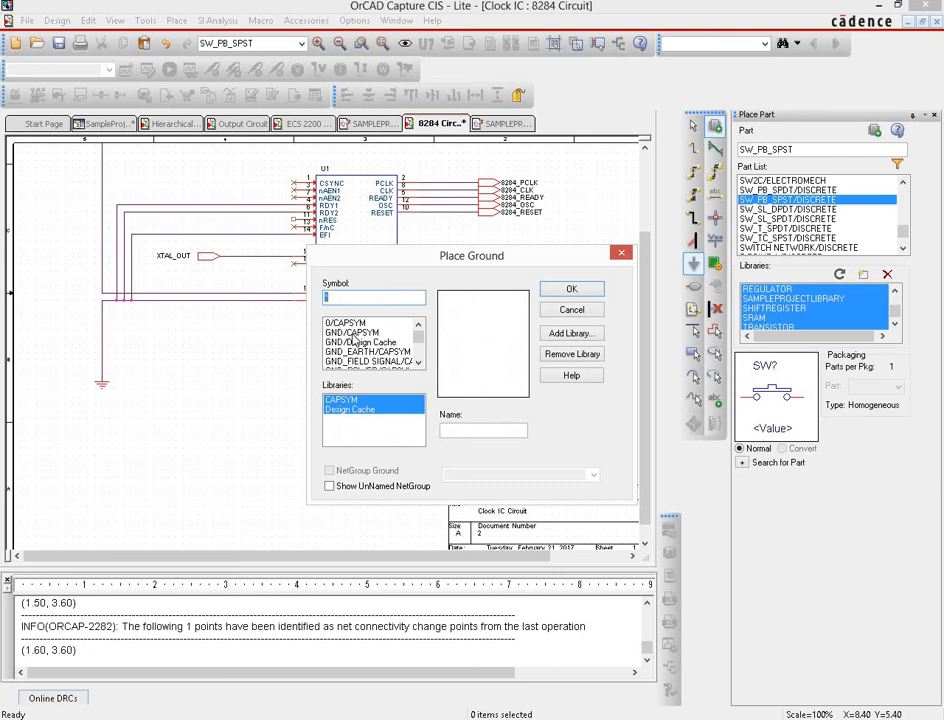
left_click(572, 288)
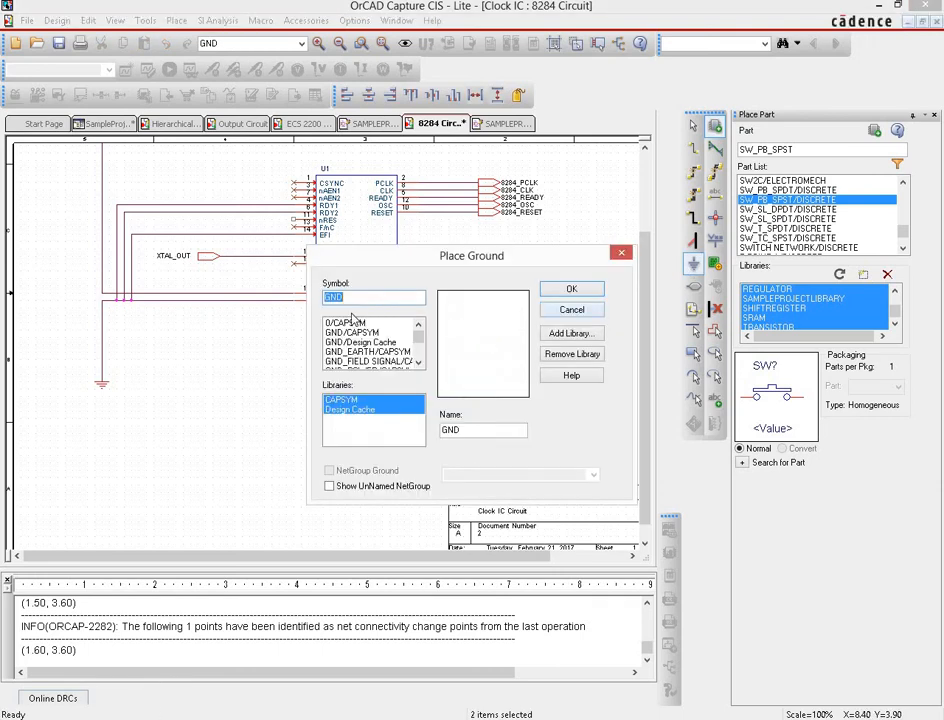
left_click(368, 332)
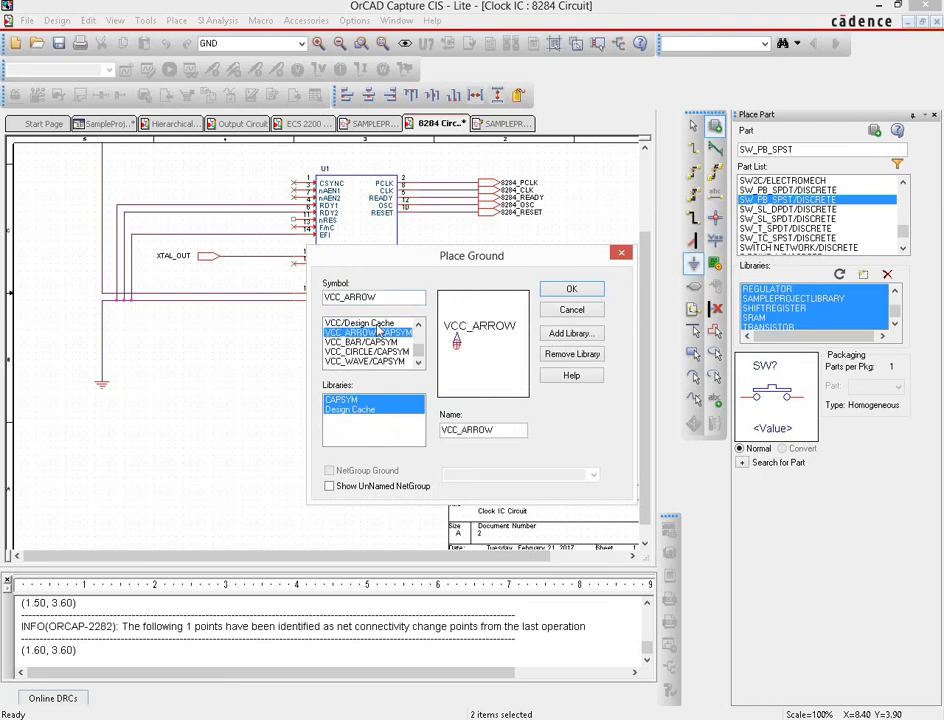
left_click(572, 288)
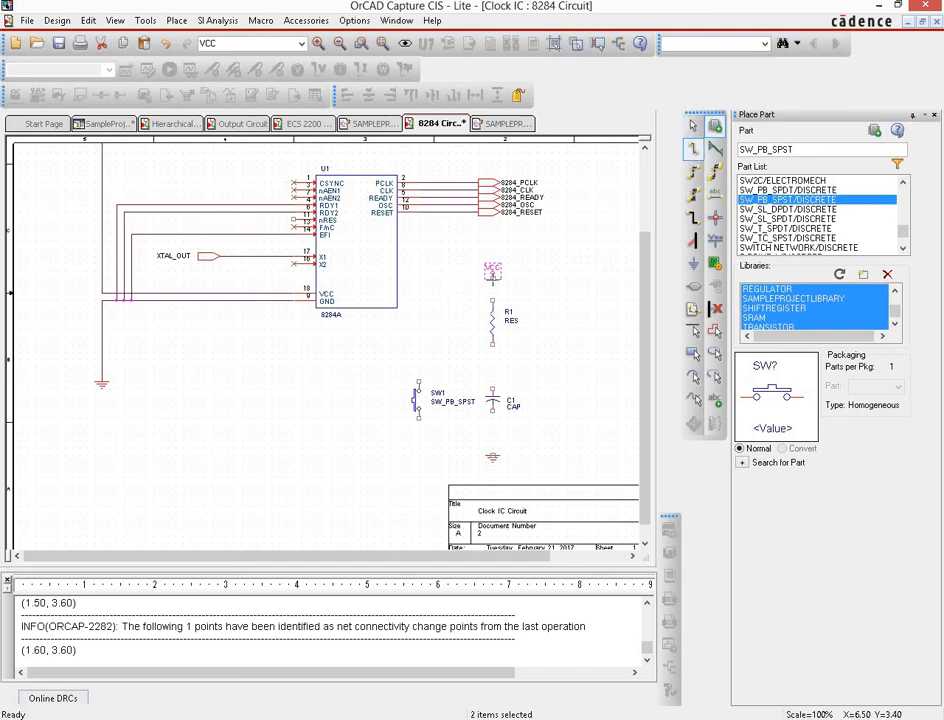
left_click(492, 284)
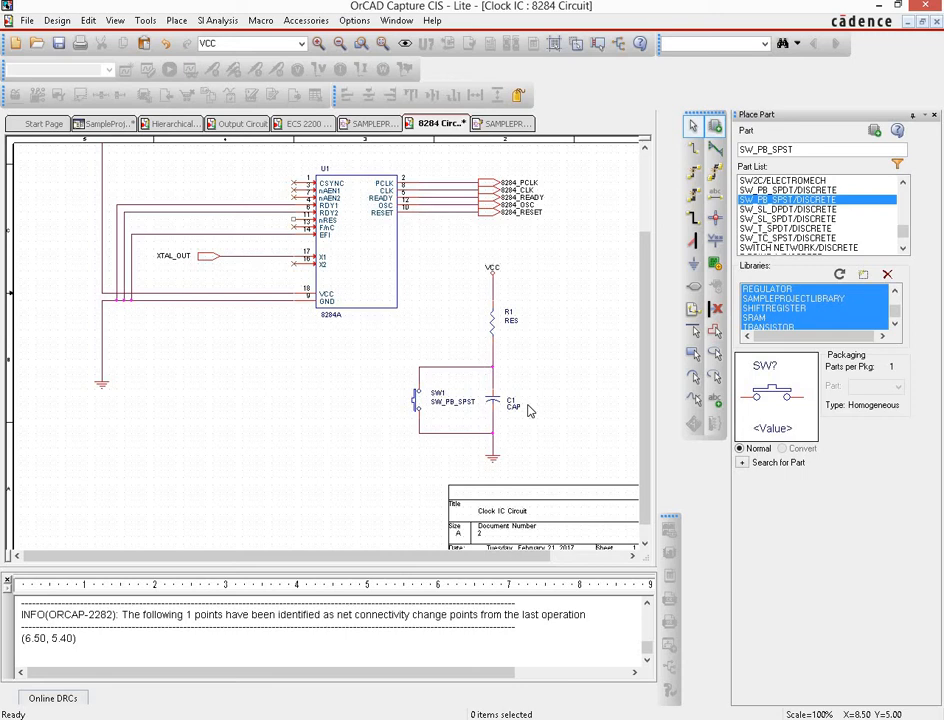
Set resistor R1's value to 10 K in Display Properties.
double_click(510, 320)
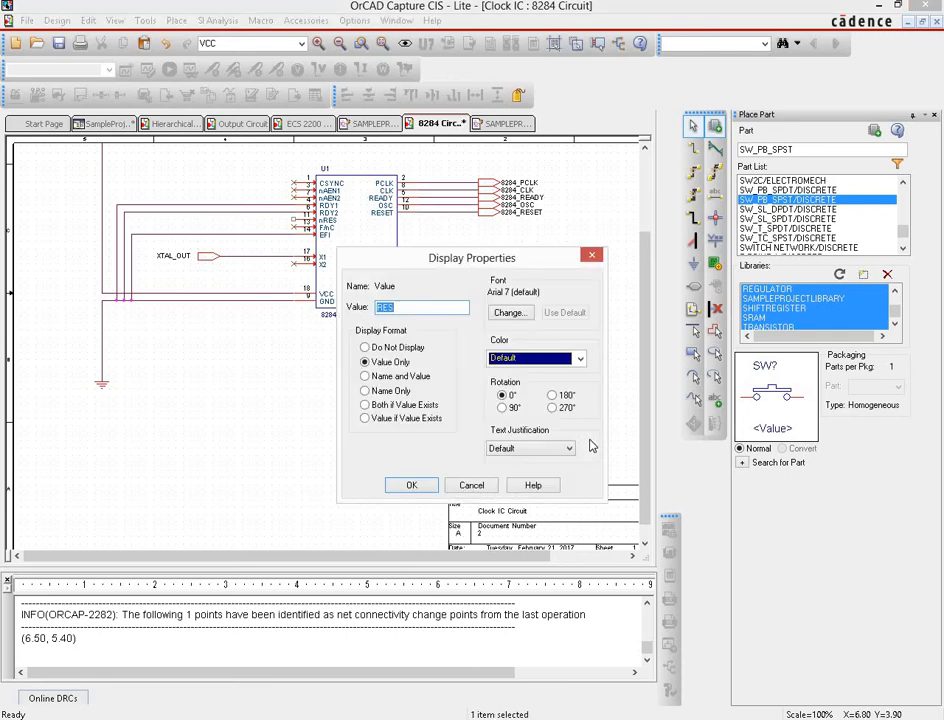
type("10 K")
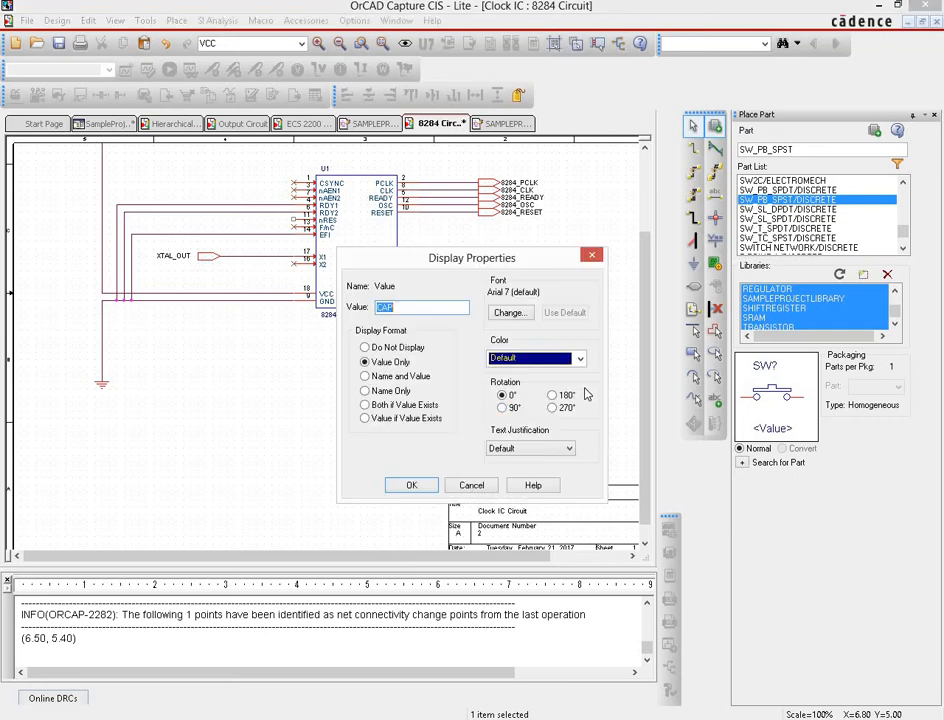
left_click(412, 486)
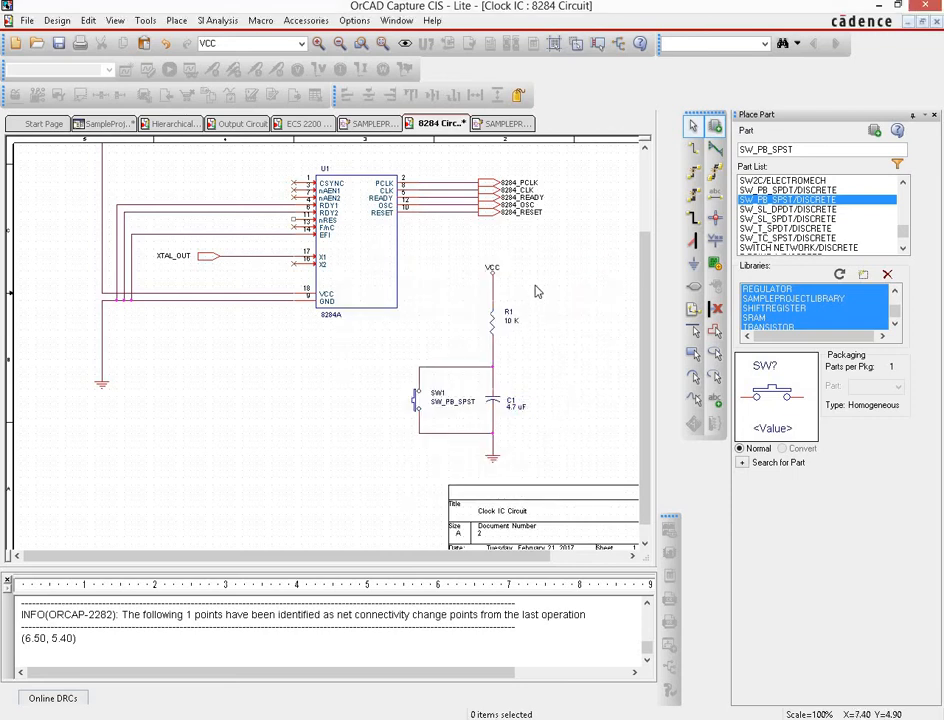
mouse_move(492, 376)
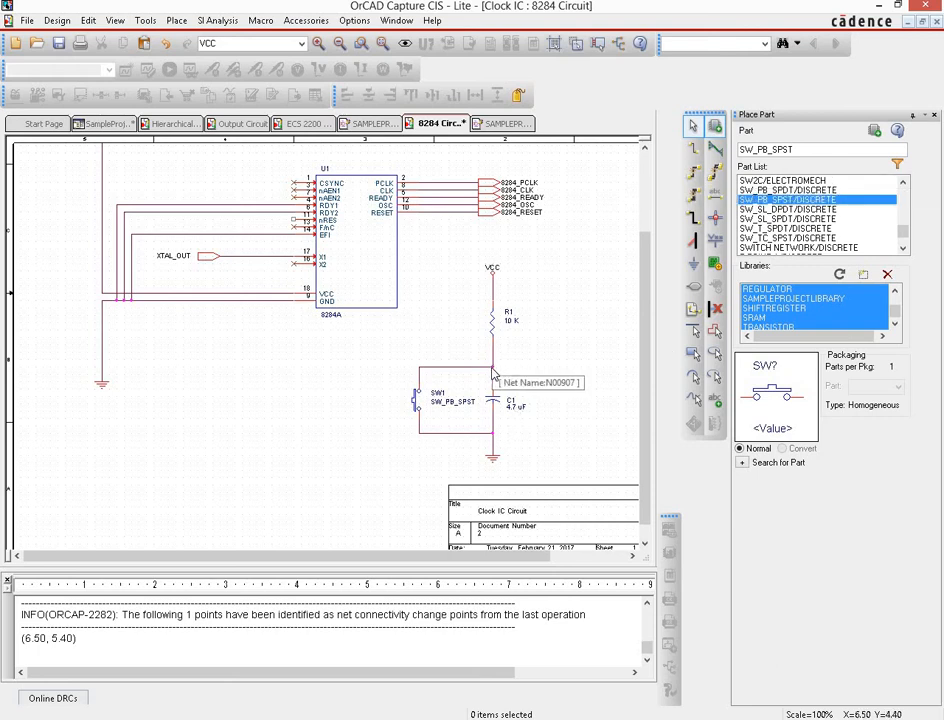
mouse_move(500, 362)
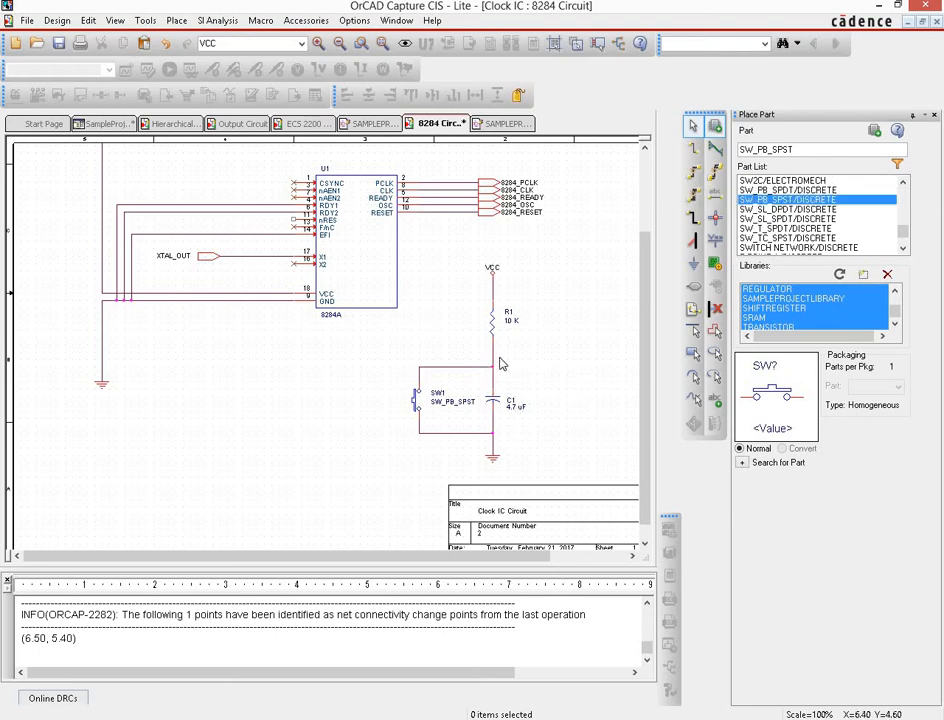
mouse_move(300, 224)
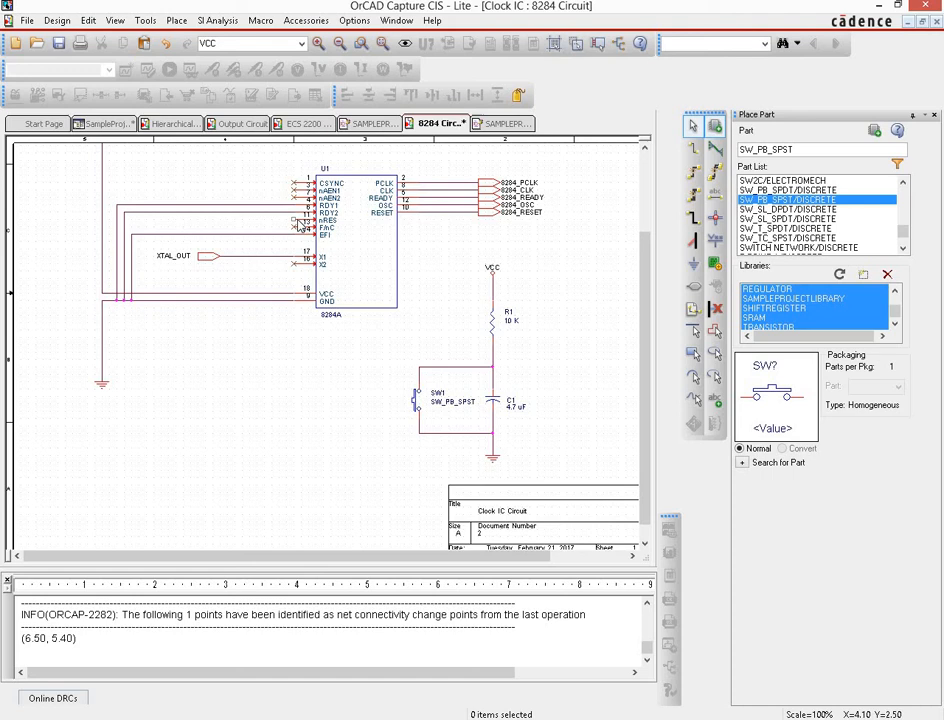
mouse_move(508, 372)
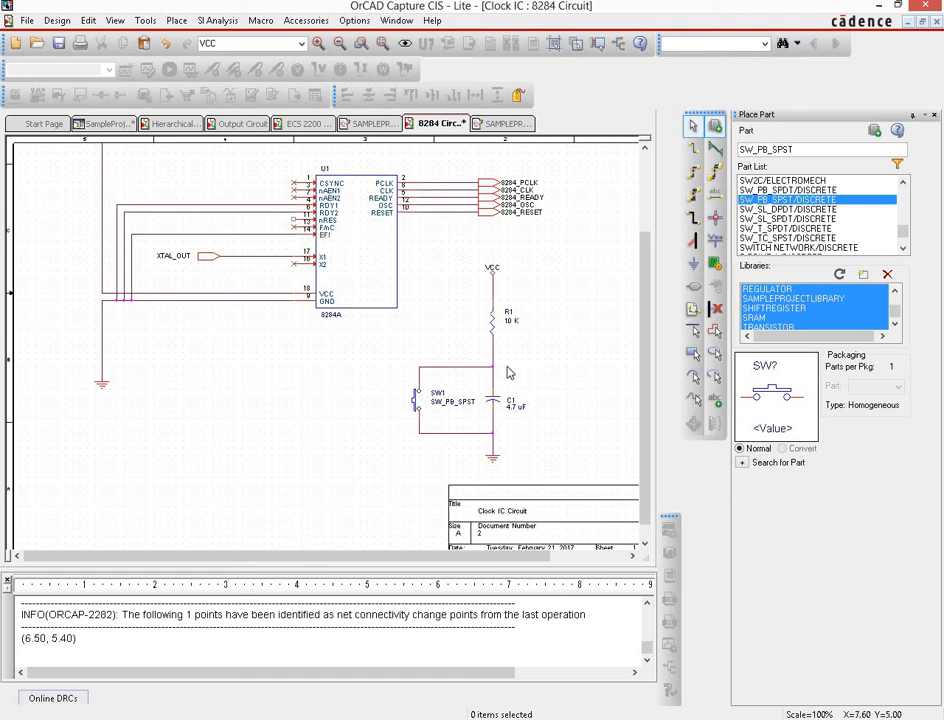
mouse_move(304, 236)
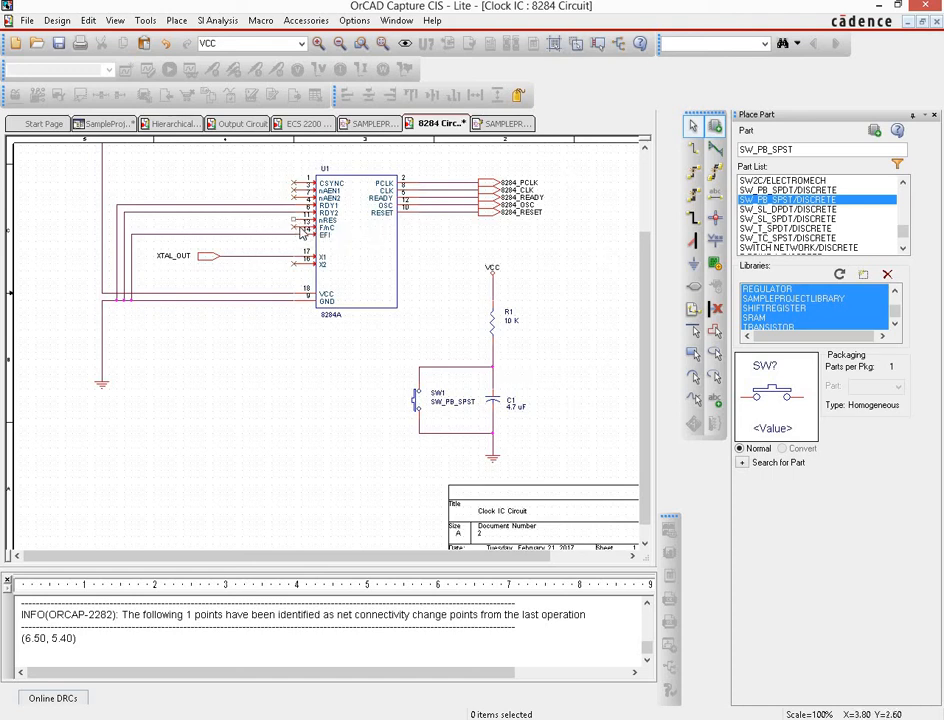
mouse_move(718, 200)
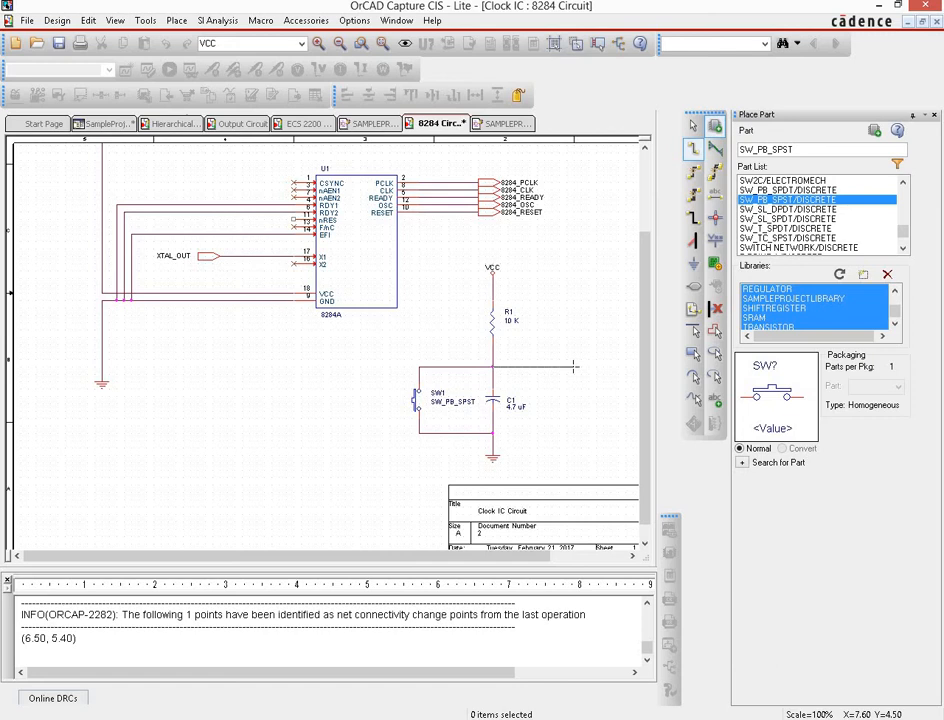
Extend a wire from the R1/C1 node and label it with the NRESET net alias.
left_click(530, 366)
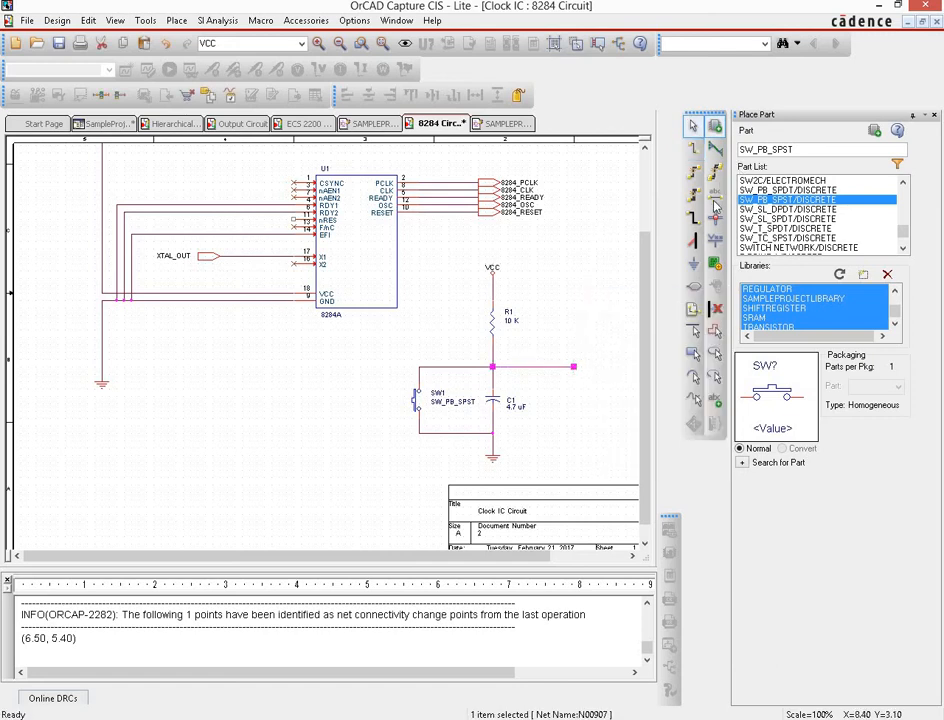
mouse_move(716, 204)
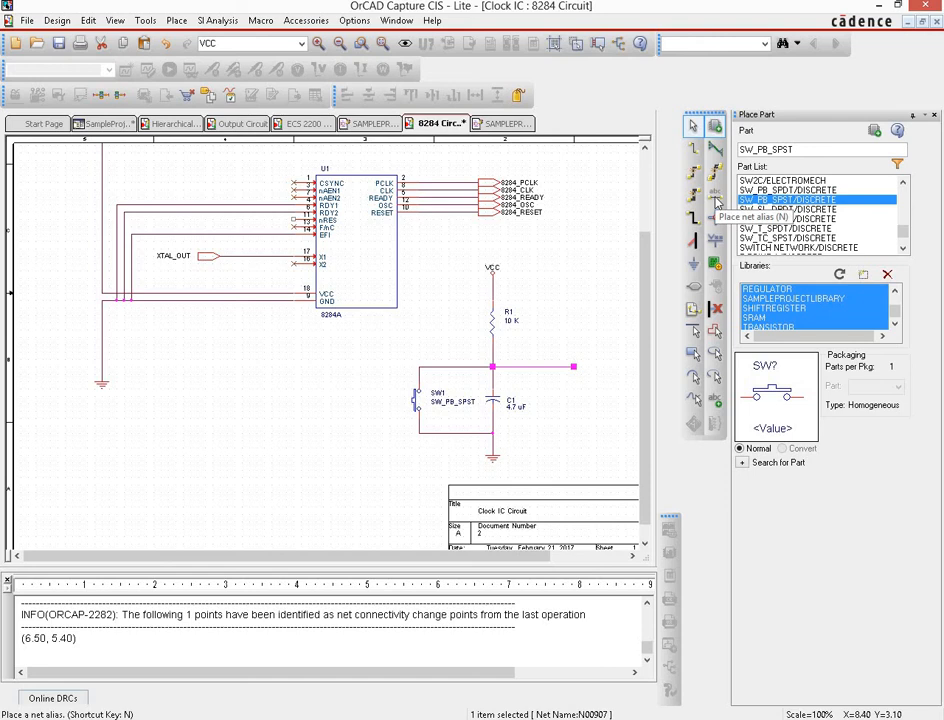
left_click(714, 198)
type("n")
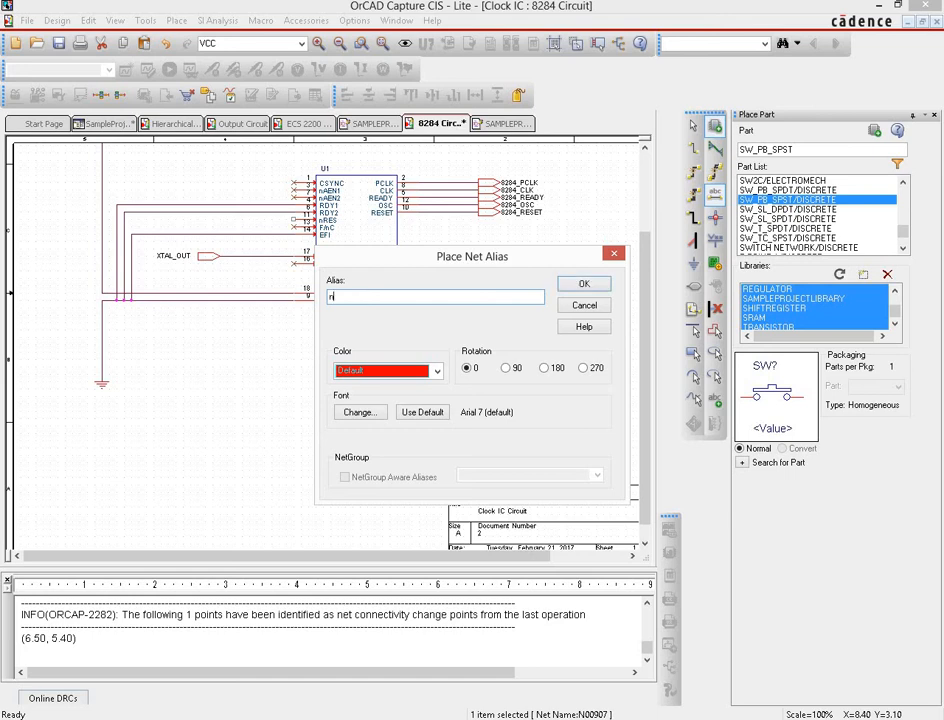
type("RESET")
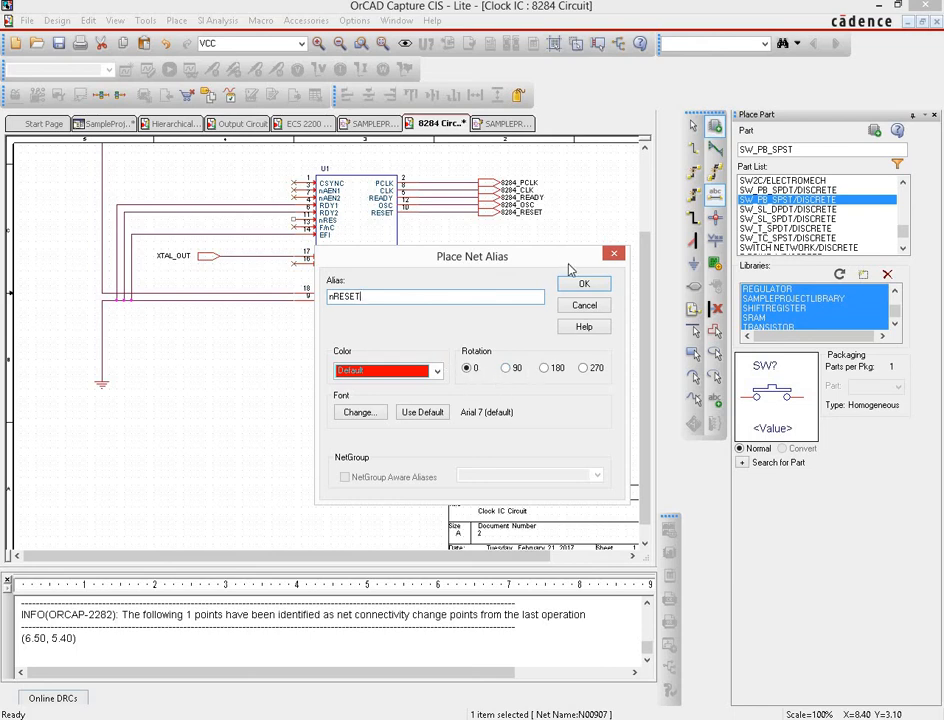
left_click(584, 284)
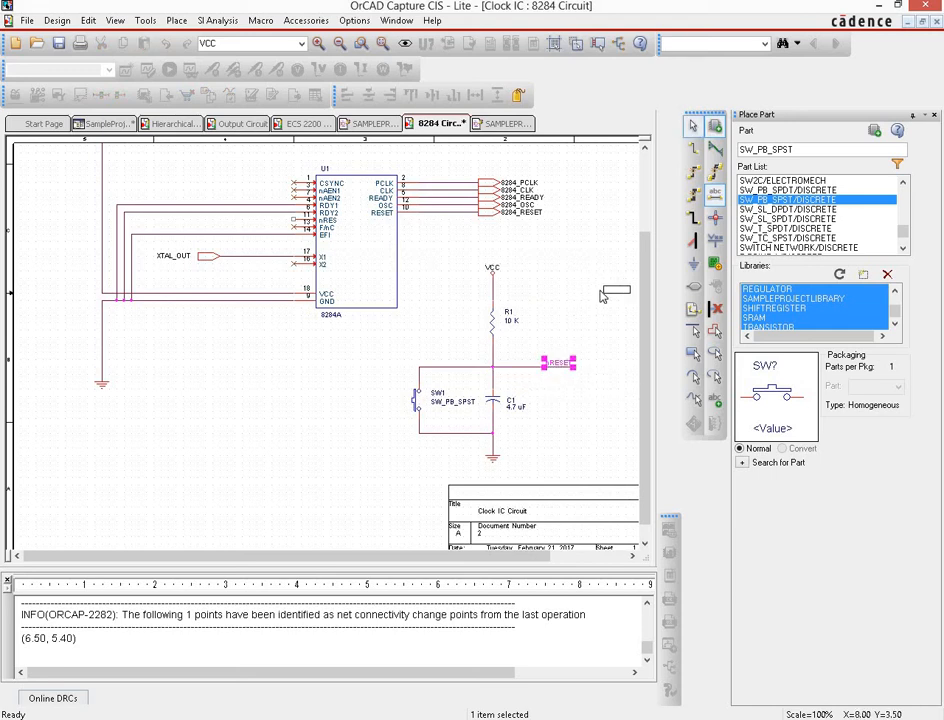
left_click(572, 390)
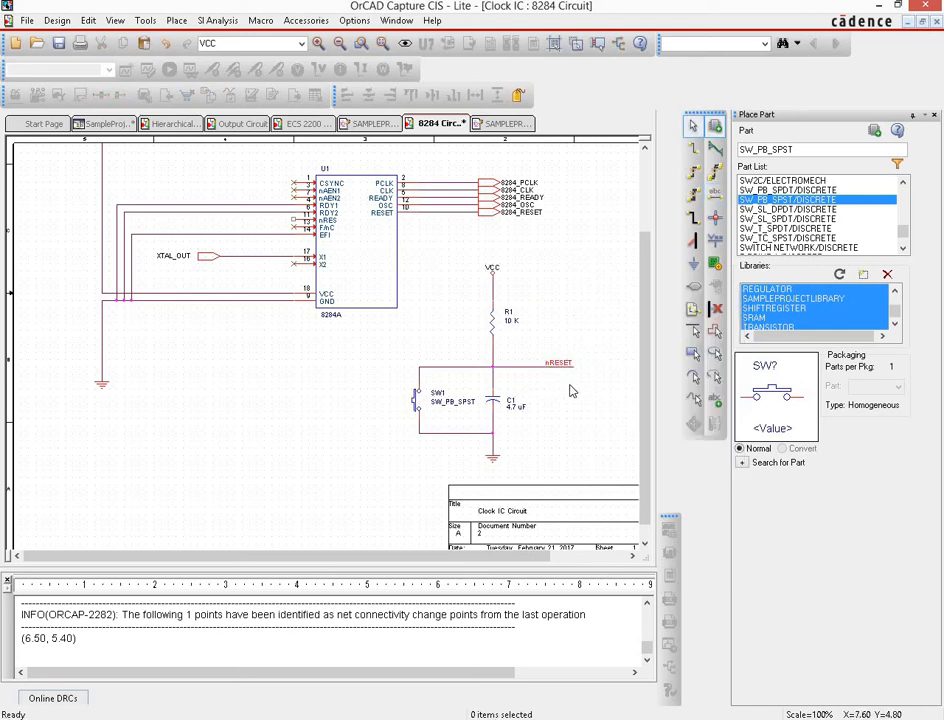
mouse_move(570, 380)
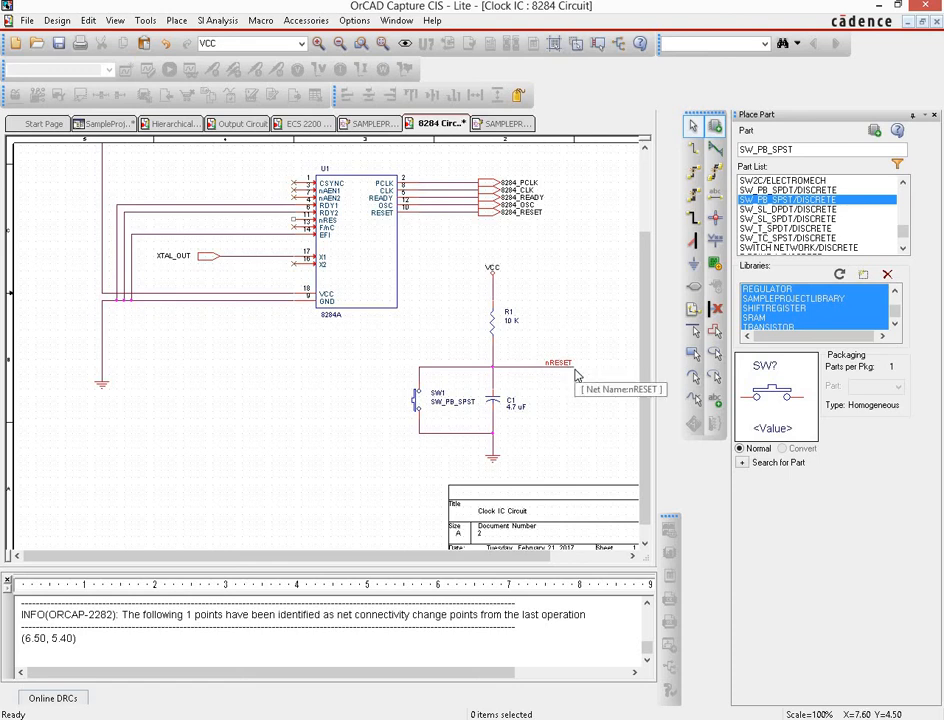
mouse_move(552, 372)
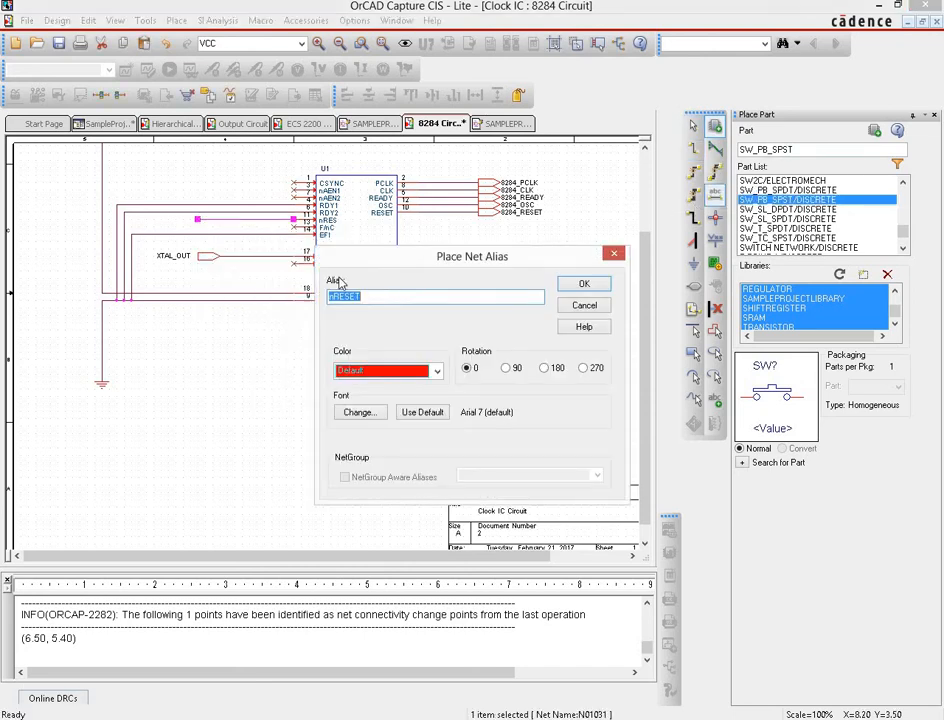
Place the NRESET net alias on the wire at U1's RES pin and end alias placement.
left_click(584, 284)
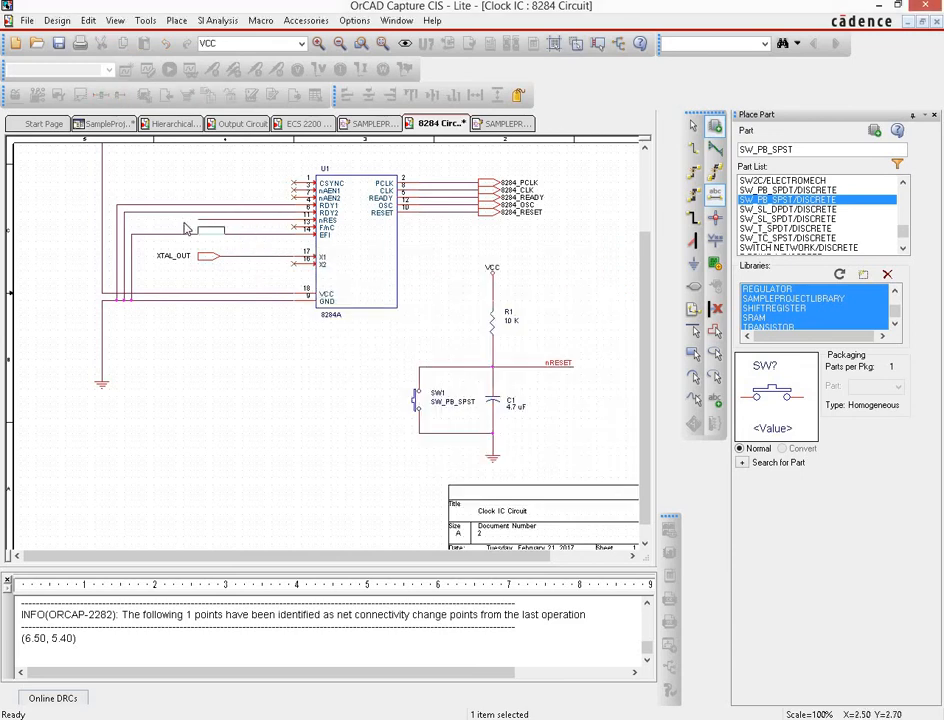
right_click(184, 228)
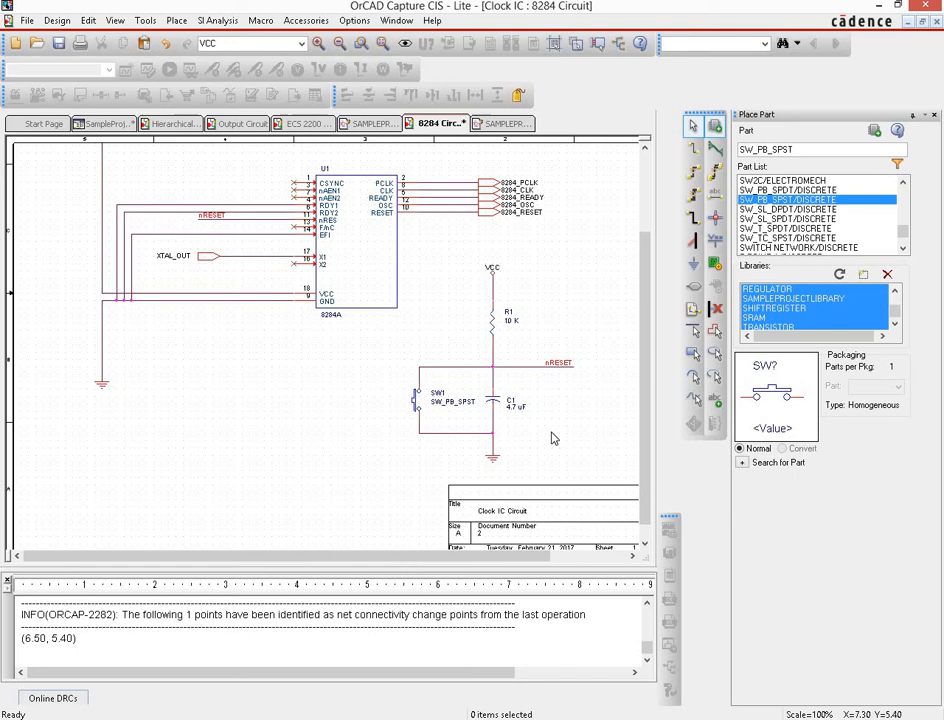
mouse_move(428, 430)
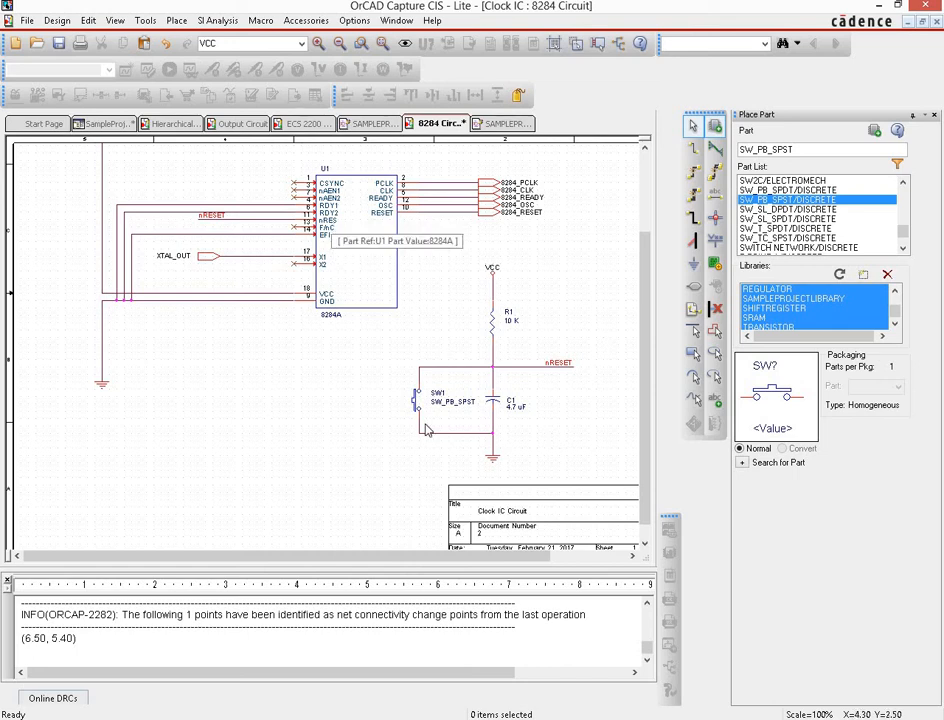
mouse_move(576, 372)
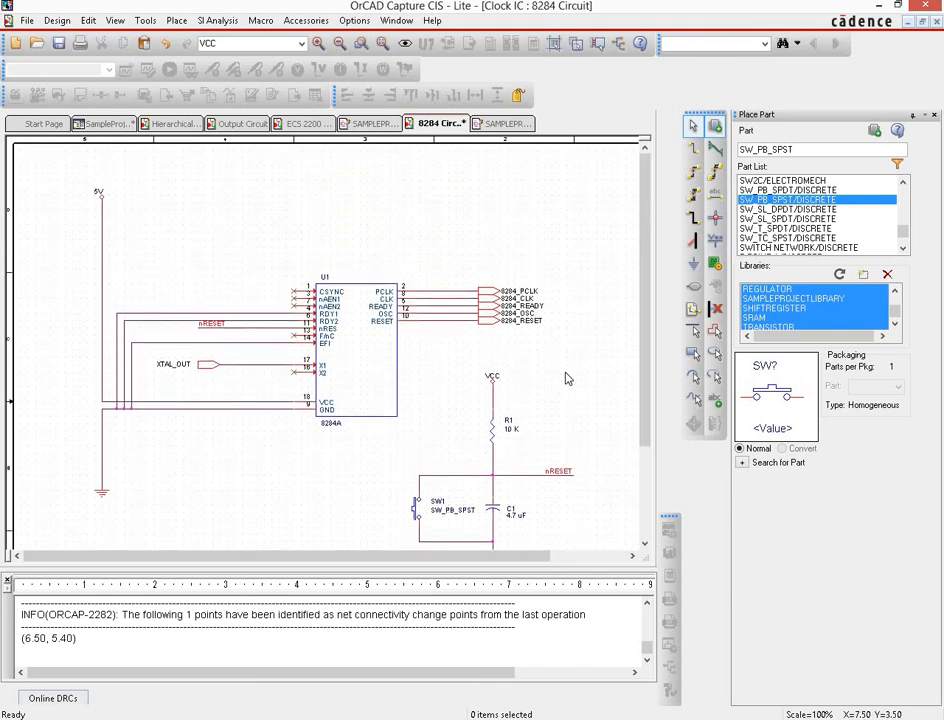
mouse_move(392, 148)
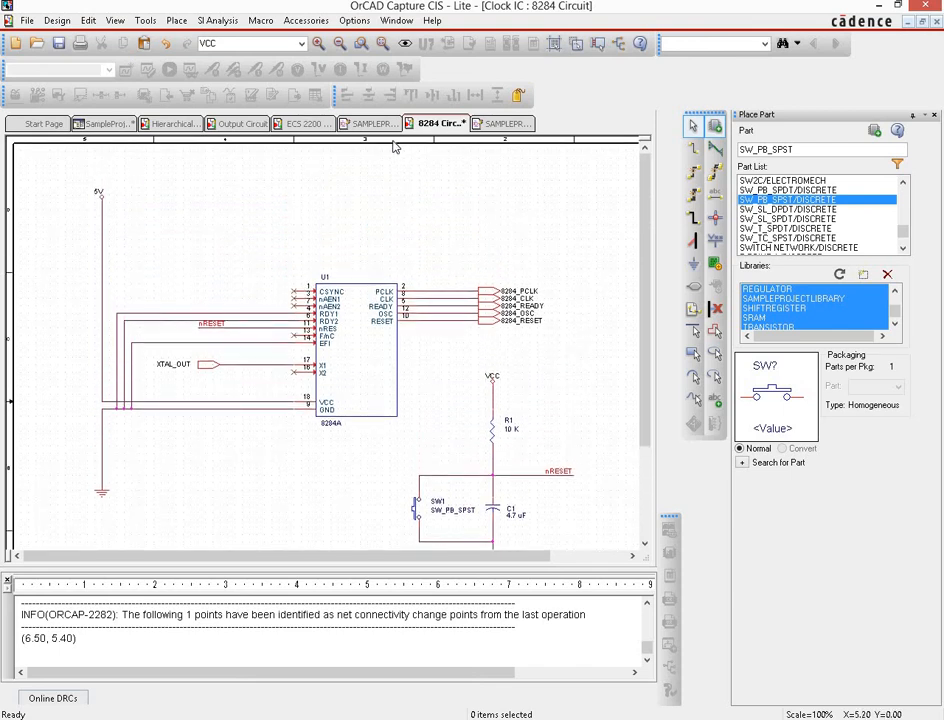
mouse_move(400, 152)
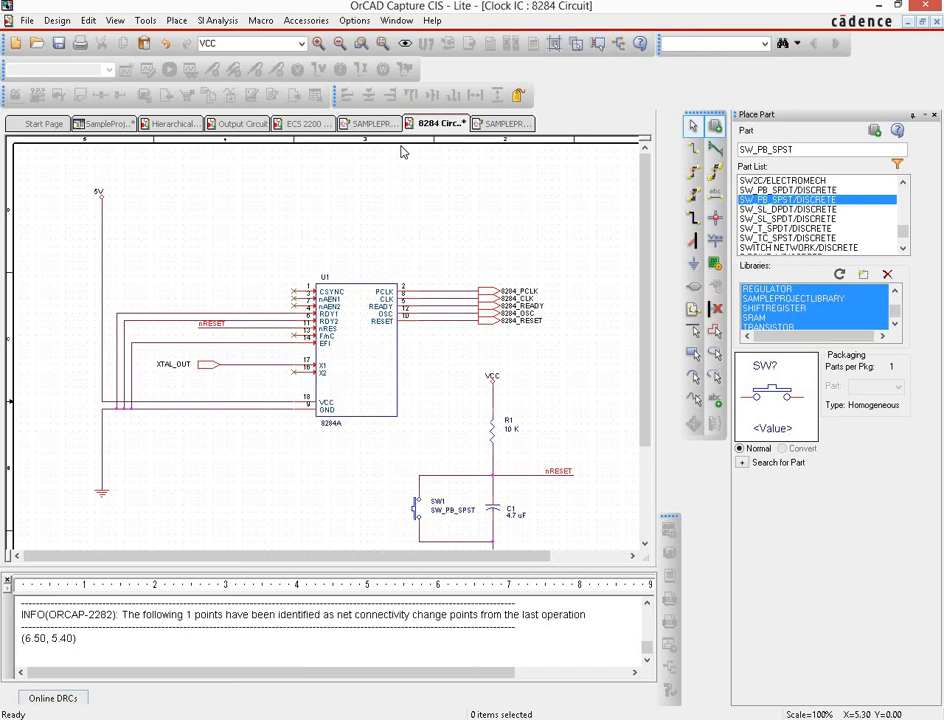
mouse_move(164, 432)
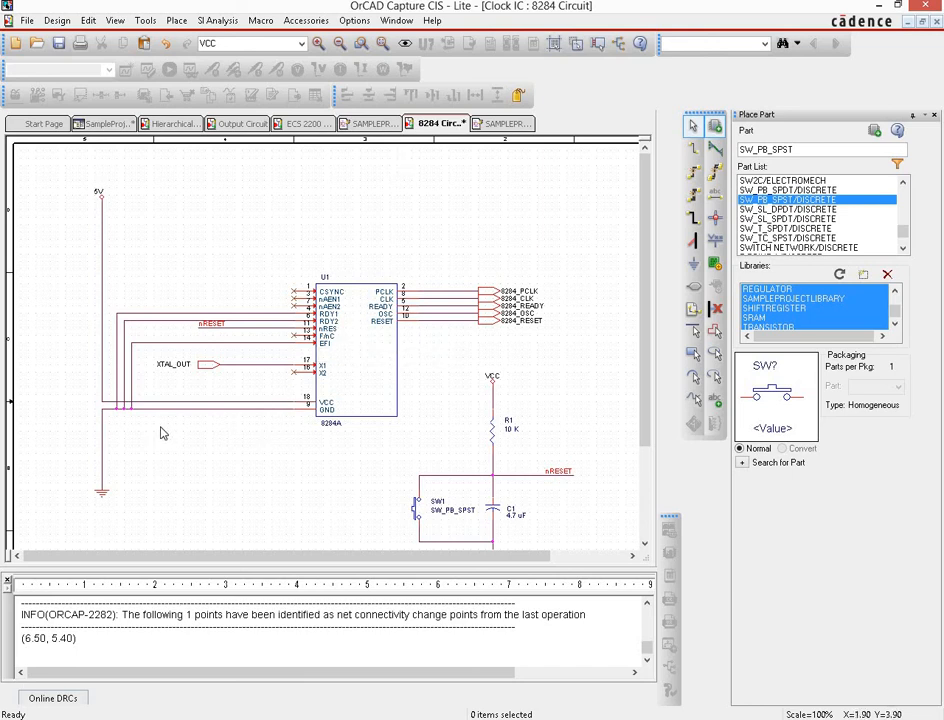
mouse_move(164, 432)
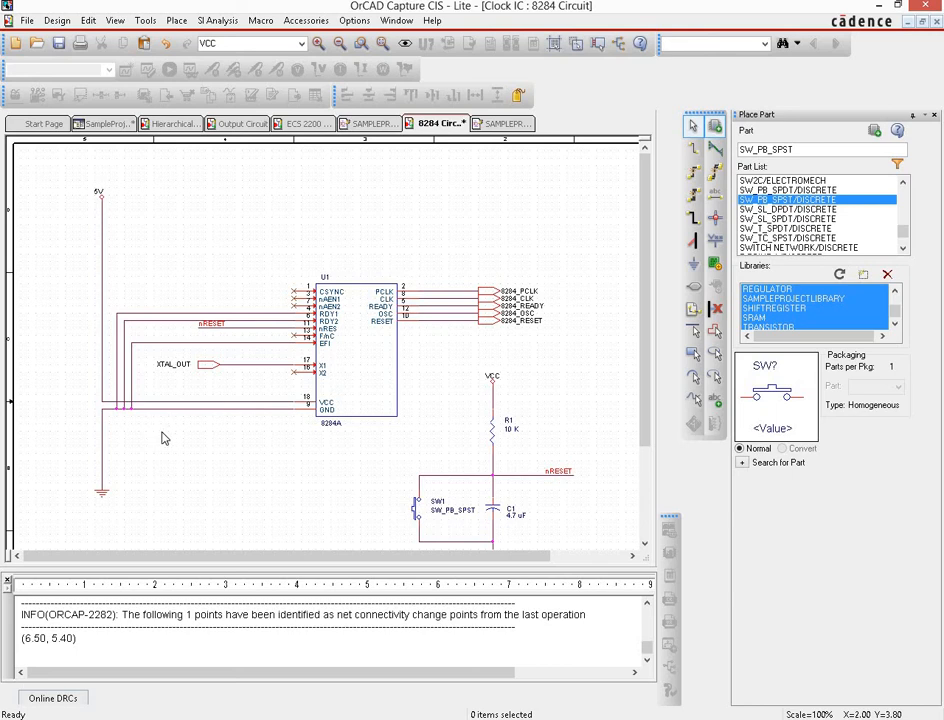
mouse_move(192, 472)
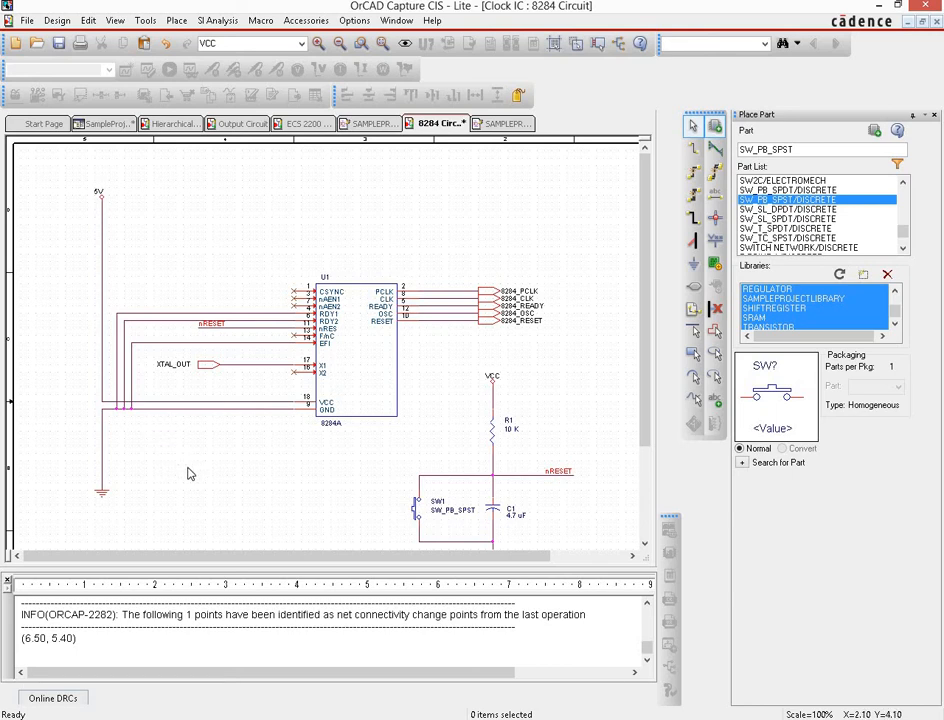
mouse_move(330, 418)
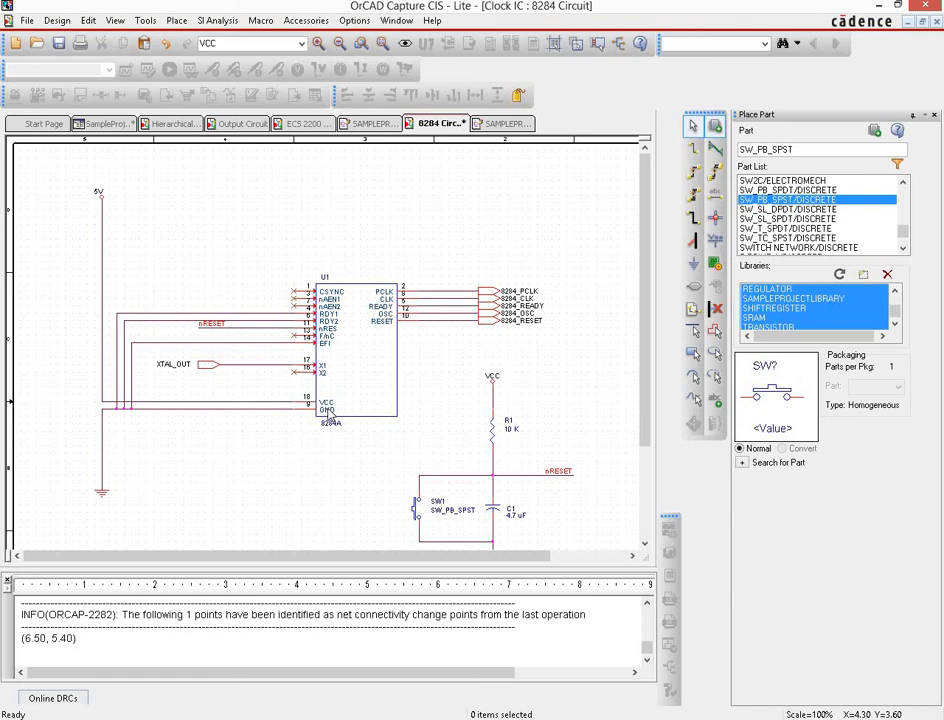
mouse_move(684, 260)
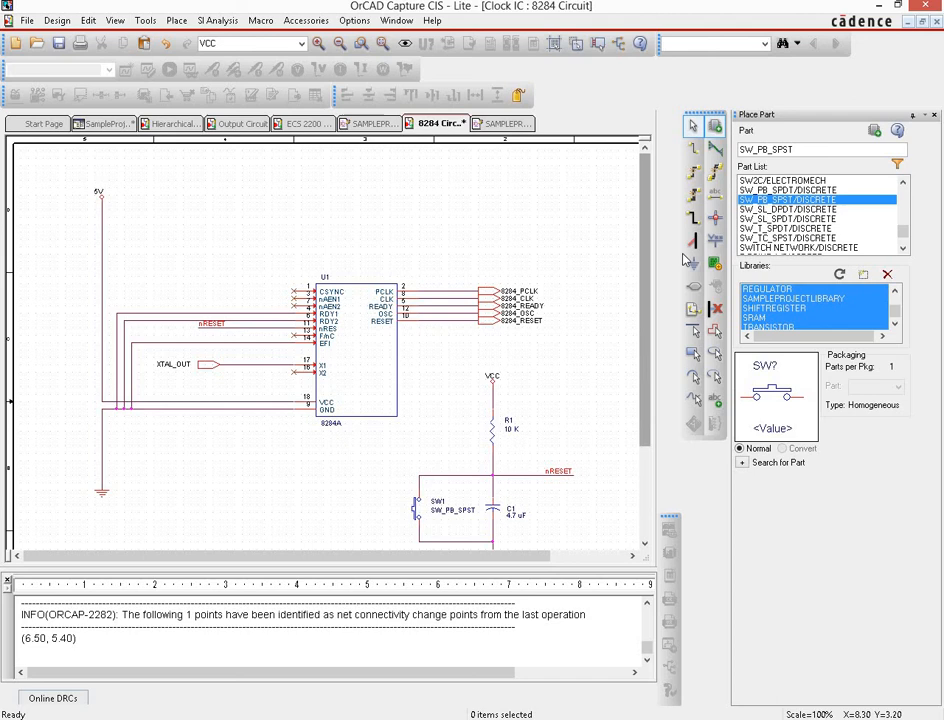
mouse_move(692, 288)
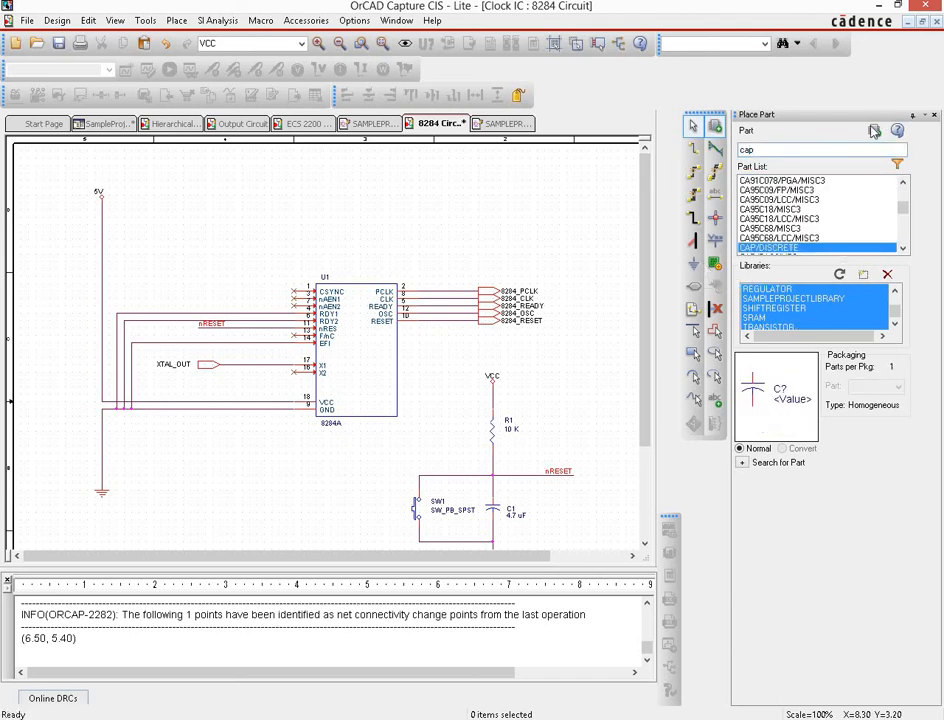
Place two CAP parts to the left of U1 from the Place Part search.
left_click(36, 384)
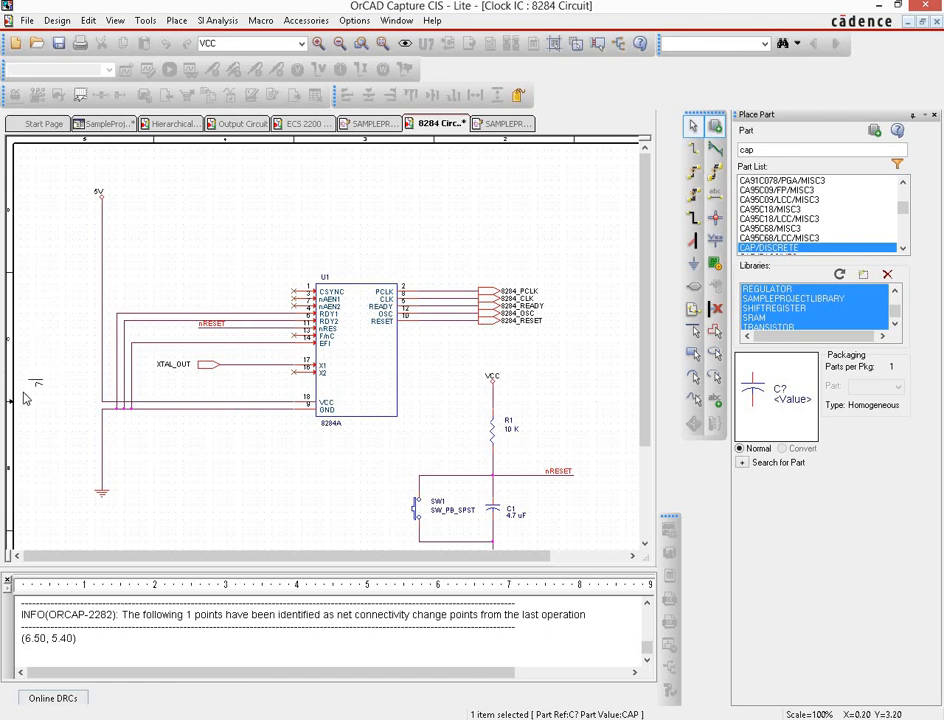
mouse_move(30, 408)
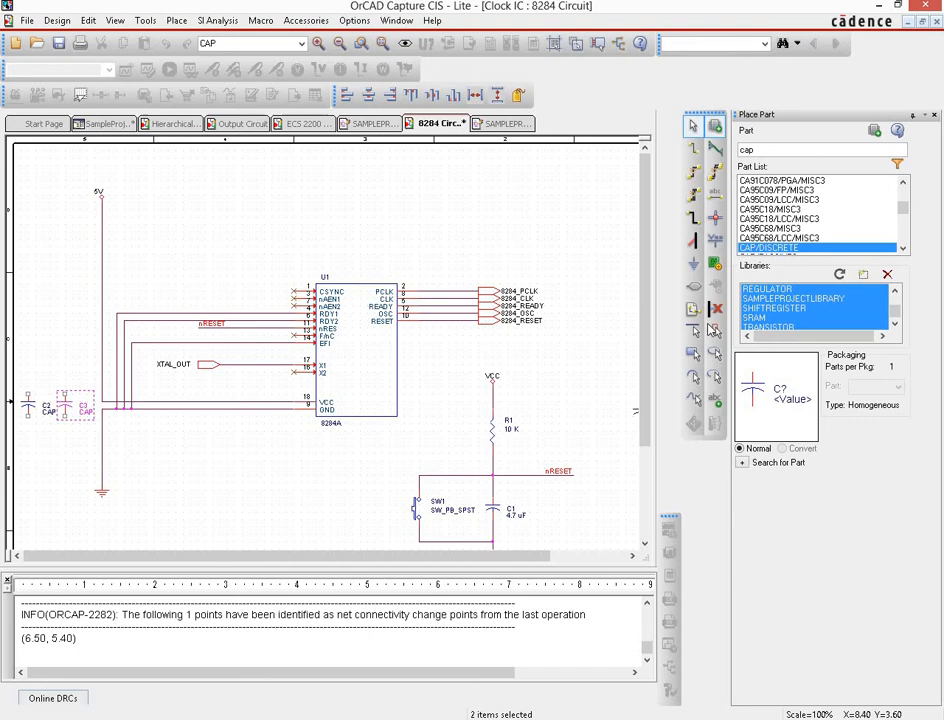
right_click(548, 368)
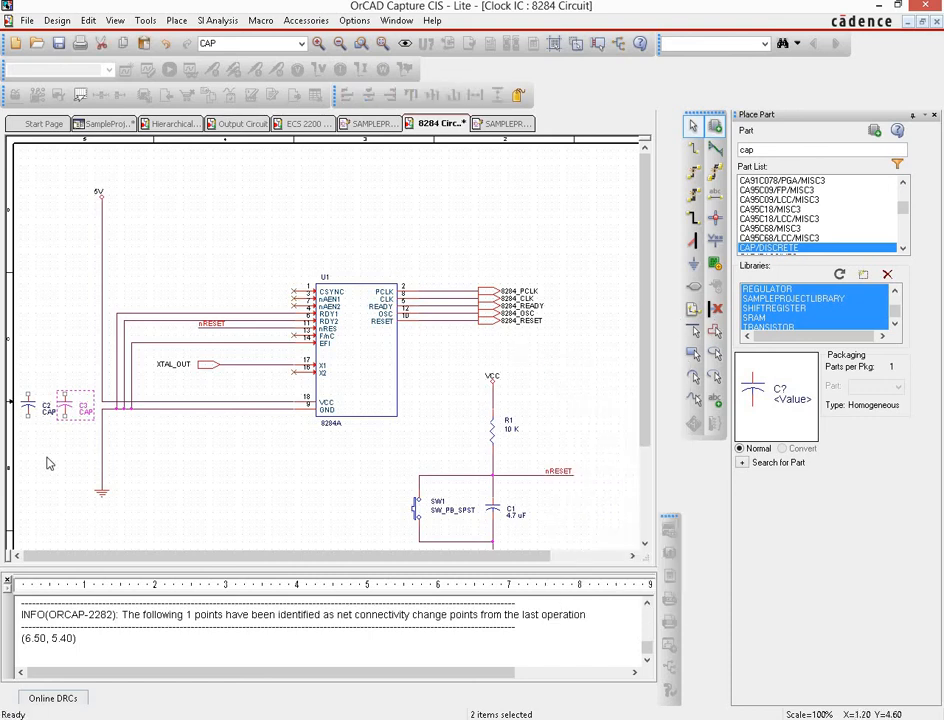
Edit one capacitor's displayed value through Display Properties and confirm it.
double_click(82, 410)
type("1")
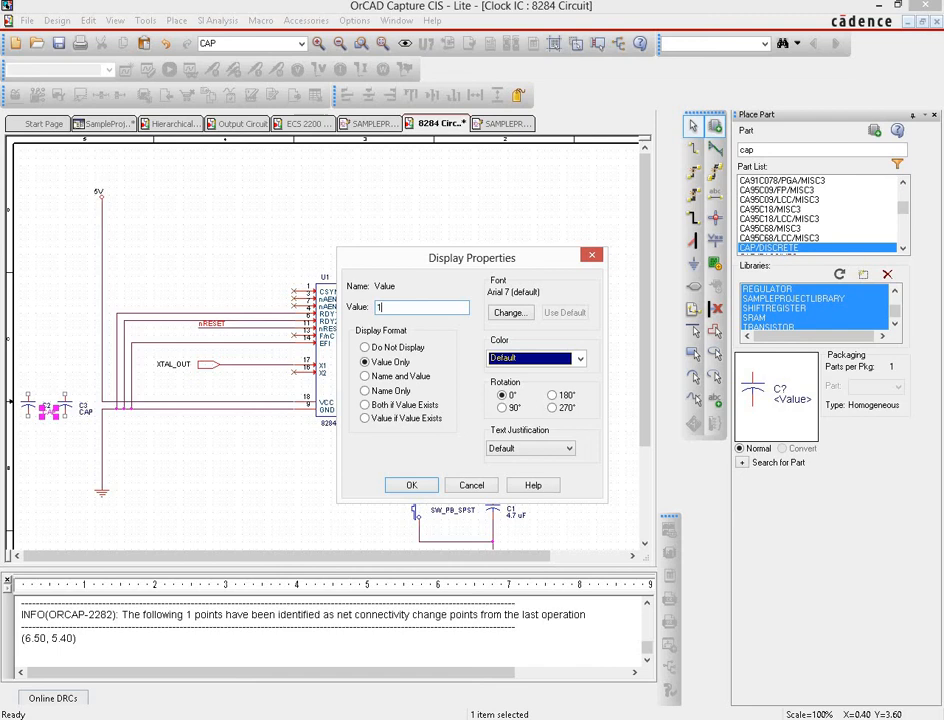
left_click(412, 484)
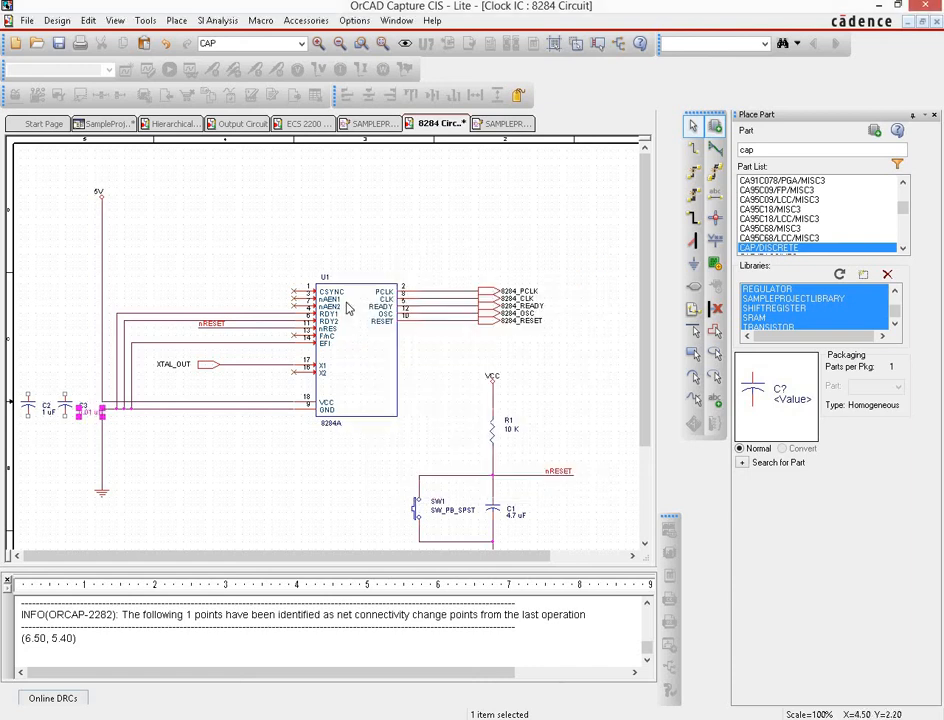
left_click(88, 428)
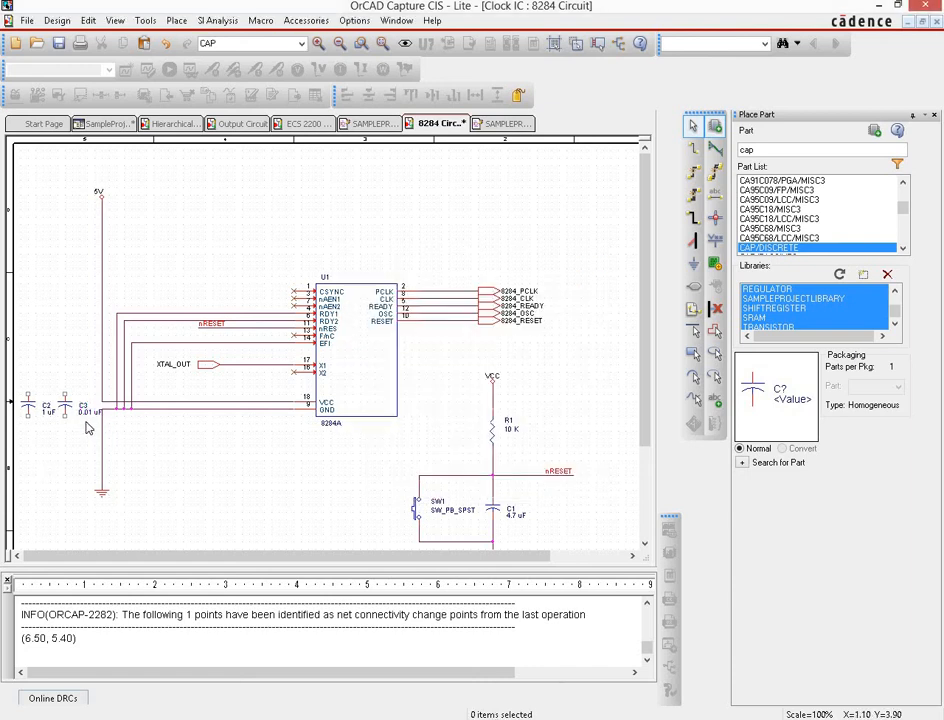
mouse_move(210, 452)
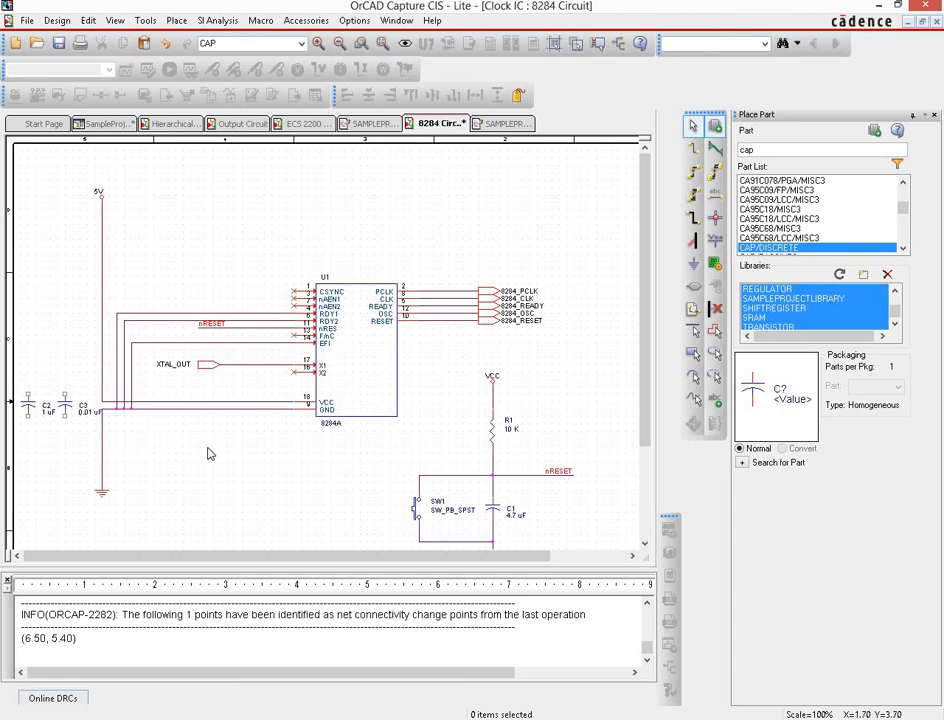
mouse_move(696, 158)
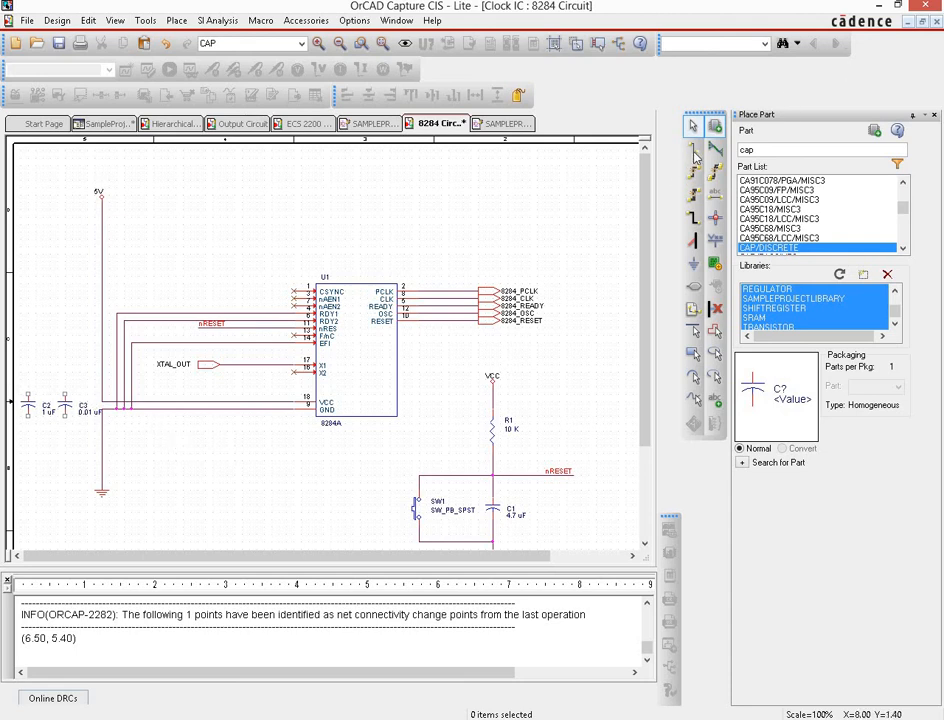
Wire both capacitors across the VCC and GND lines of U1.
left_click(692, 150)
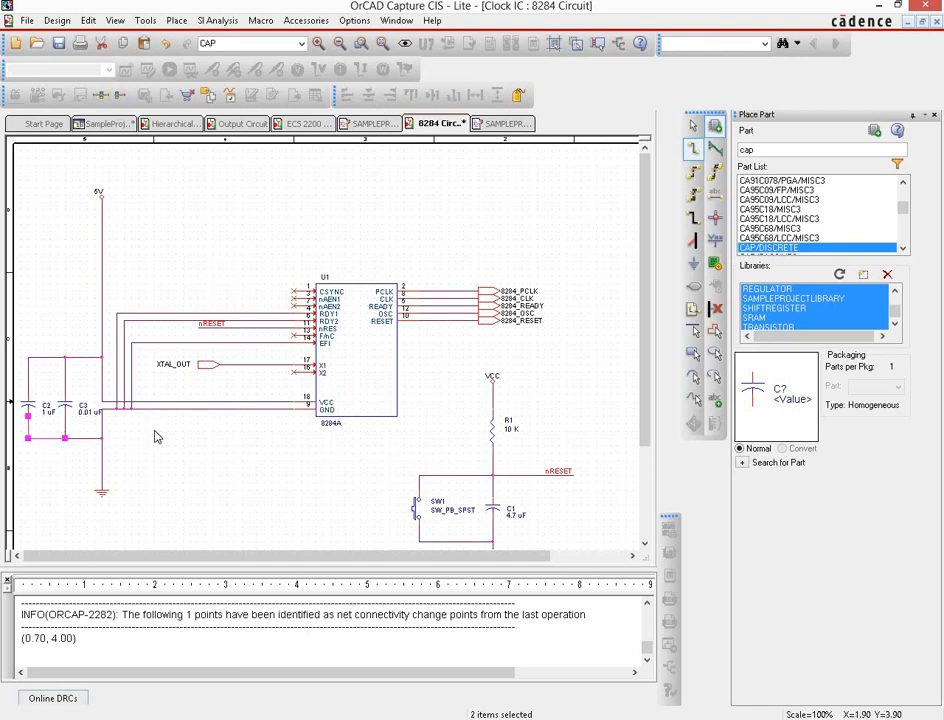
left_click(236, 528)
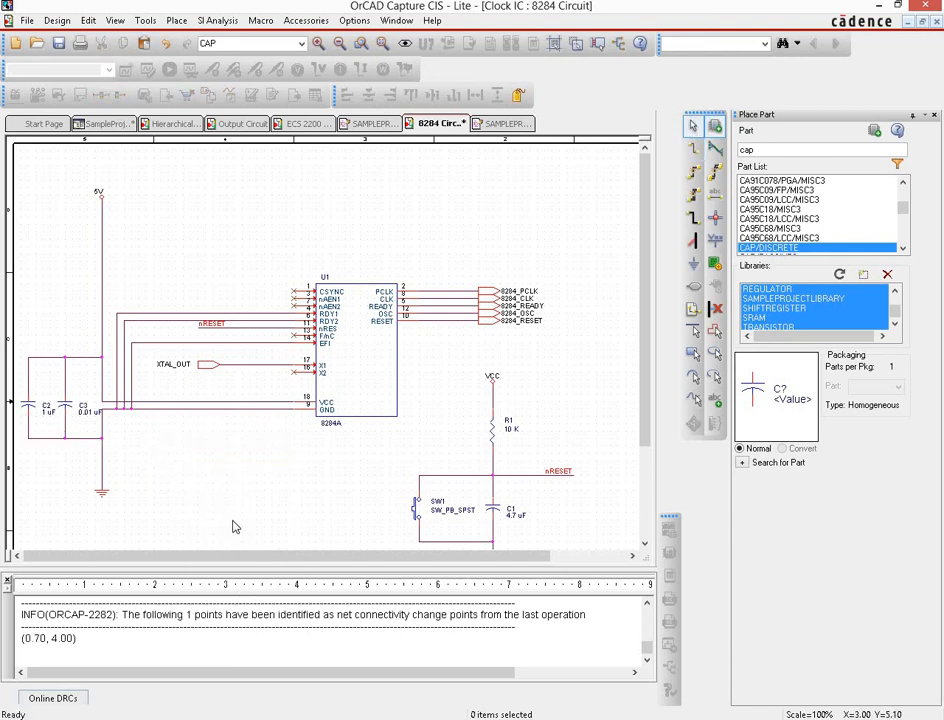
mouse_move(266, 420)
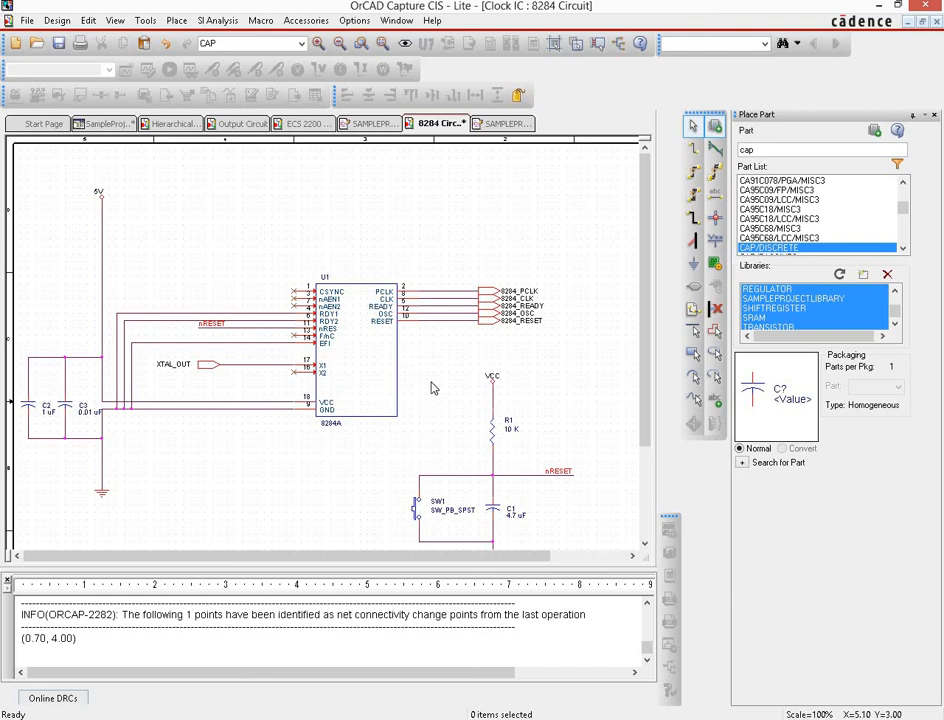
scroll("down", 3)
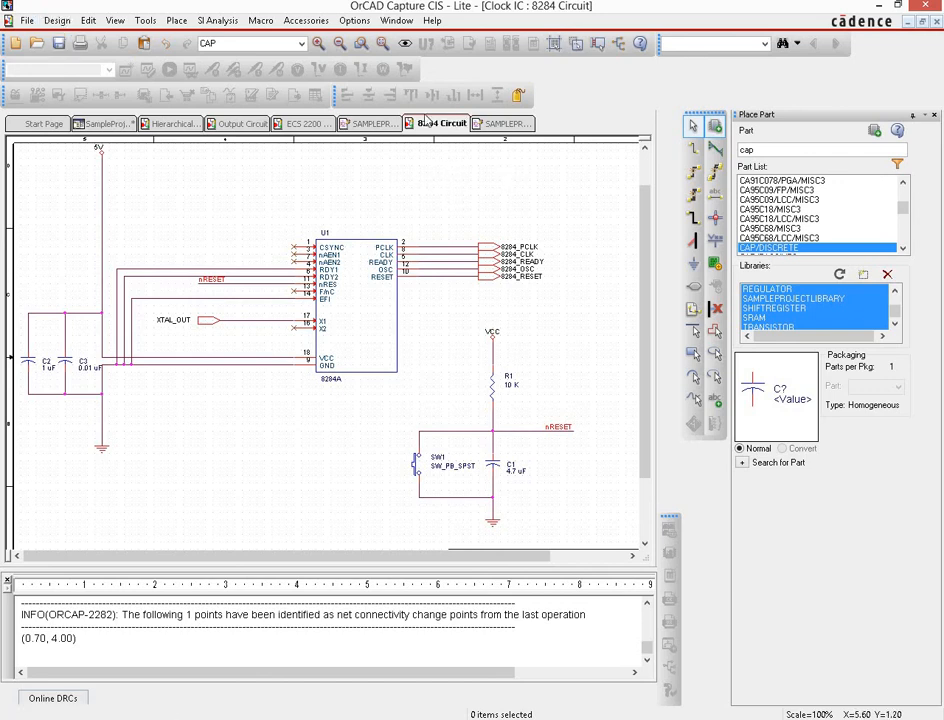
Review the ECS 2200 Circuit sheet, return to the 8284 Circuit sheet and confirm the IC's name label edit.
left_click(308, 124)
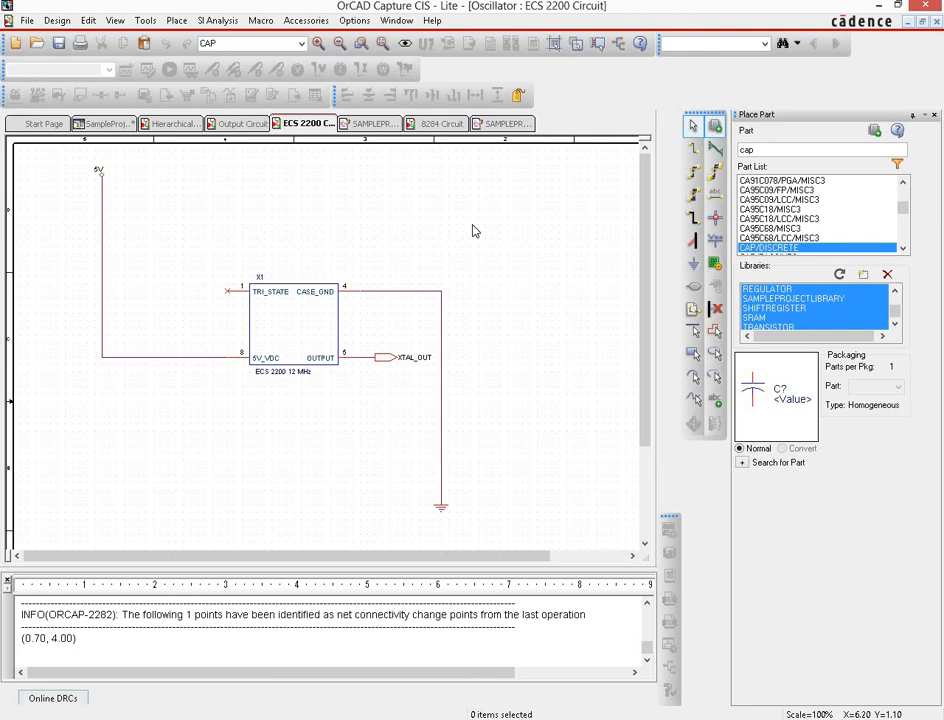
mouse_move(340, 164)
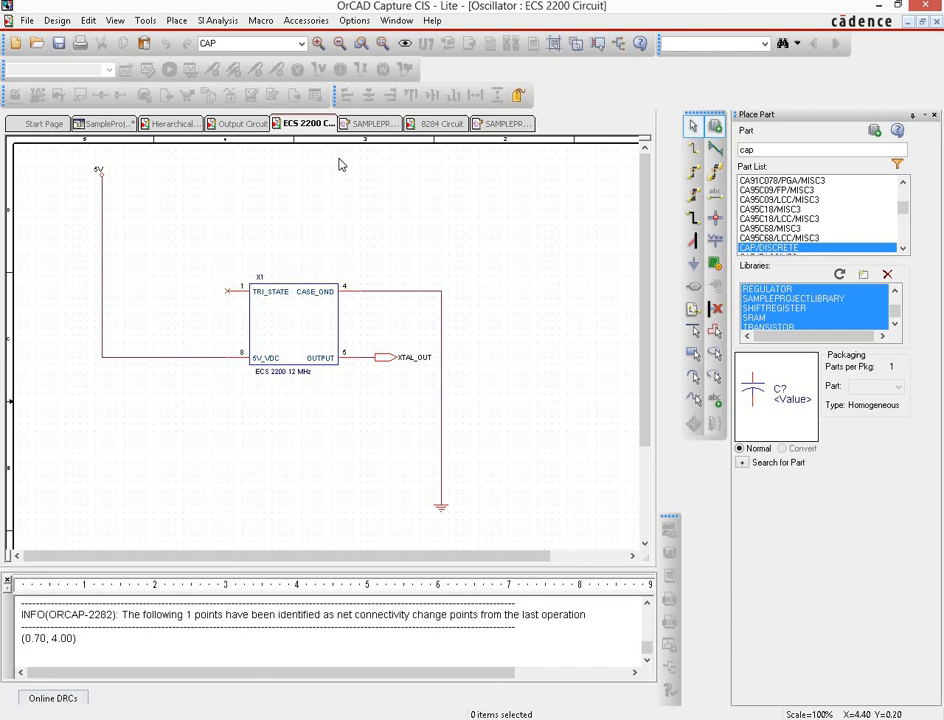
left_click(436, 124)
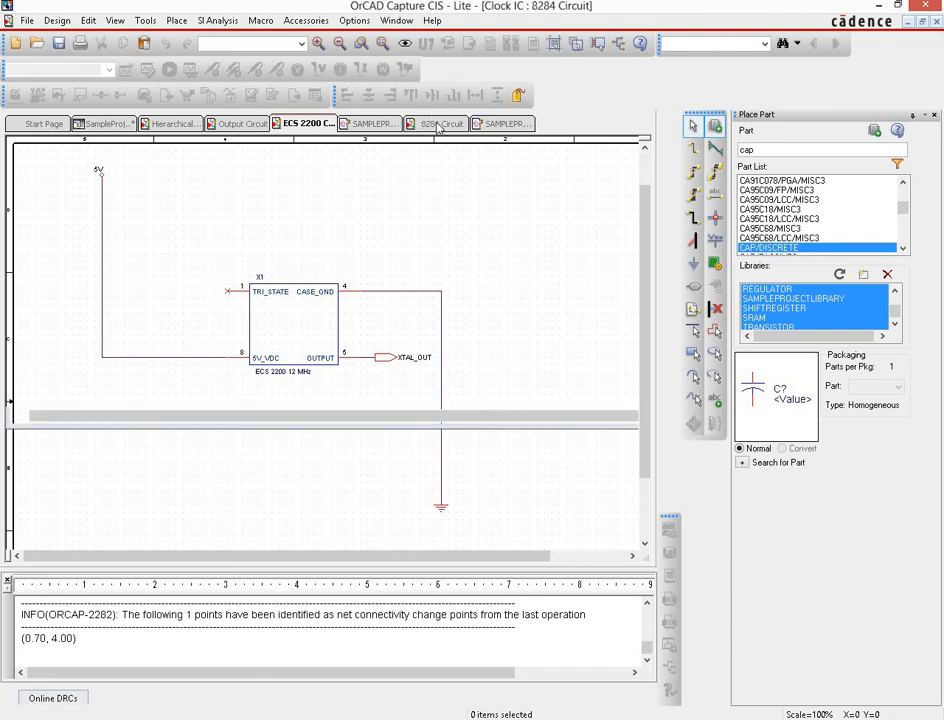
left_click(436, 124)
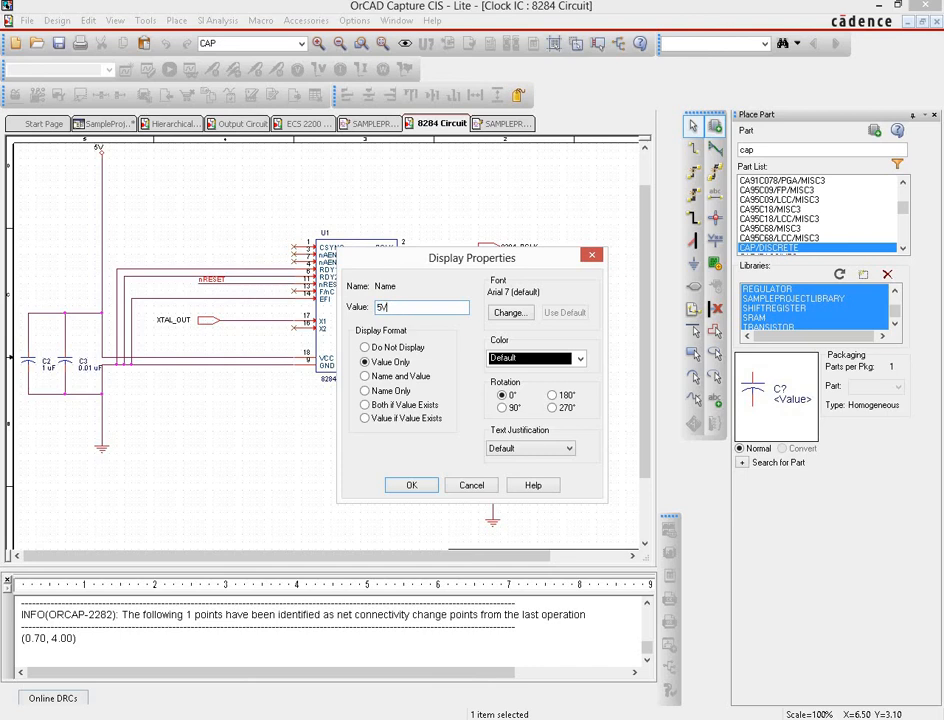
left_click(412, 486)
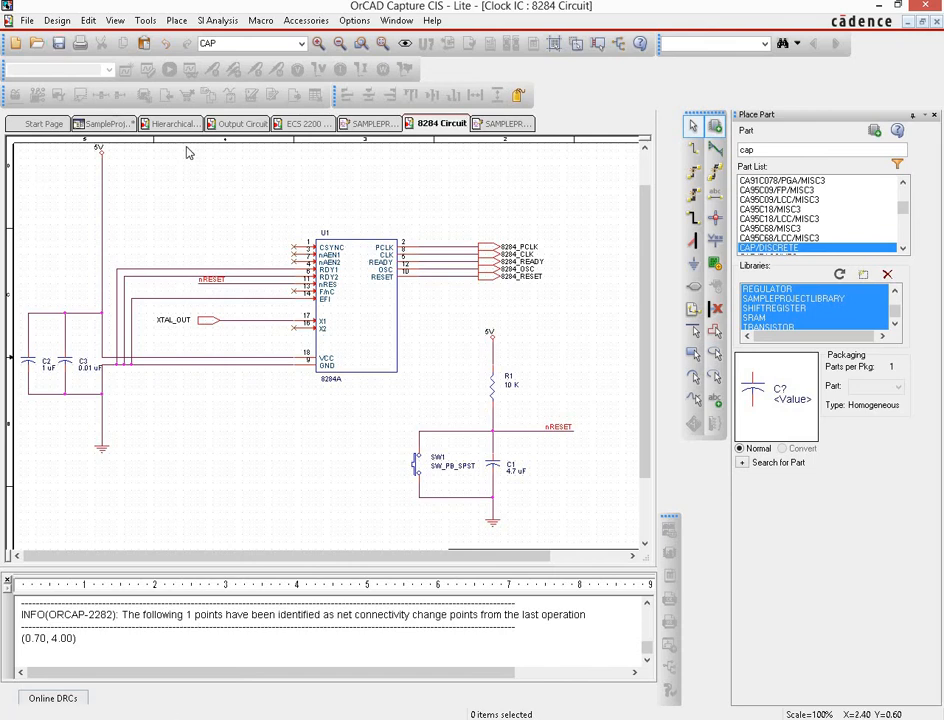
mouse_move(120, 344)
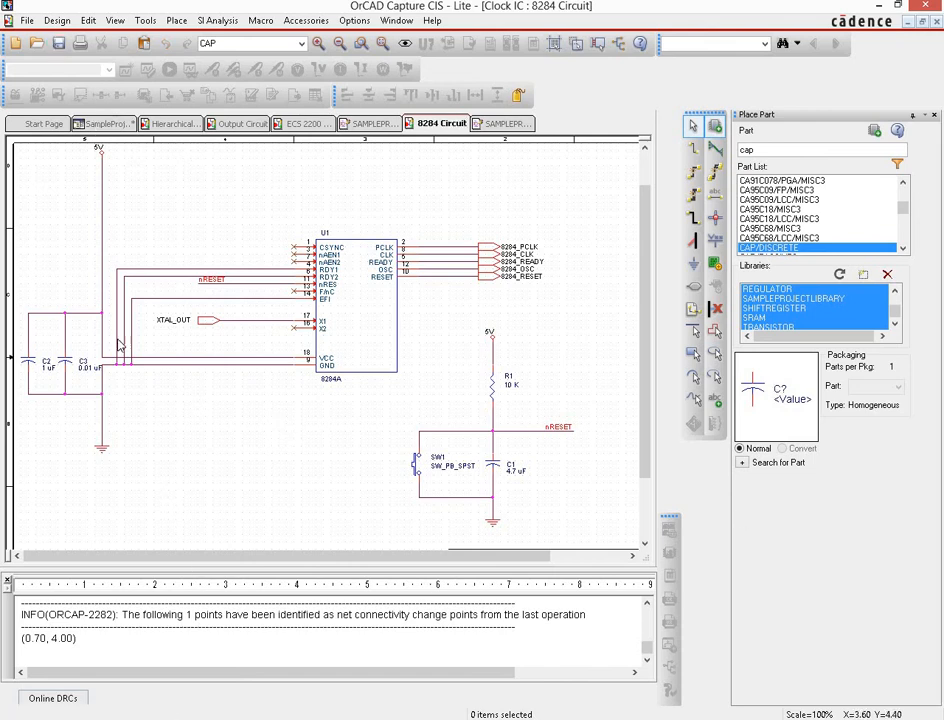
Switch to the top-level hierarchical block diagram page.
left_click(170, 124)
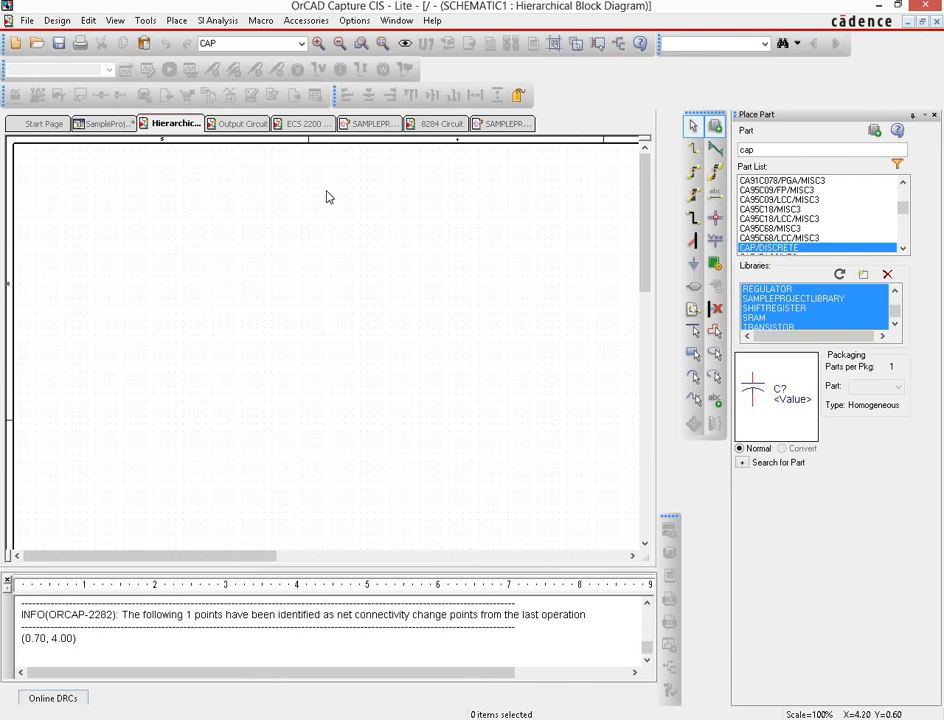
mouse_move(324, 200)
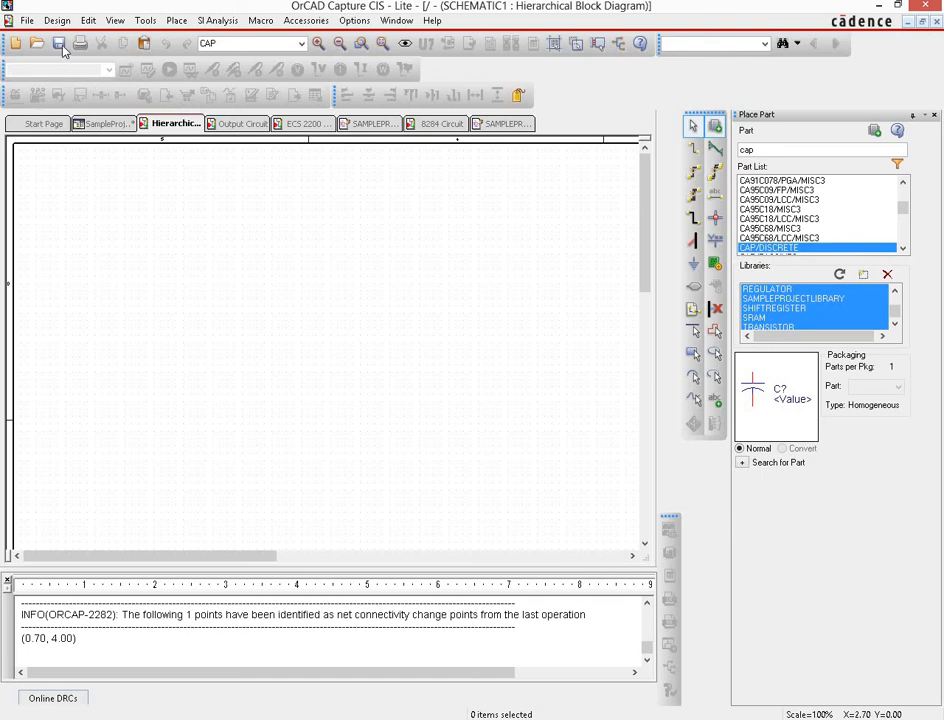
mouse_move(60, 44)
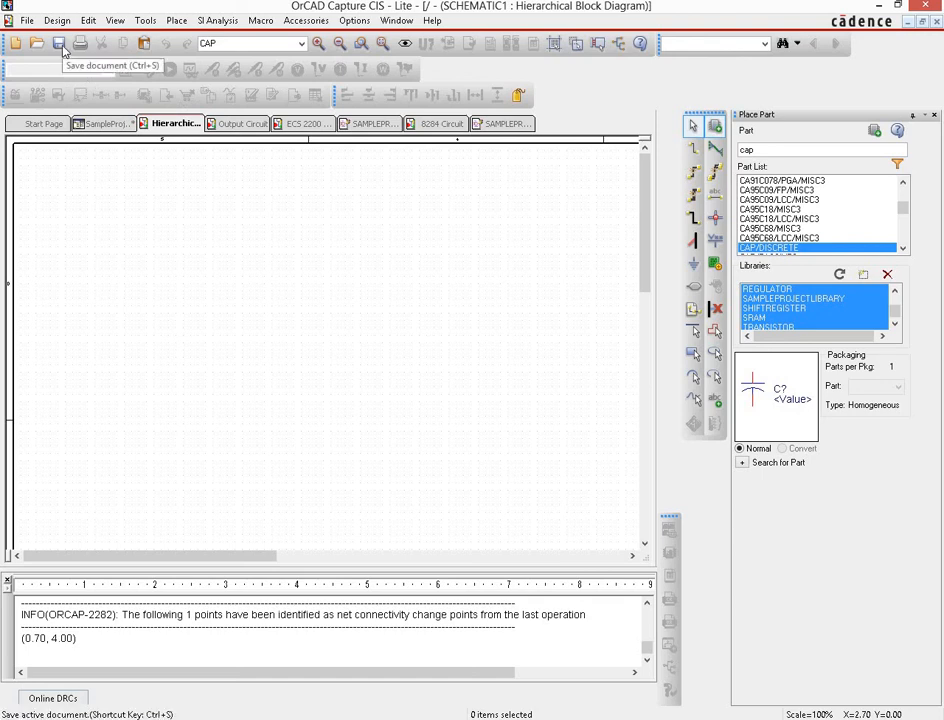